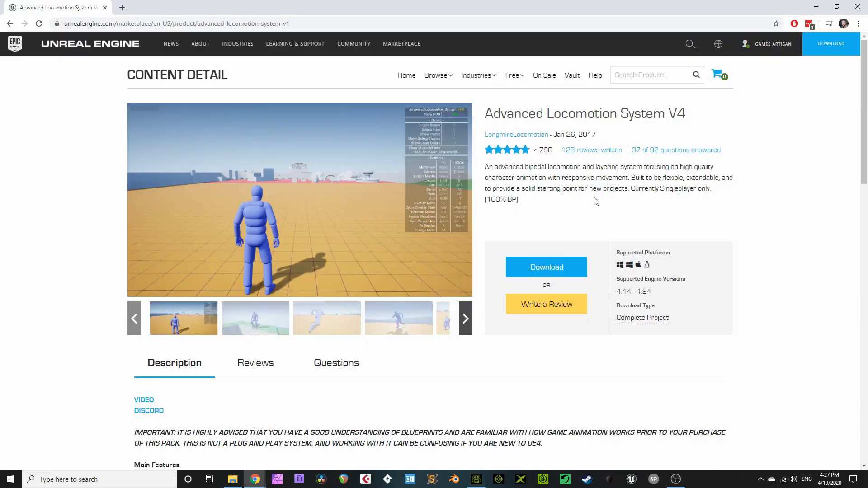
mouse_move(473, 134)
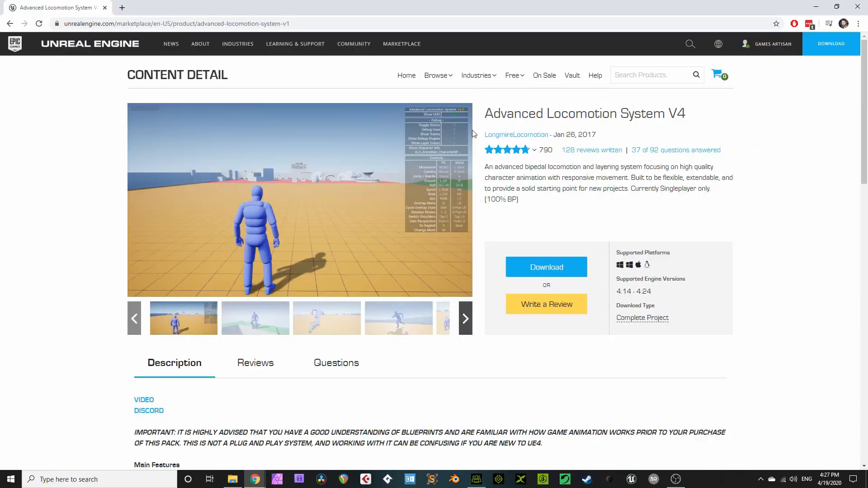
mouse_move(300, 198)
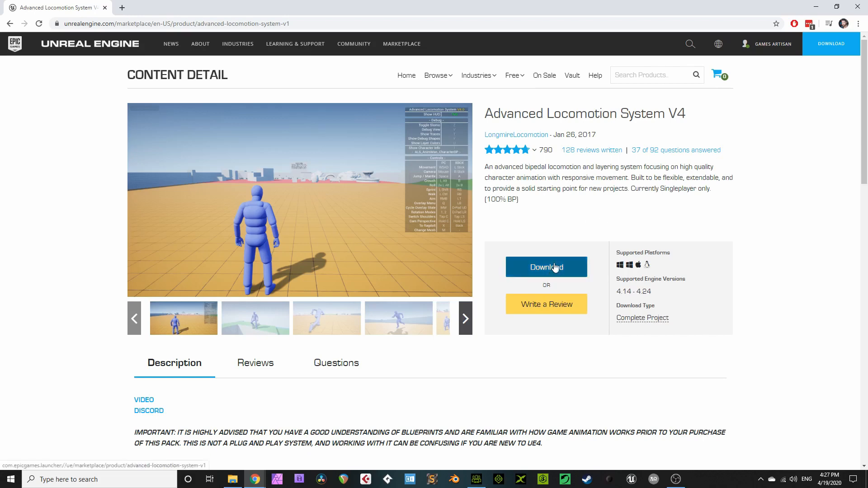
mouse_move(546, 304)
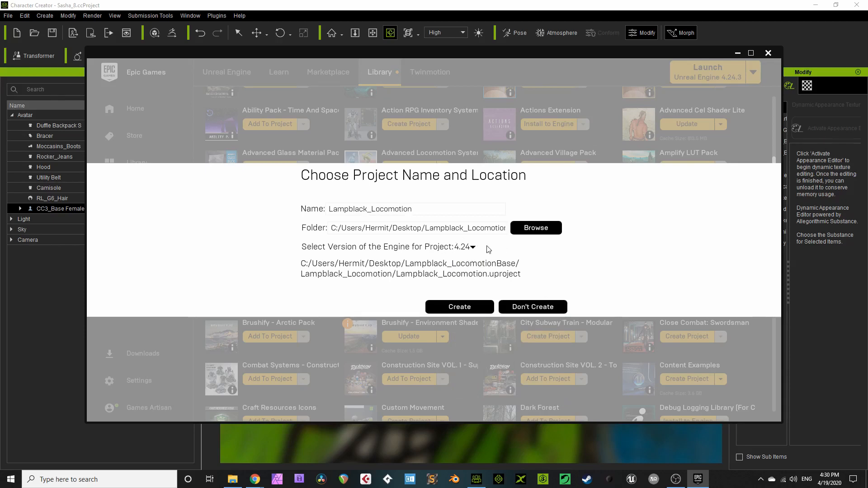
mouse_move(460, 306)
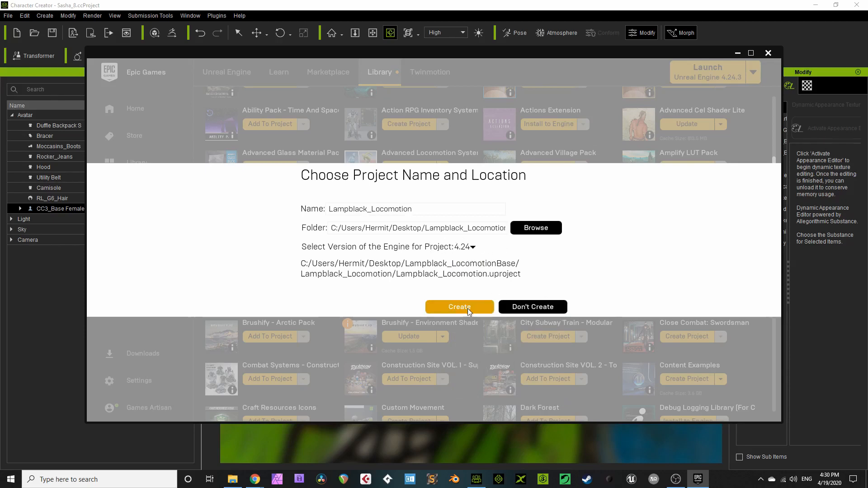
- Create Lampblack_Locomotion for 4.24 and browse to the Reallusion Auto Setup plugin files
left_click(458, 306)
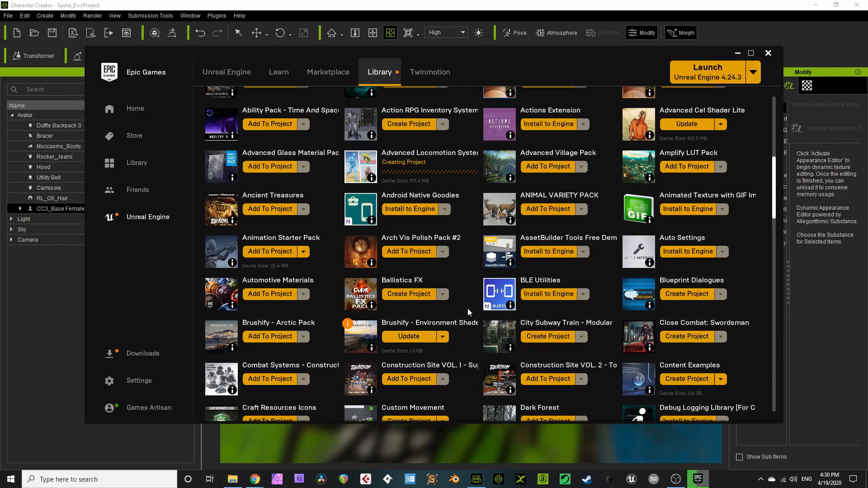
left_click(216, 15)
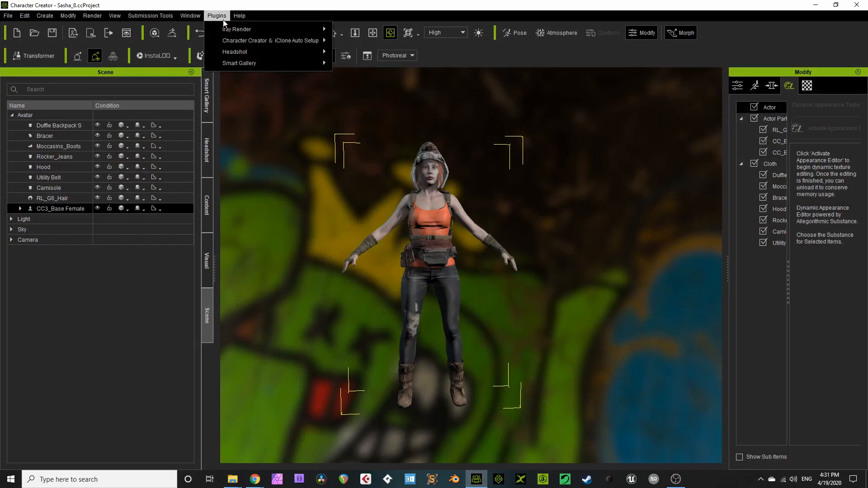
mouse_move(271, 40)
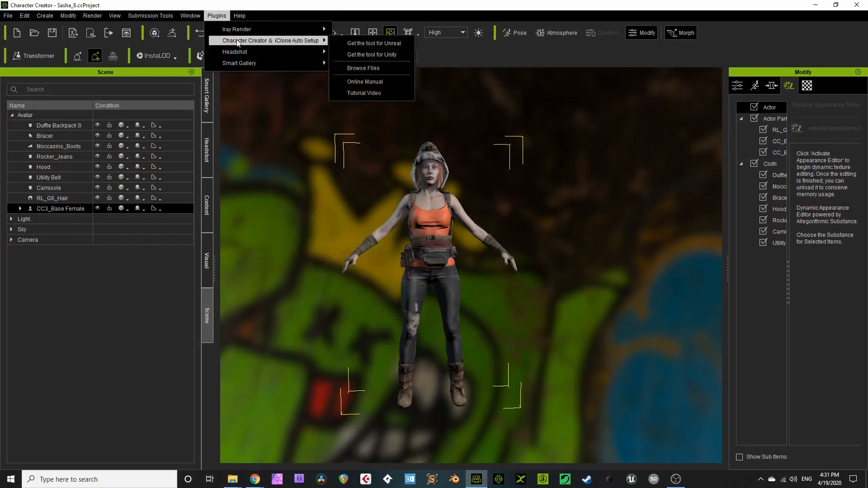
left_click(362, 68)
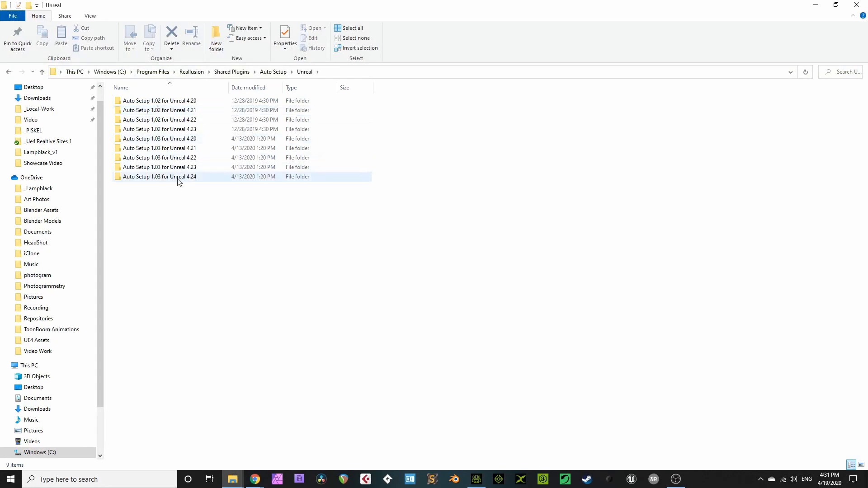
- Copy the Auto Setup 1.03 Content and Plugins folders for 4.24 into the Lampblack_Locomotion folder
double_click(159, 176)
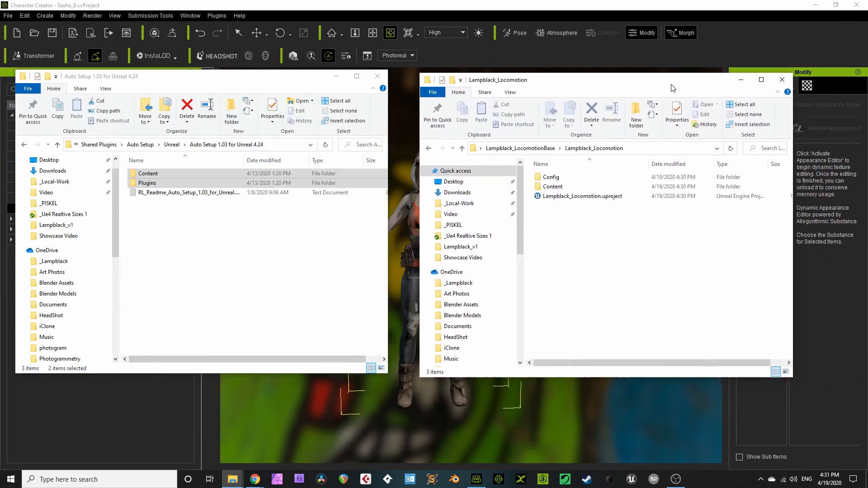
left_click(148, 173)
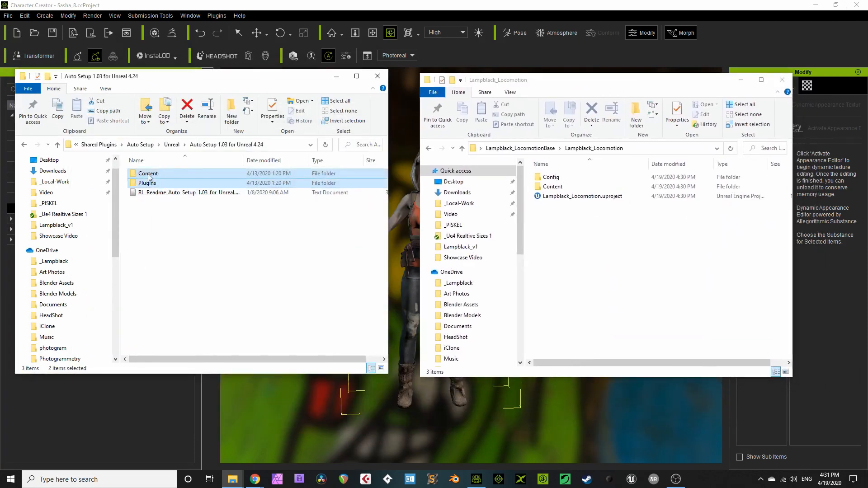
left_click_drag(147, 173, 637, 249)
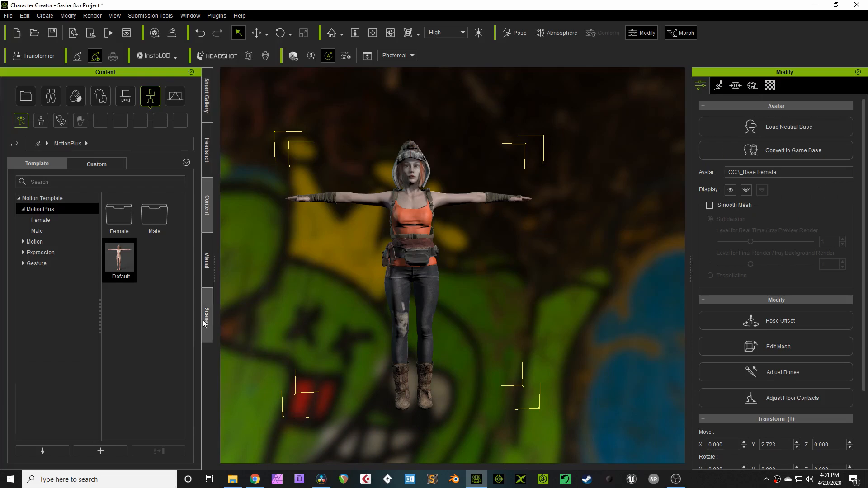
- Browse Motion Template > Motion and scroll through the A-pose and idle pose presets
left_click(207, 317)
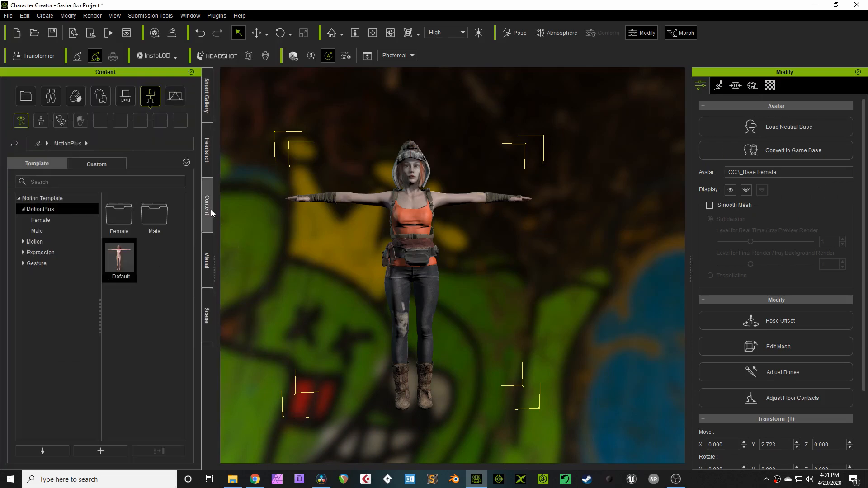
left_click(35, 242)
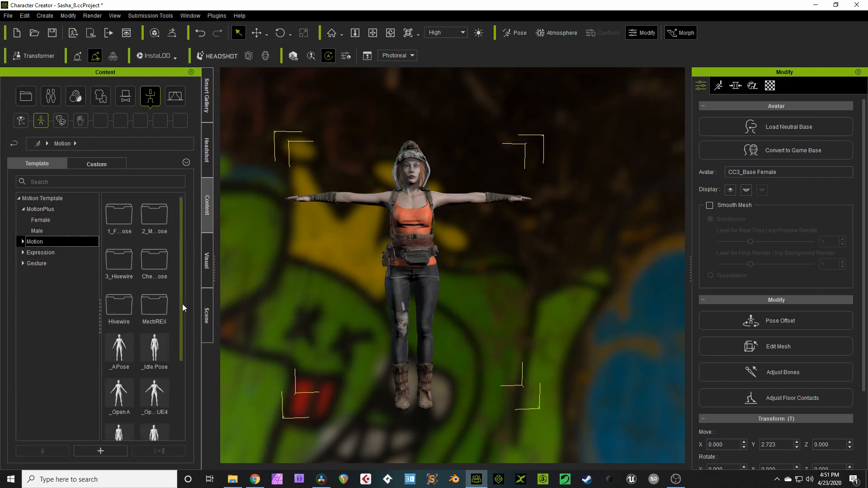
scroll("down", 3)
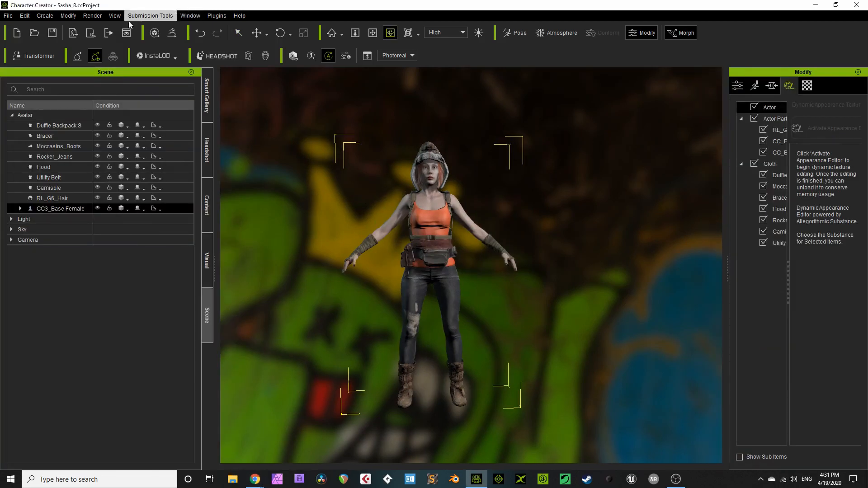
- Export FBX (Clothed Character) with Unreal preset, Current Pose and Delete Hidden Faces, accepting the warning
left_click(8, 16)
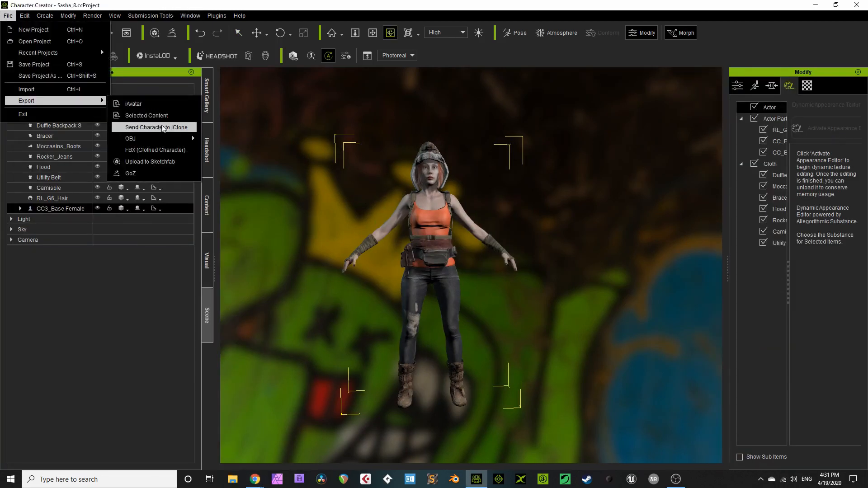
left_click(157, 149)
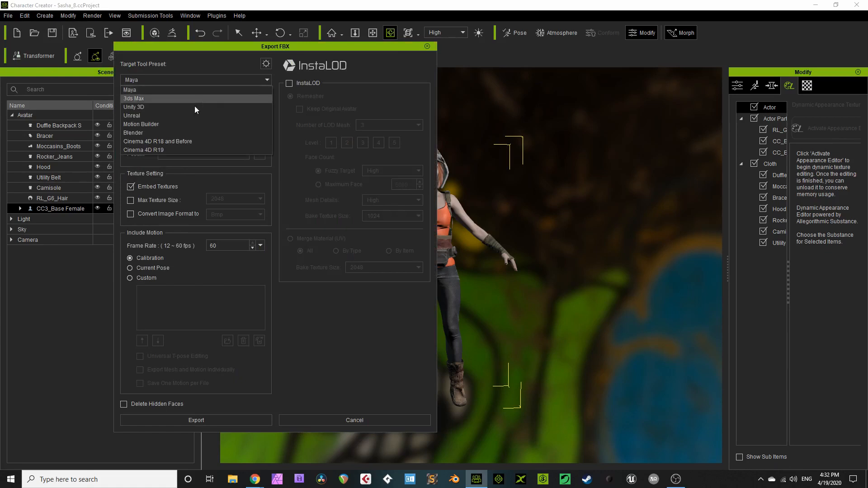
left_click(132, 115)
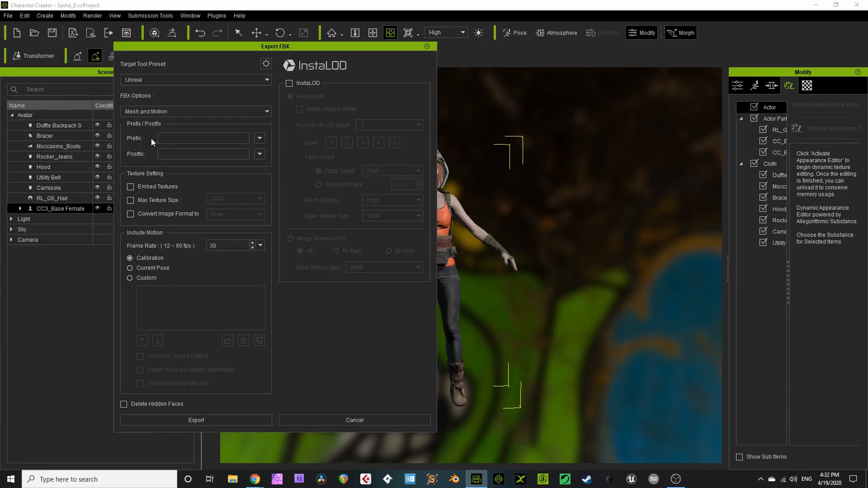
left_click(130, 268)
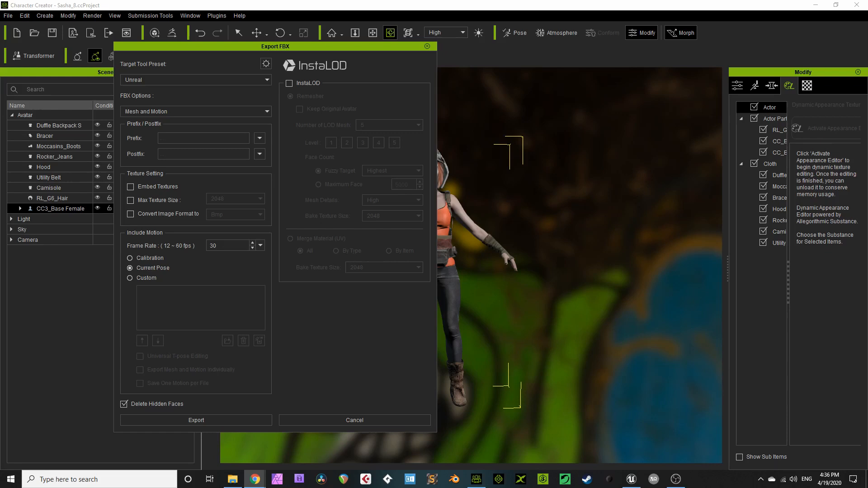
mouse_move(191, 421)
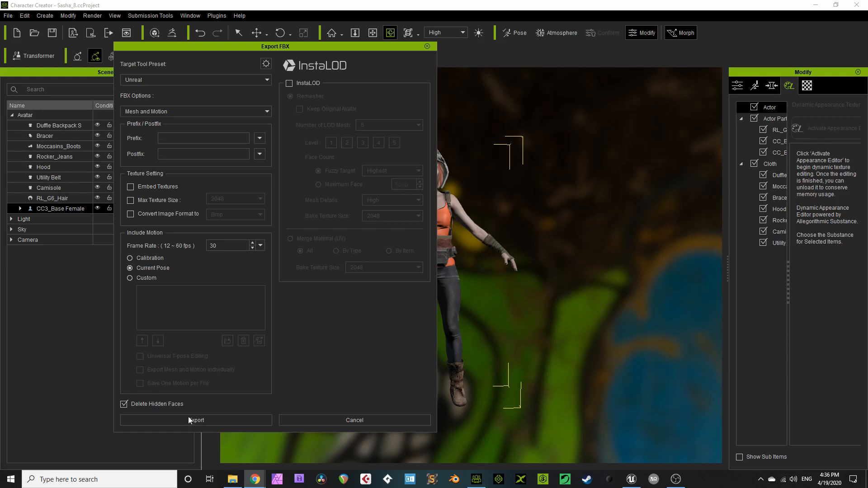
left_click(196, 421)
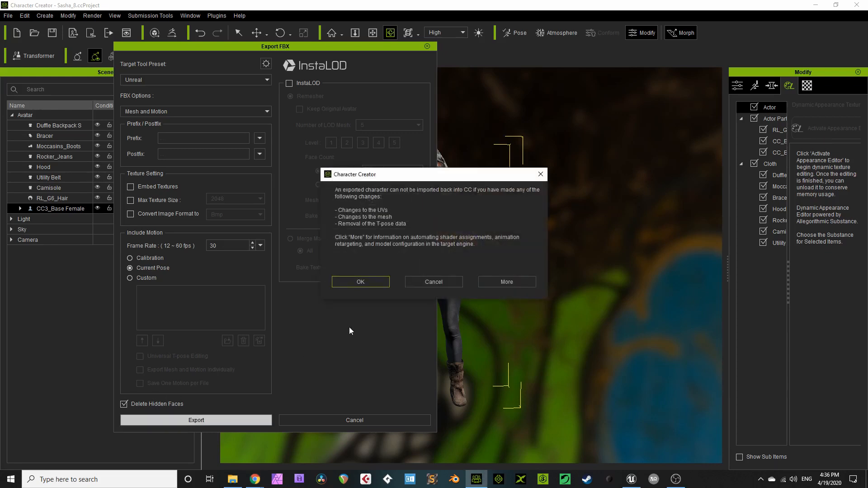
mouse_move(405, 205)
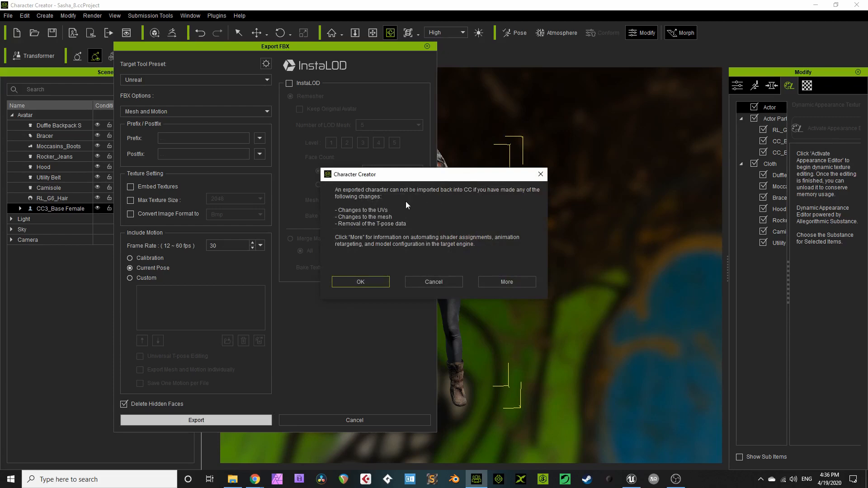
left_click(359, 282)
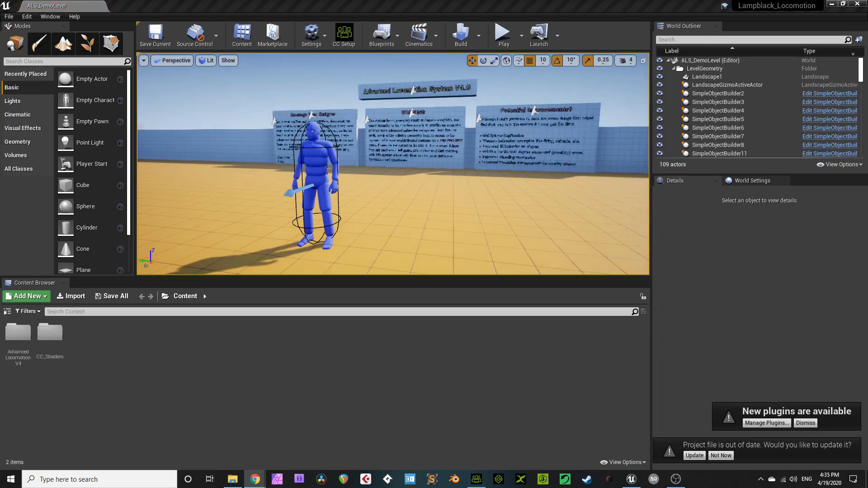
mouse_move(804, 423)
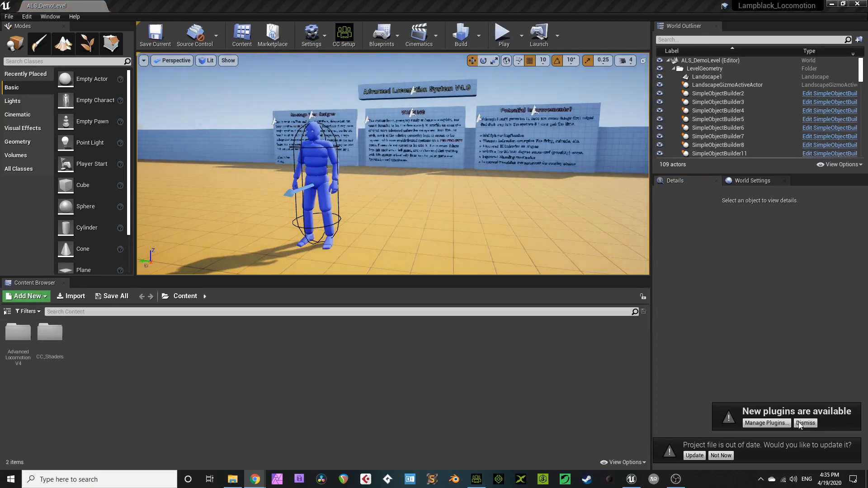
- Update the project file and verify Character Creator & iClone Auto Setup is enabled in Plugins
left_click(694, 454)
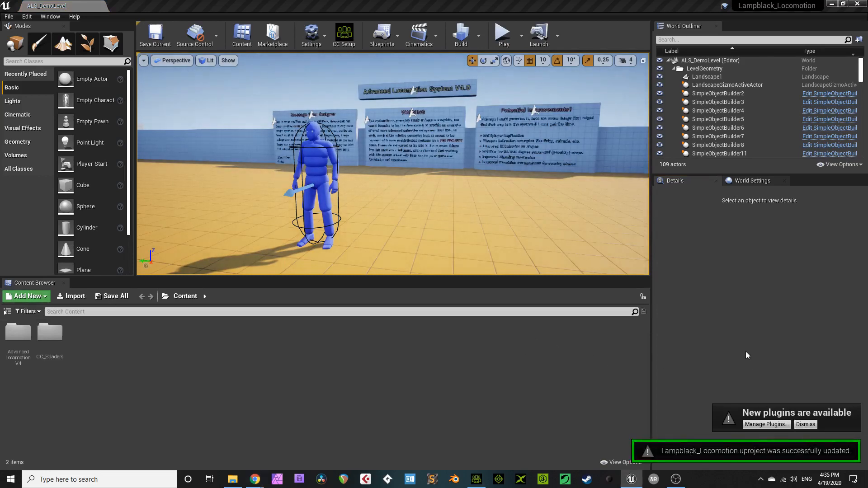
mouse_move(766, 424)
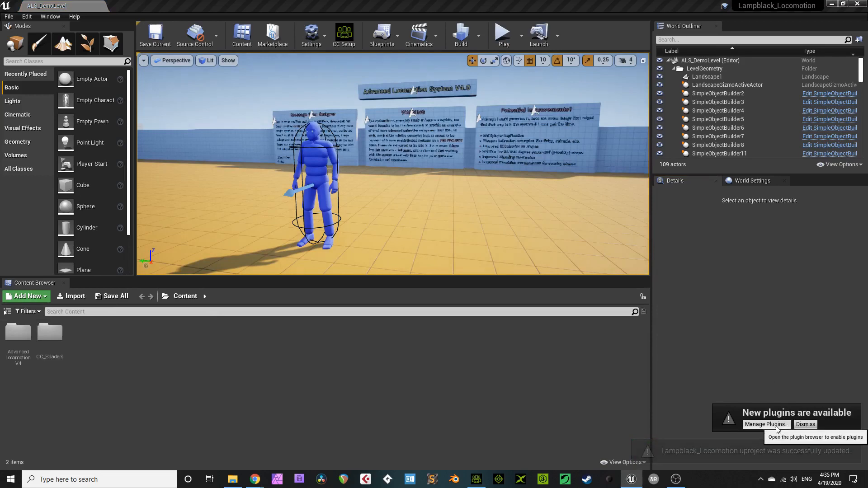
left_click(765, 424)
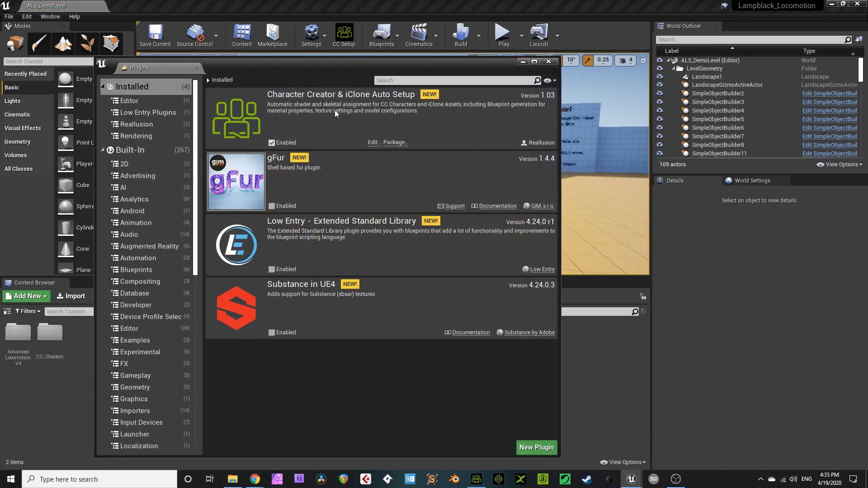
mouse_move(382, 139)
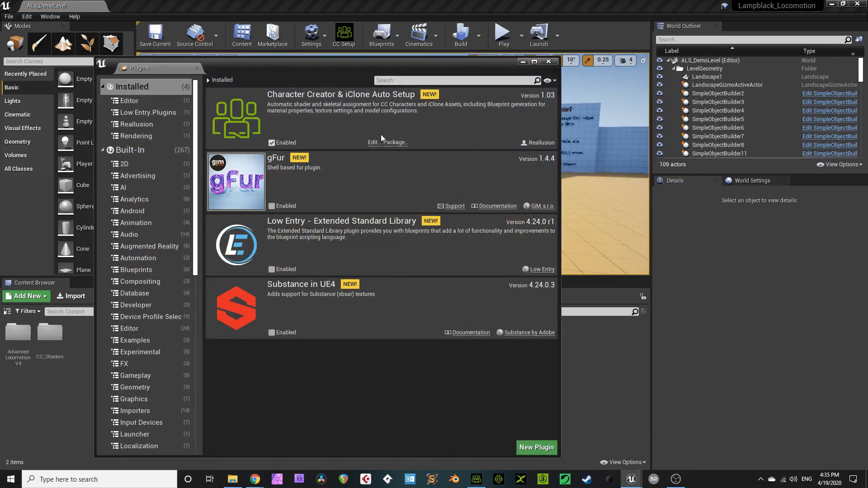
mouse_move(495, 116)
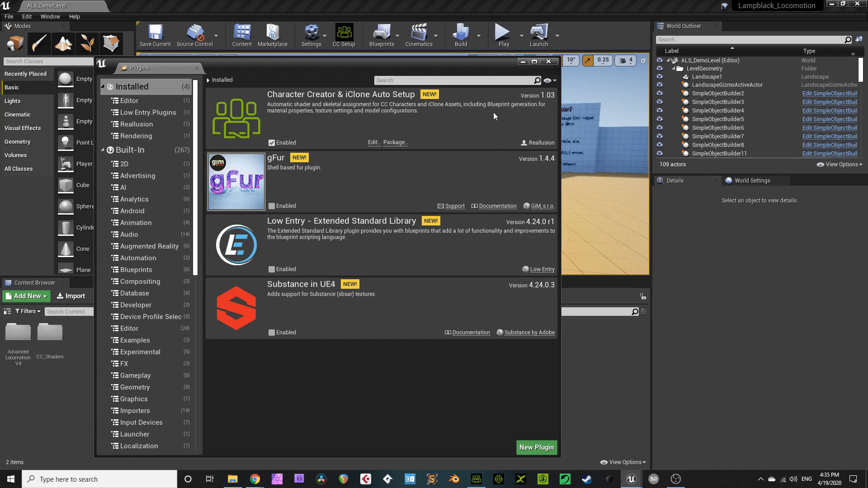
mouse_move(372, 120)
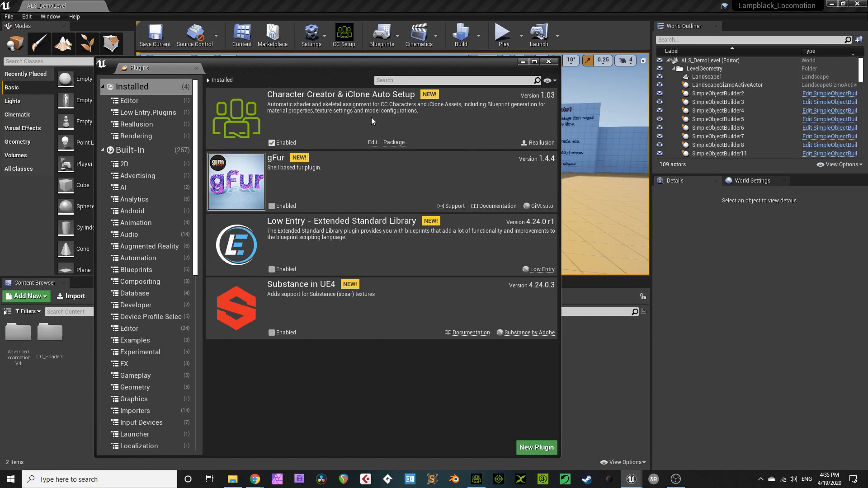
left_click(548, 61)
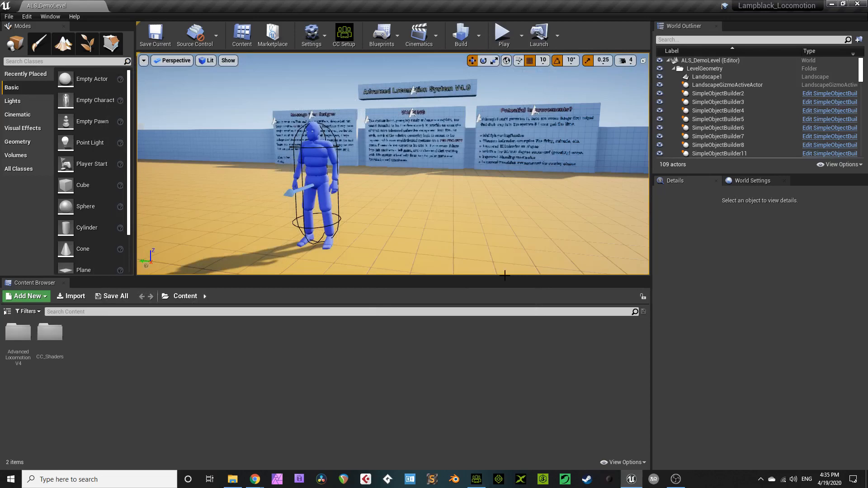
mouse_move(655, 411)
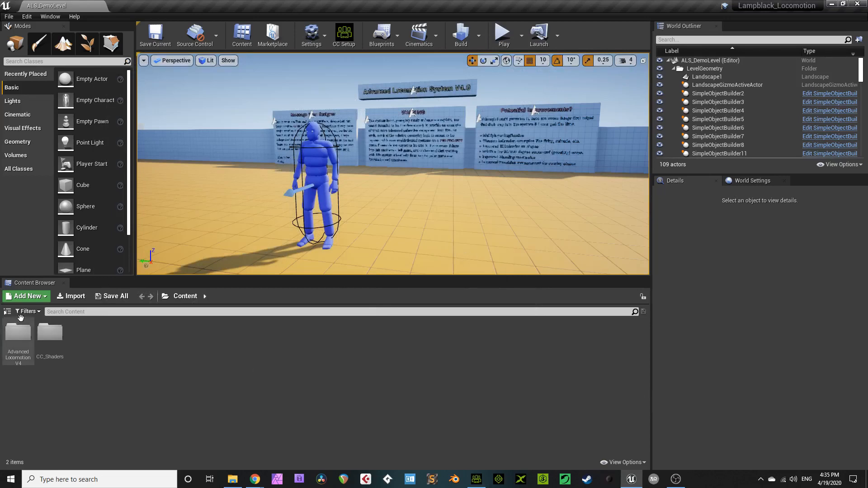
- Add a Characters folder with a Sasha subfolder in the Content Browser and enter Sasha
left_click(8, 311)
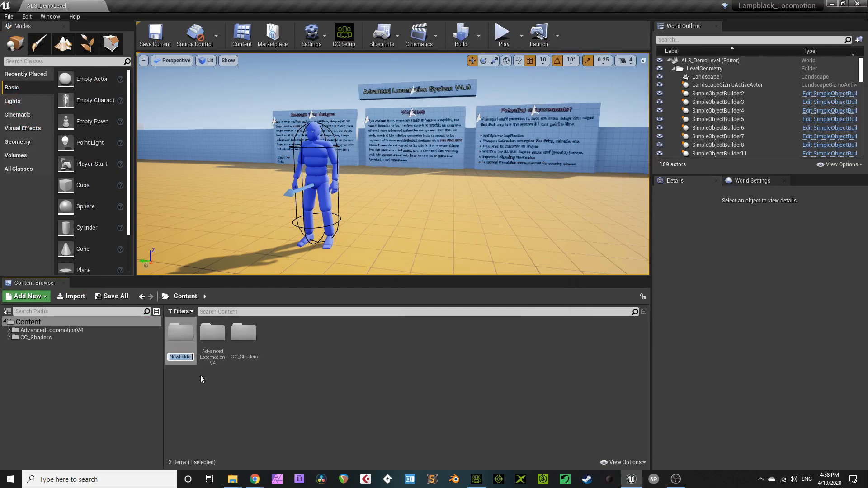
type("Characters")
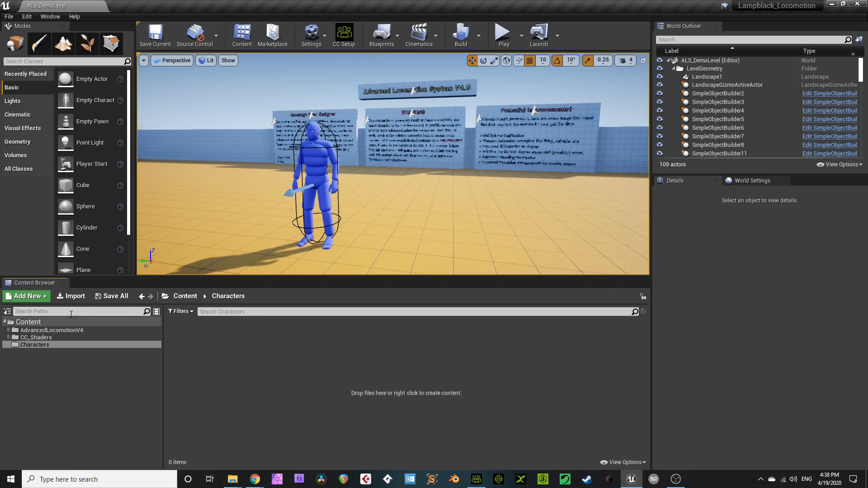
mouse_move(27, 296)
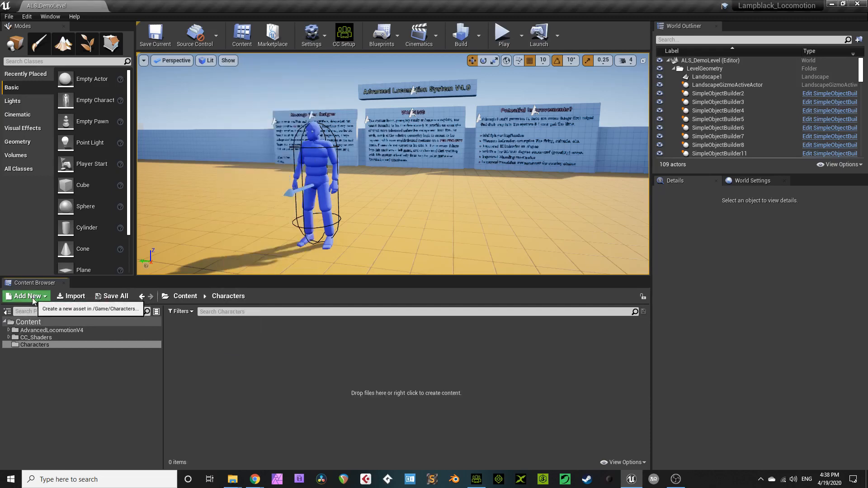
left_click(26, 296)
type("Sasha")
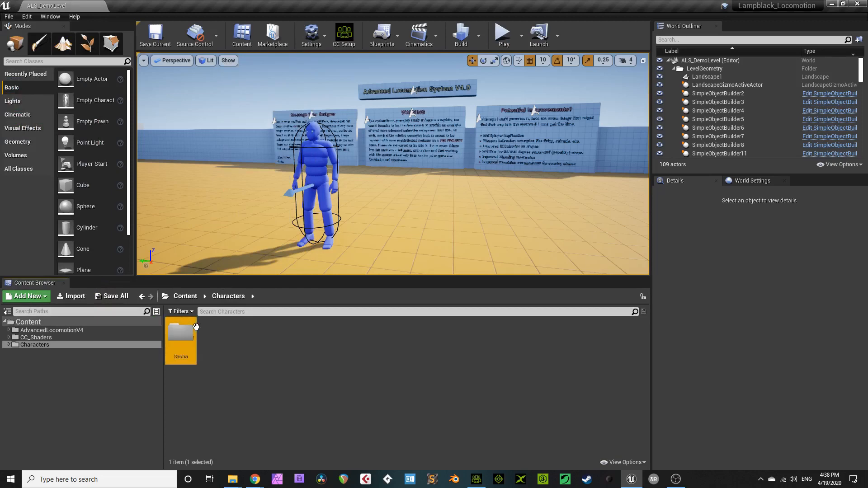
double_click(181, 332)
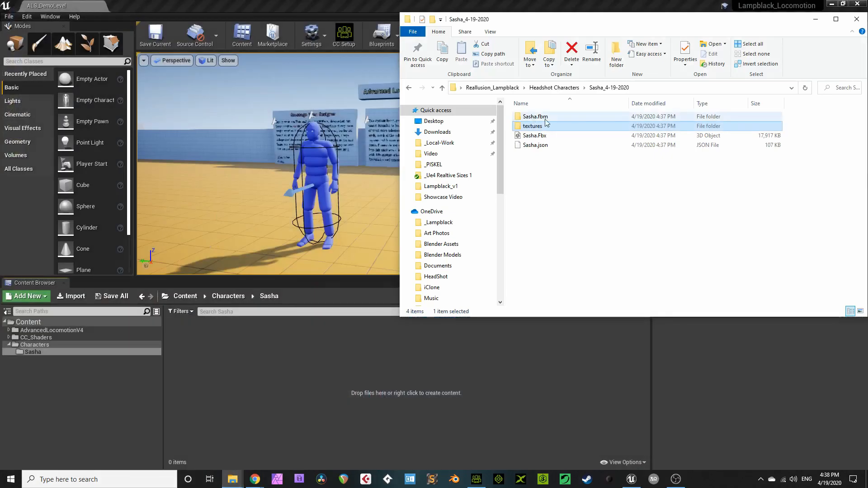
- Drag Sasha.Fbx from the Sasha_4-19-2020 export folder into Unreal's Sasha content folder
left_click(534, 135)
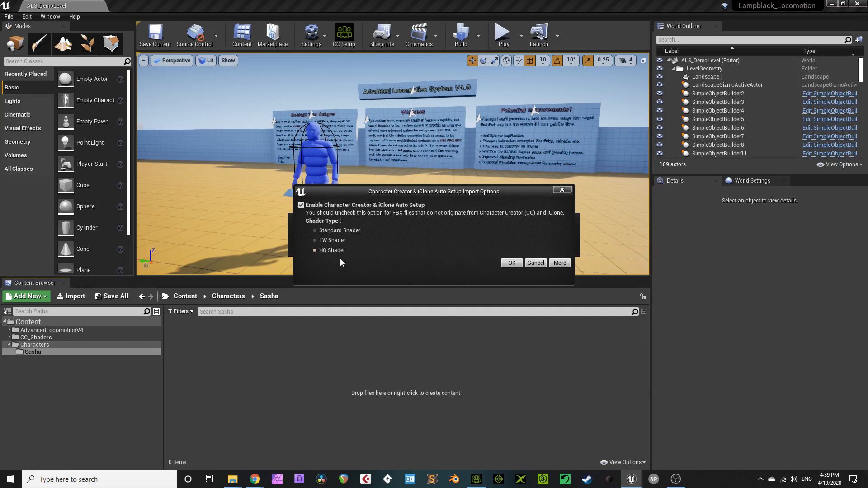
- Import Sasha with HQ Shader, Import Animations on and Do Not Create Material, via Import All
left_click(510, 262)
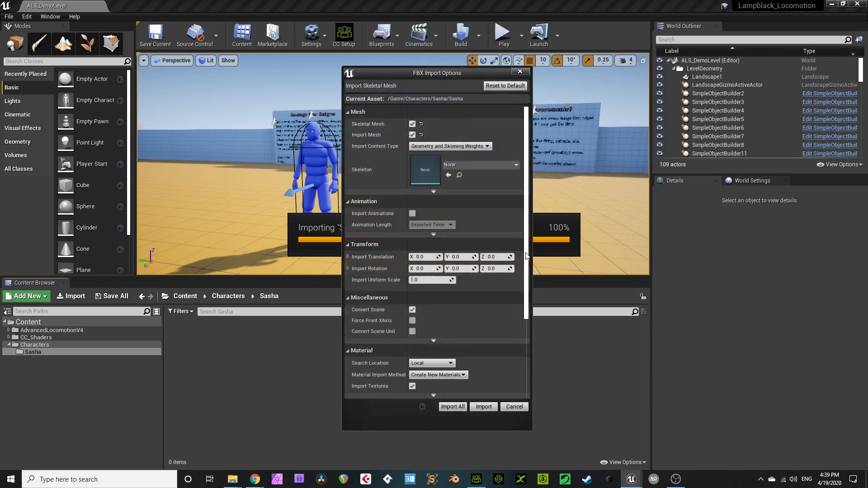
mouse_move(487, 130)
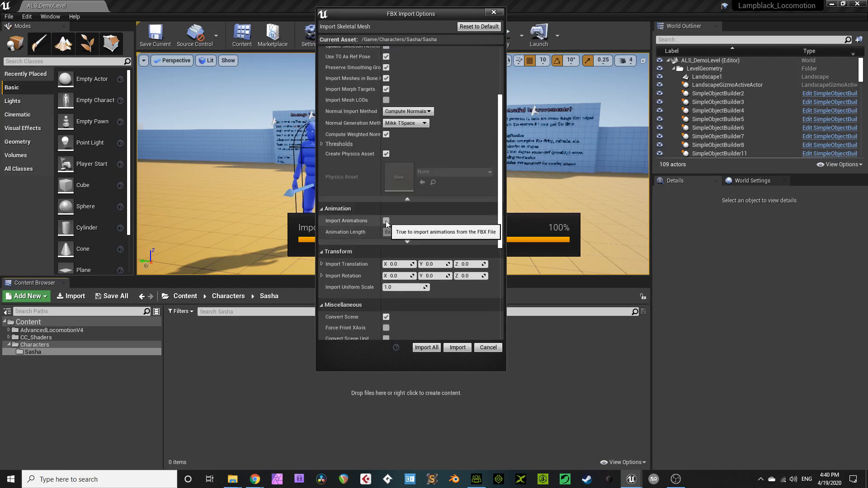
left_click(386, 221)
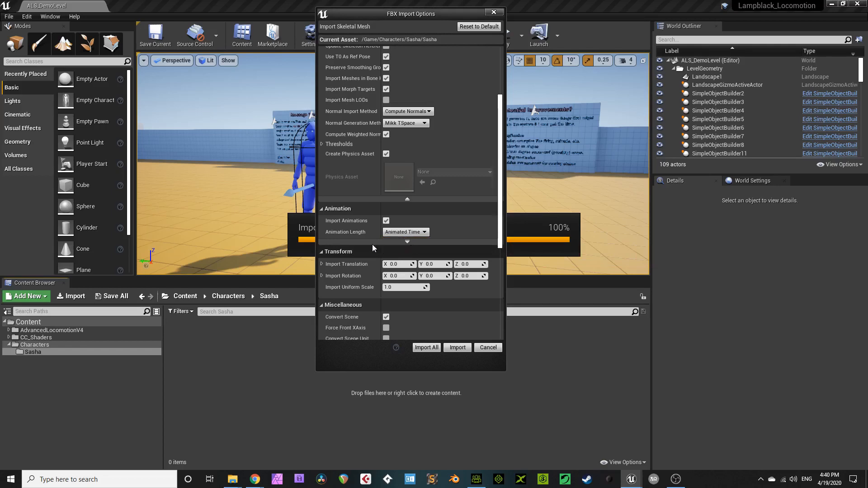
scroll("down", 3)
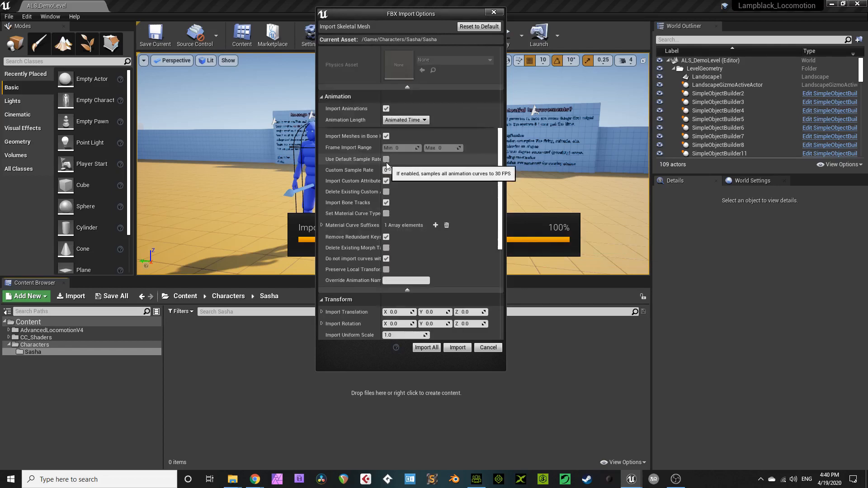
left_click(410, 236)
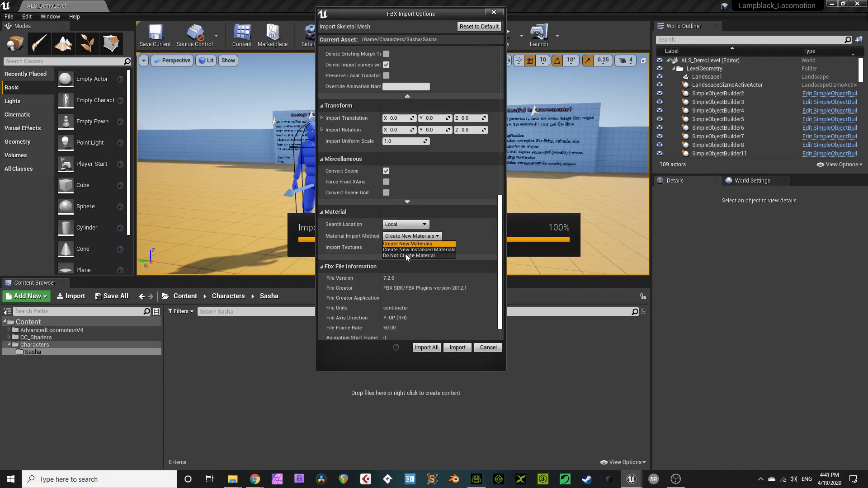
left_click(408, 255)
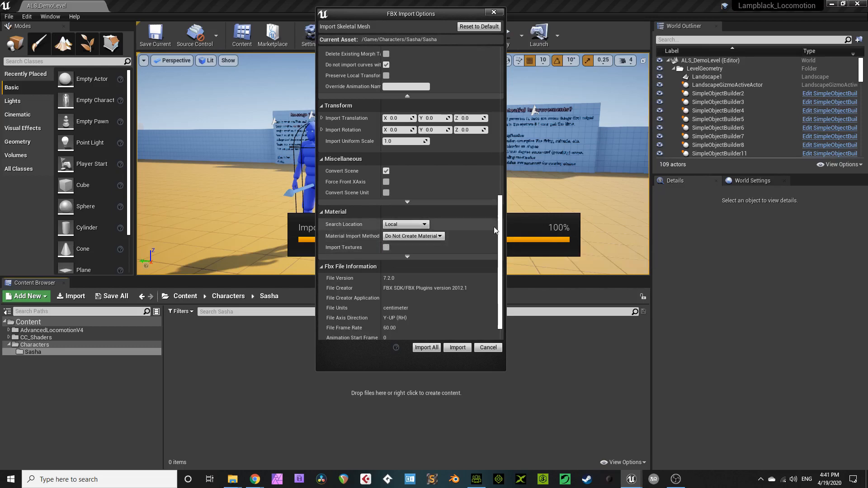
scroll("down", 3)
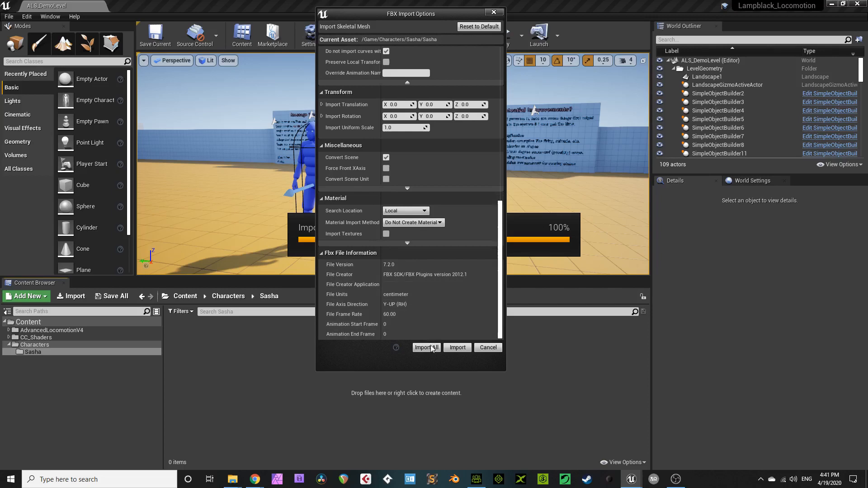
left_click(426, 347)
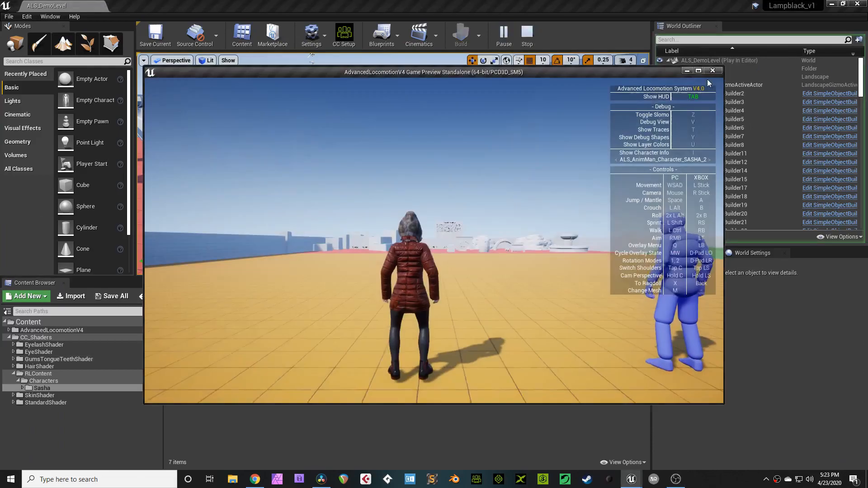
- Maximize the game preview and try the ALS controls with Sasha
left_click(699, 71)
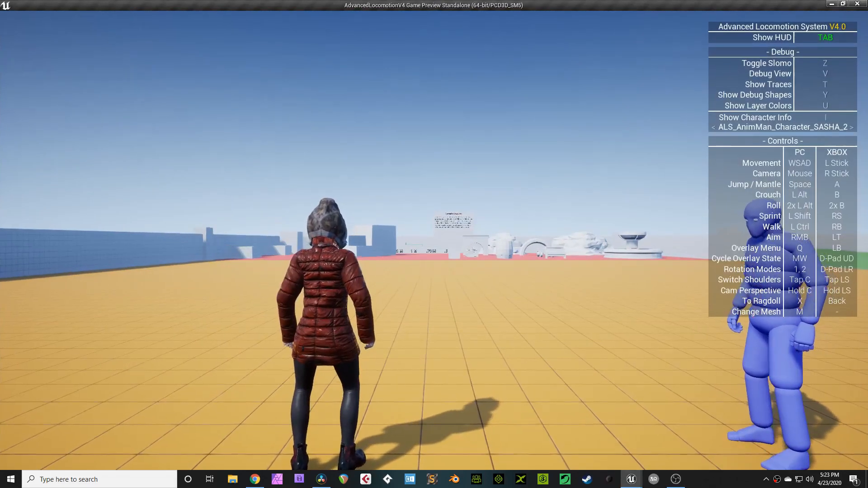
key("Tab")
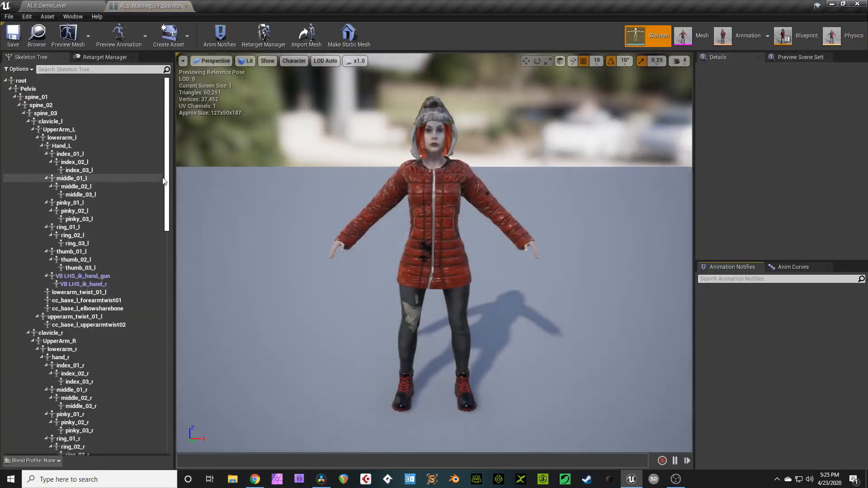
- Select cc_base_facialbone and cc_base_jawroot in the Skeleton Tree and reset their bone transforms
scroll("down", 3)
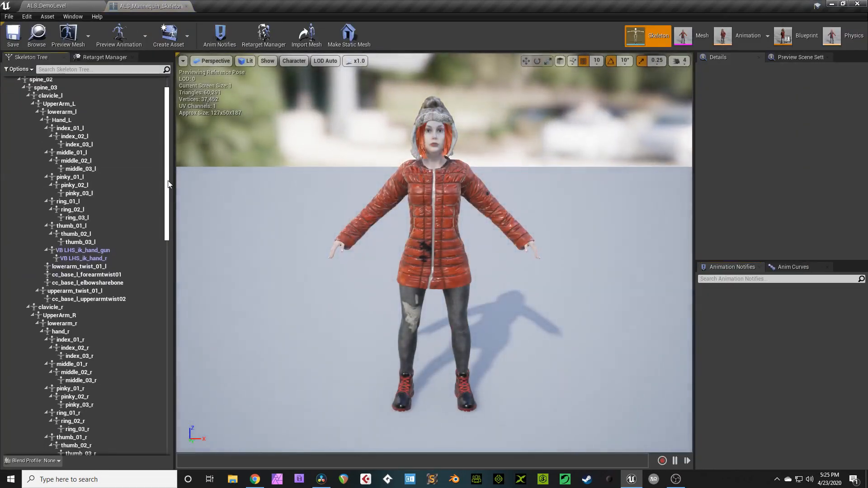
scroll("down", 3)
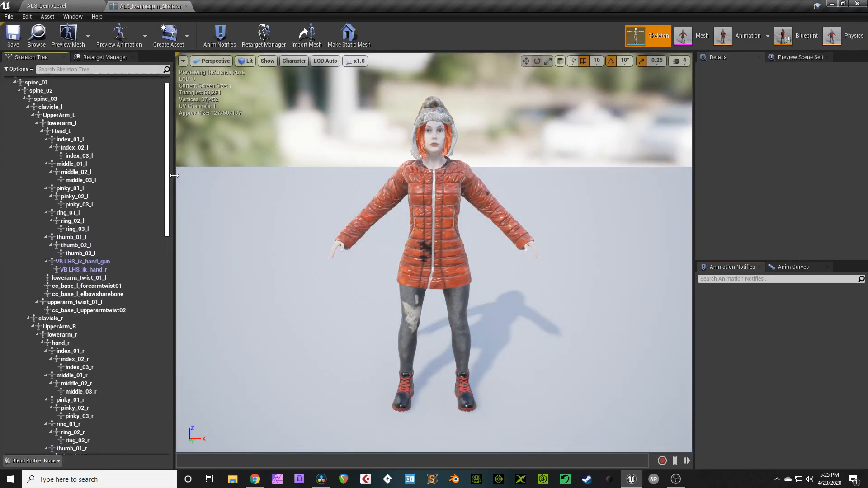
scroll("down", 3)
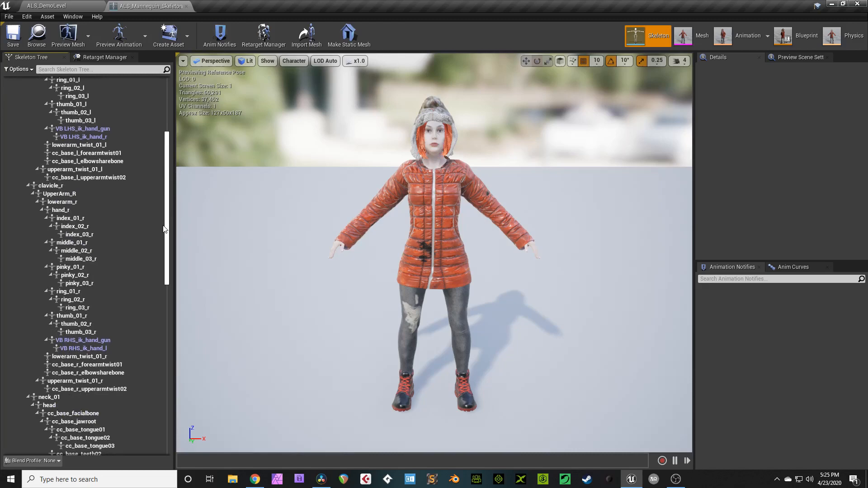
scroll("down", 3)
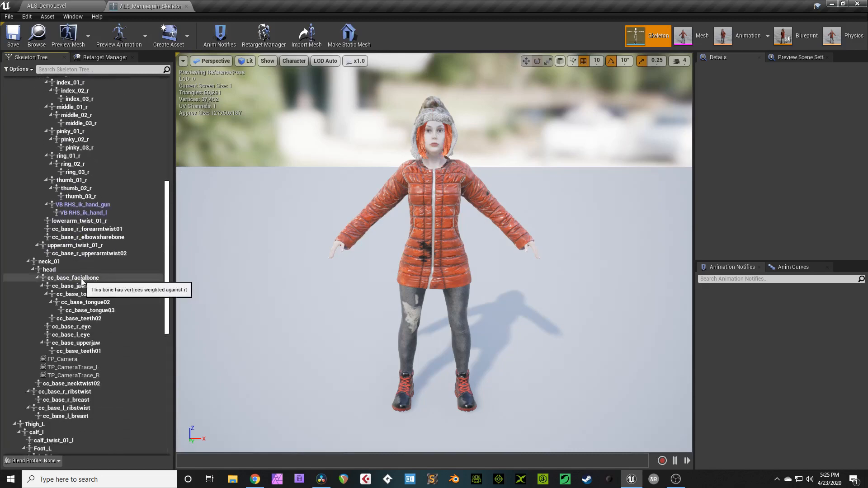
left_click(73, 278)
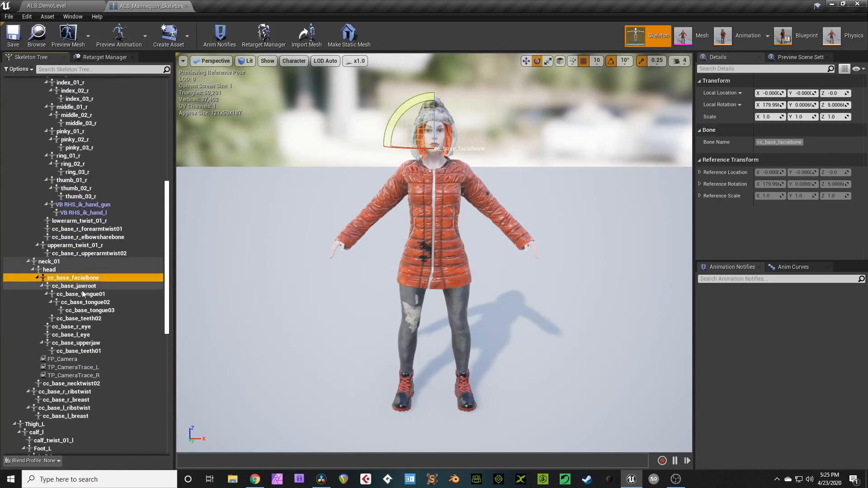
left_click(74, 286)
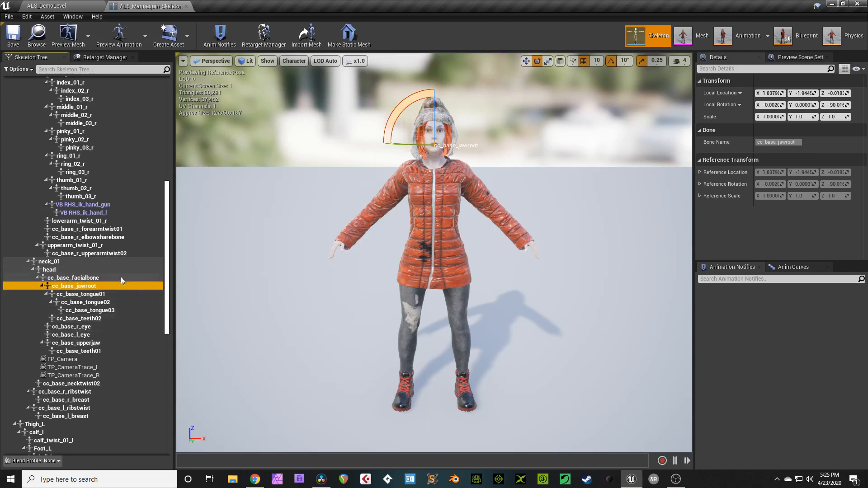
mouse_move(76, 287)
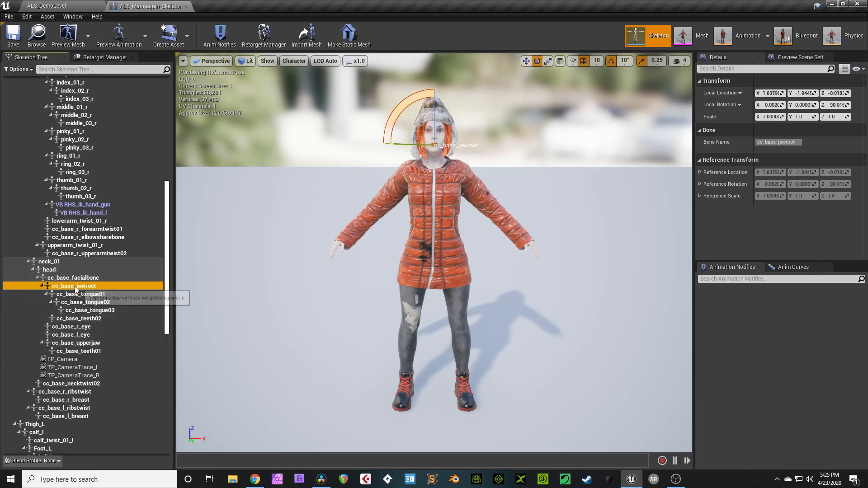
right_click(74, 286)
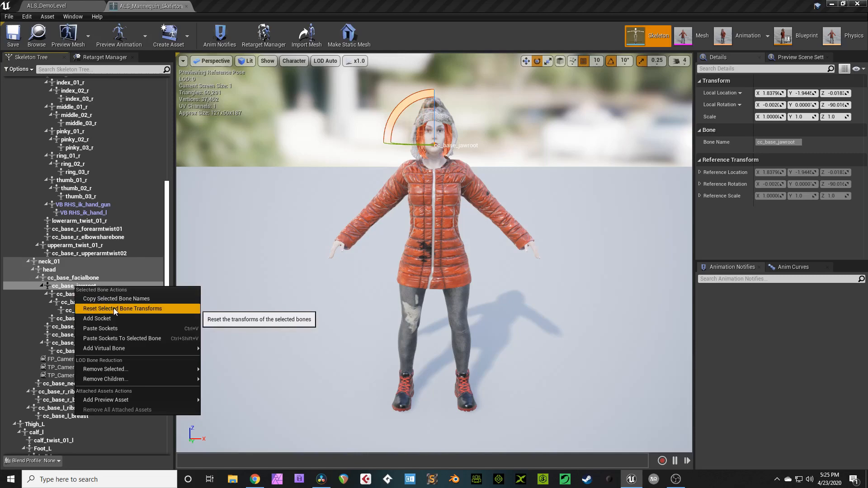
mouse_move(97, 318)
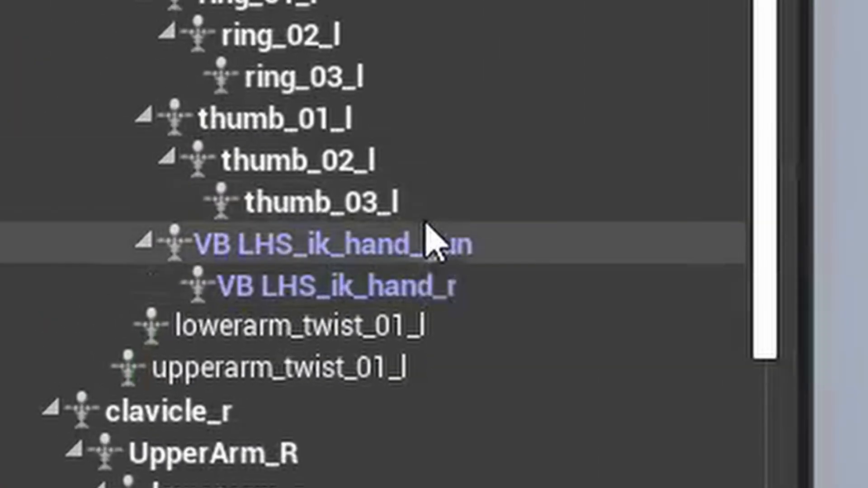
scroll("down", 3)
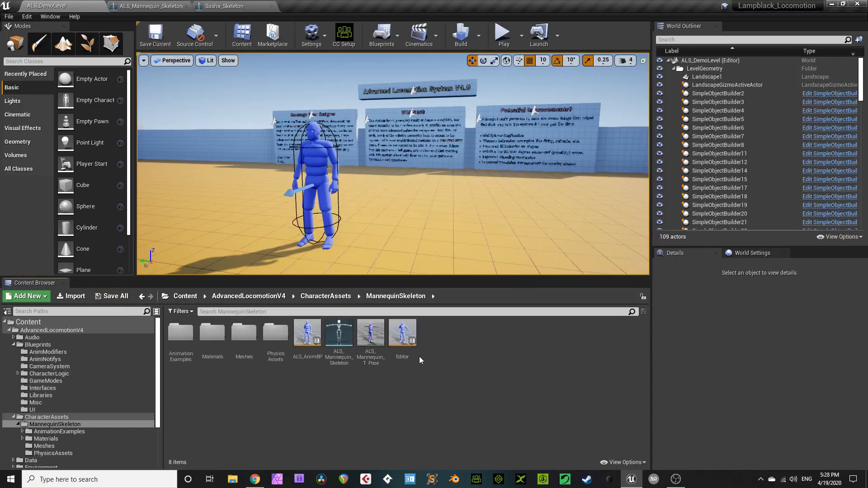
- Retarget the duplicated ALS mannequin assets onto Sasha_Skeleton and start playing the demo level
right_click(338, 332)
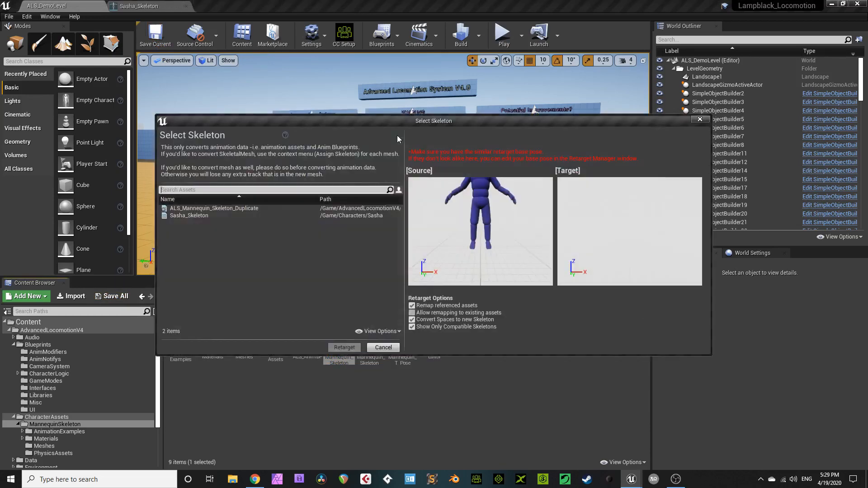
left_click(196, 215)
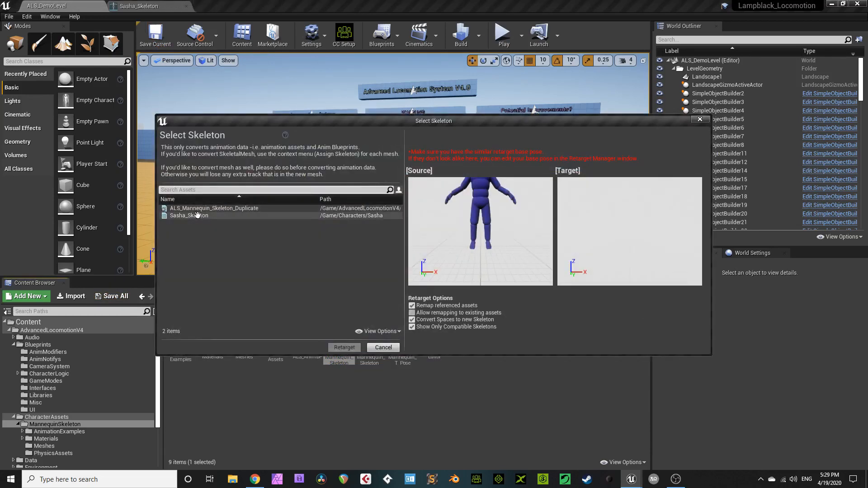
left_click(188, 215)
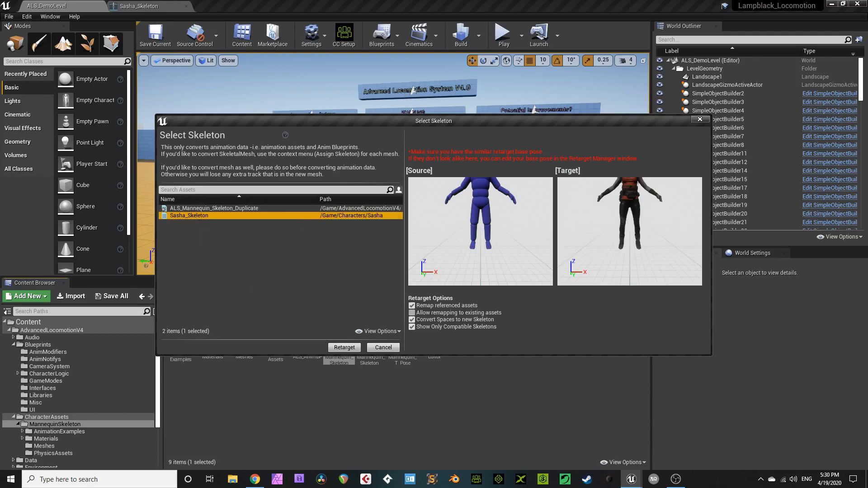
left_click(344, 347)
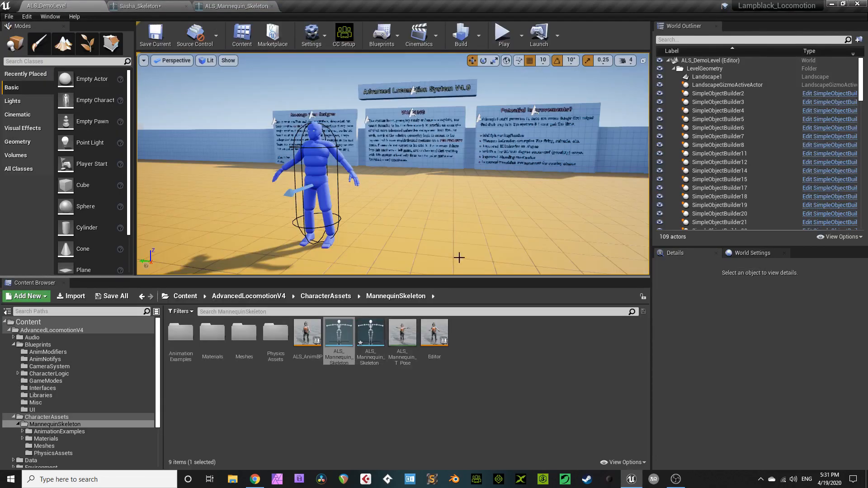
left_click(502, 31)
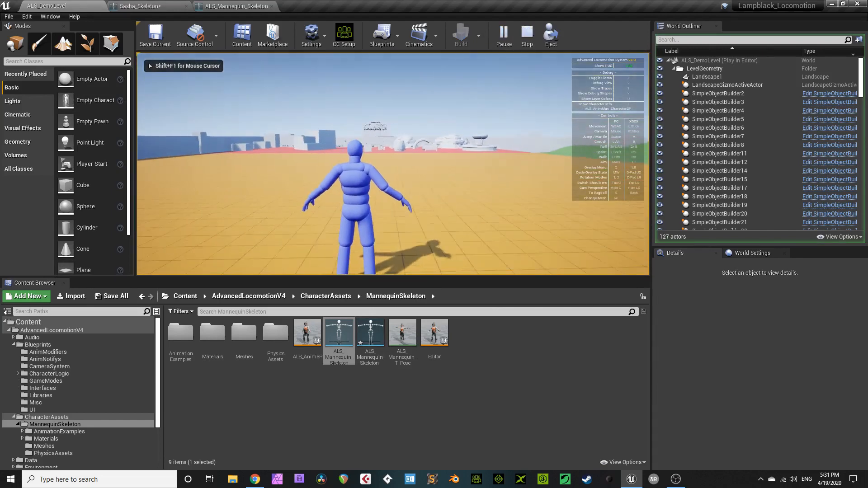
- Stop the test play and browse the AimOffsets and Locomotion run-pose animations, returning to MannequinSkeleton
left_click(526, 35)
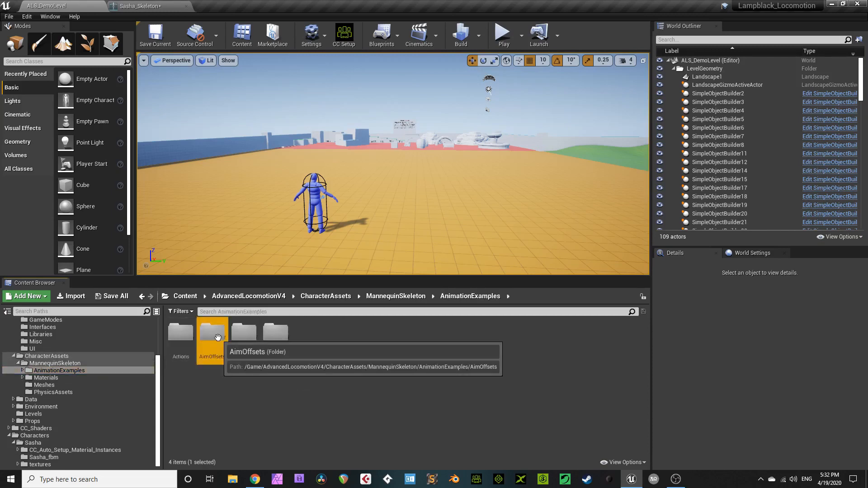
double_click(212, 332)
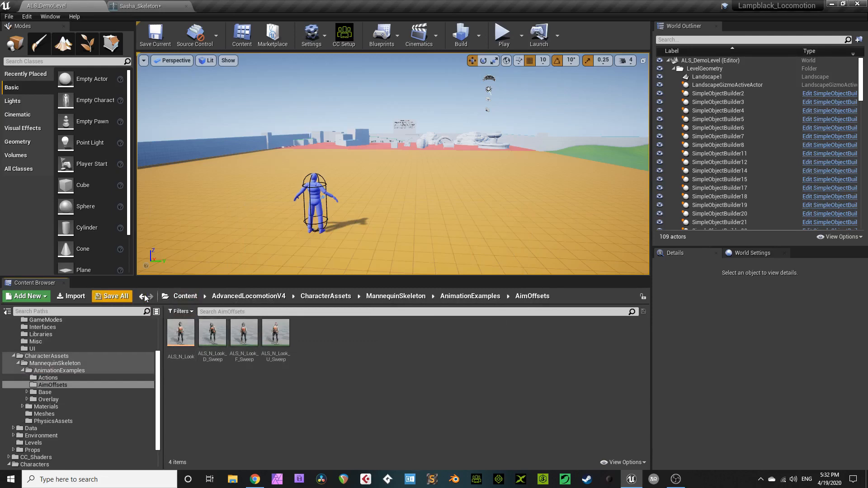
left_click(45, 391)
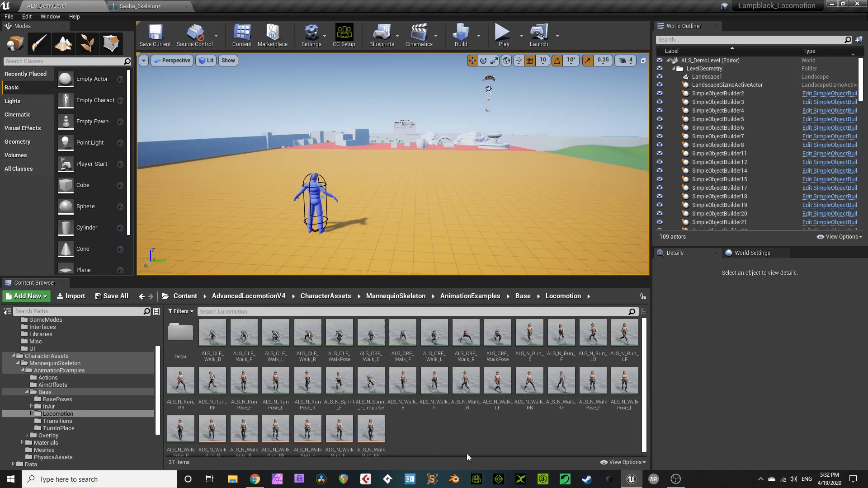
left_click(307, 381)
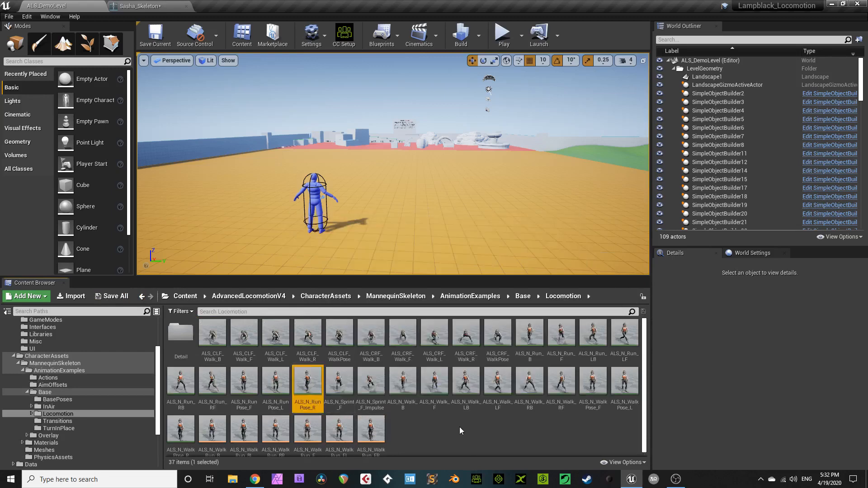
double_click(307, 381)
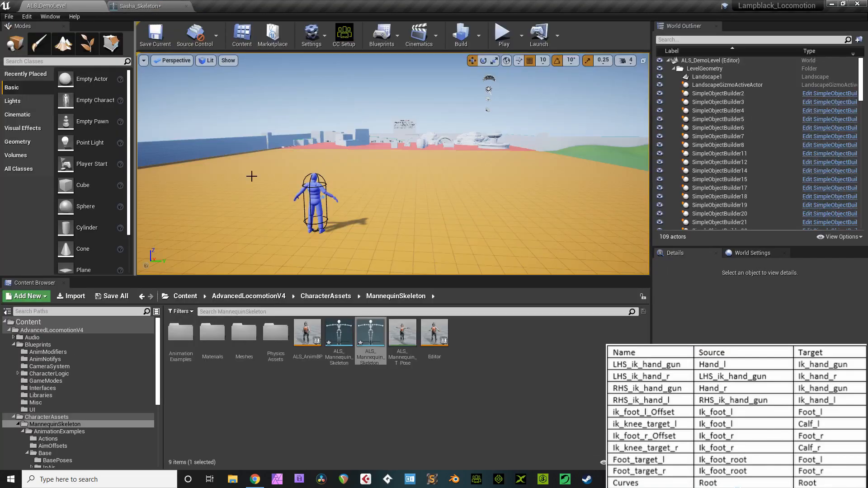
- Inspect the LHS_ik_hand_gun virtual bone in the ALS_Mannequin_Skeleton's Skeleton Tree
double_click(370, 334)
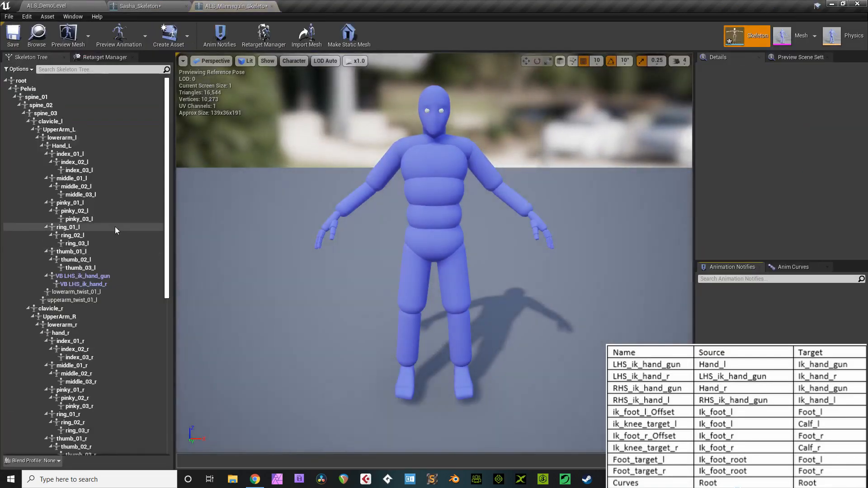
scroll("down", 3)
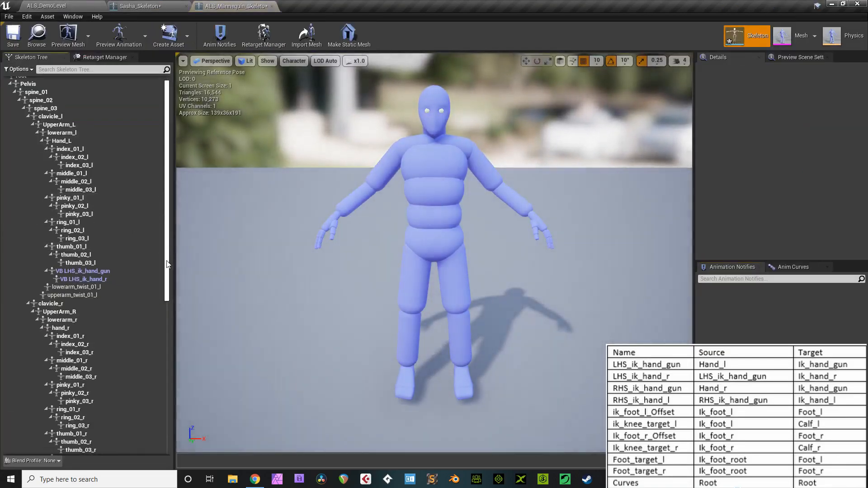
mouse_move(83, 270)
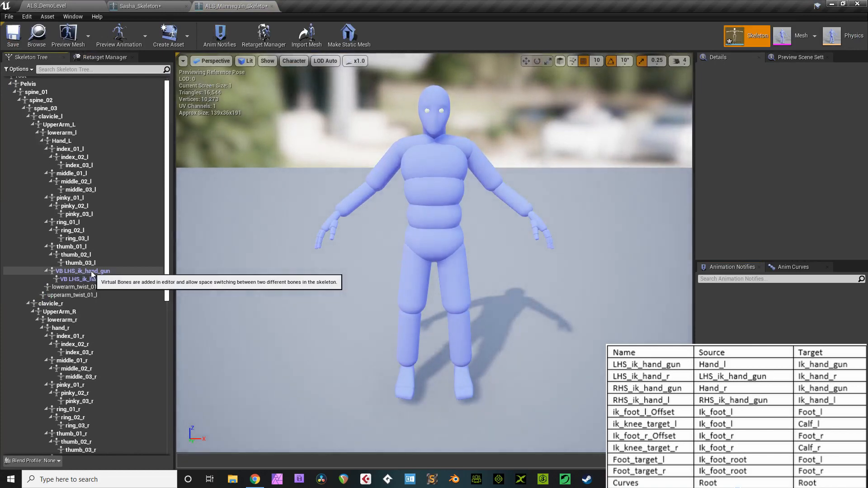
left_click(82, 270)
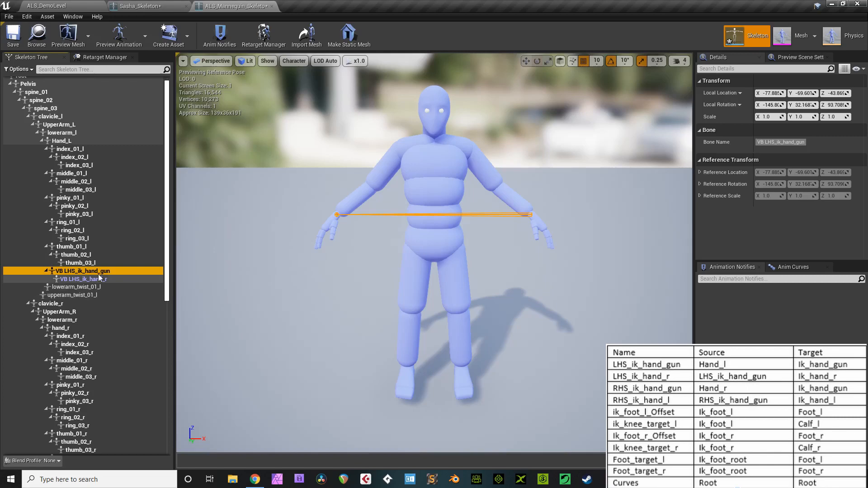
mouse_move(83, 271)
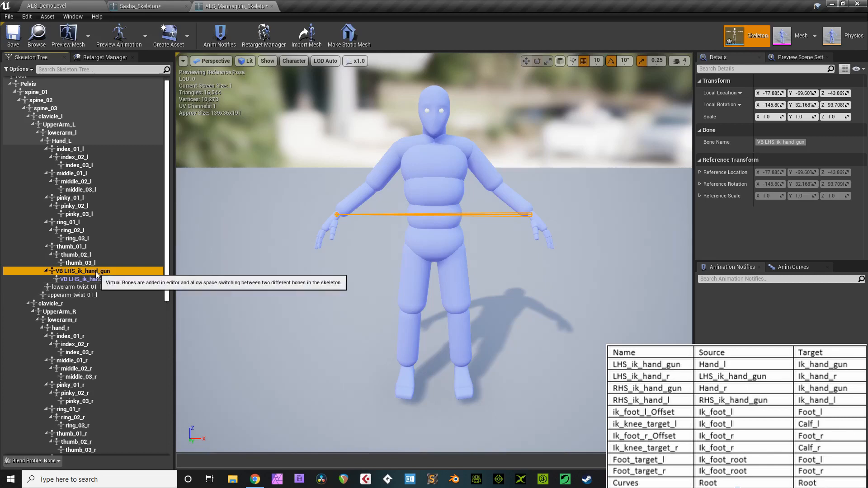
right_click(83, 271)
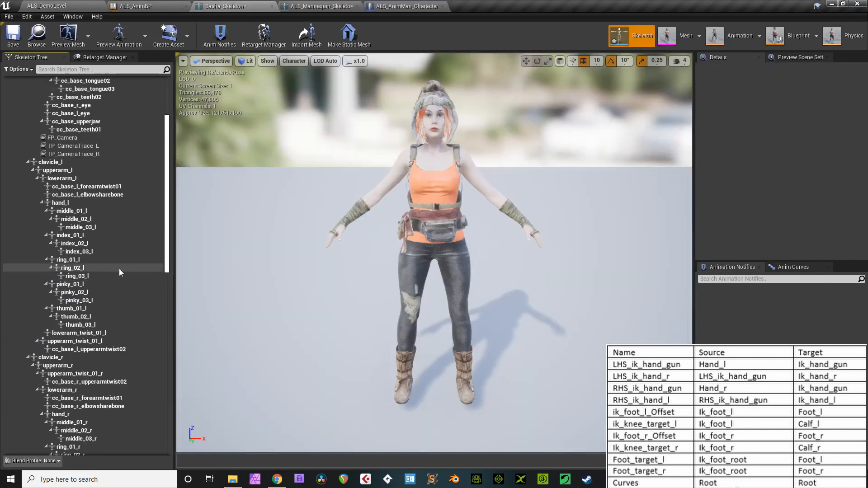
- Add virtual bone LHS_ik_hand_gun from hand_l to ik_hand_gun, plus child LHS_ik_hand_r, on Sasha's skeleton
right_click(60, 246)
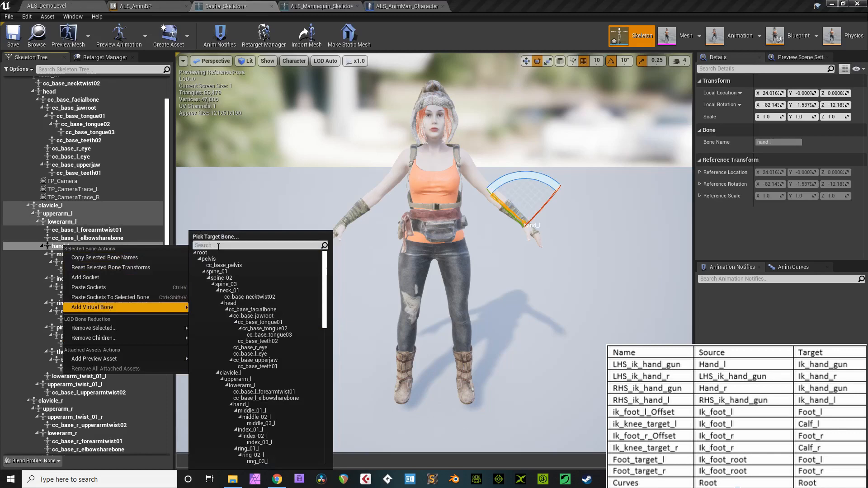
type("ik_hand_gun")
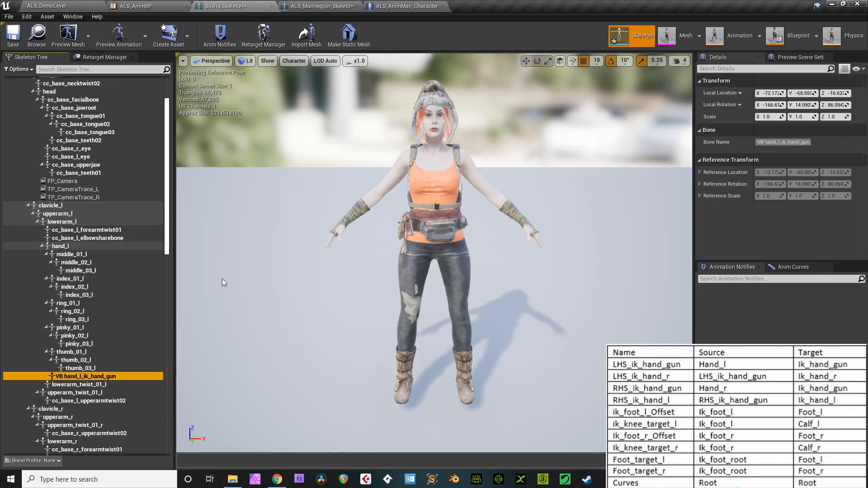
right_click(83, 376)
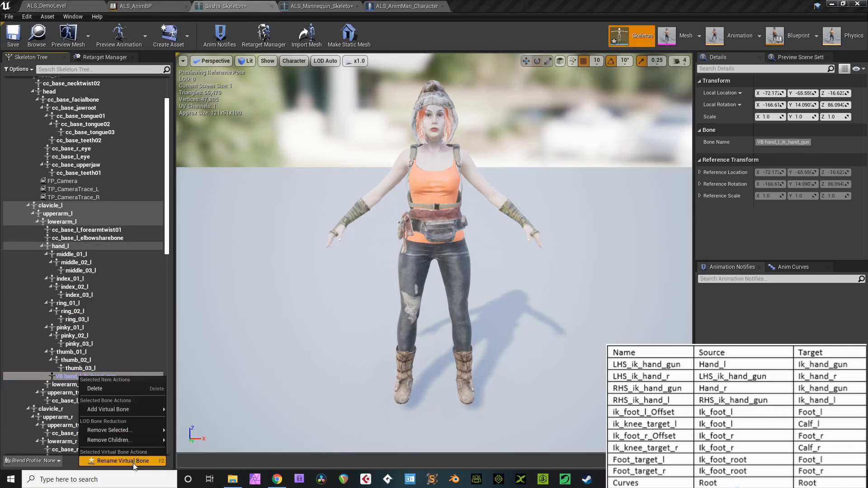
left_click(120, 460)
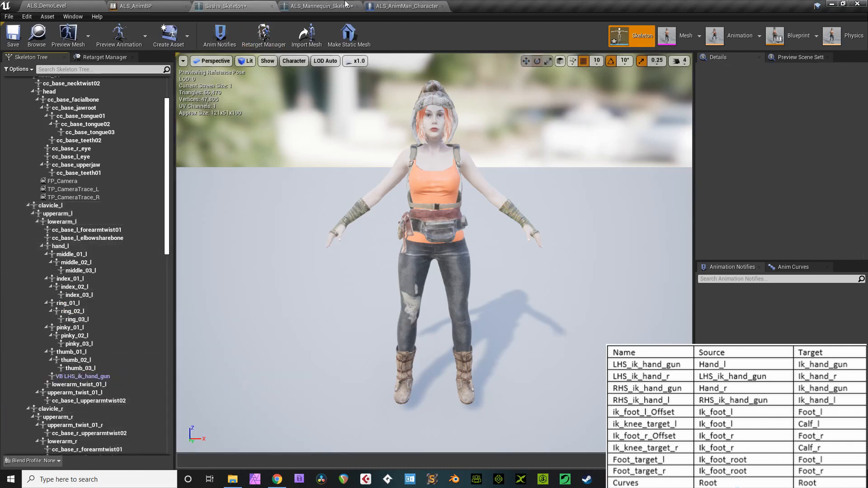
left_click(317, 6)
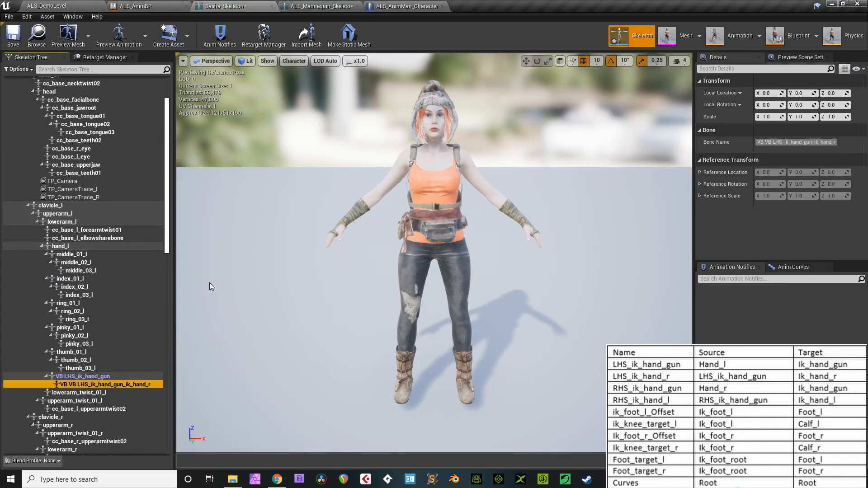
double_click(104, 385)
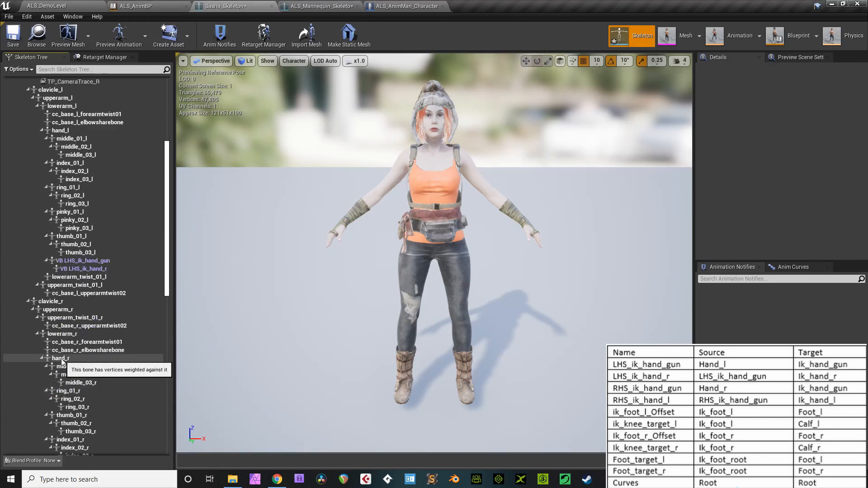
- Add virtual bone RHS_ik_hand_gun from hand_r to ik_hand_gun, plus child RHS_ik_hand_l targeting ik_hand_l
left_click(321, 7)
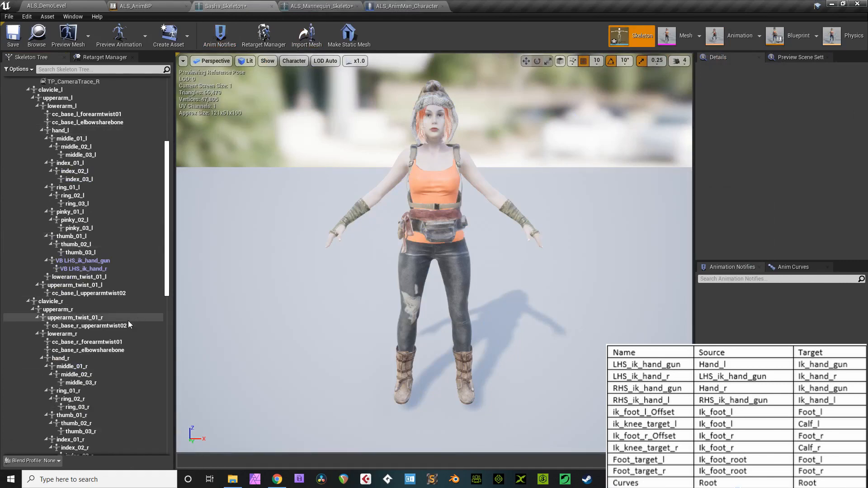
right_click(57, 358)
type("ik")
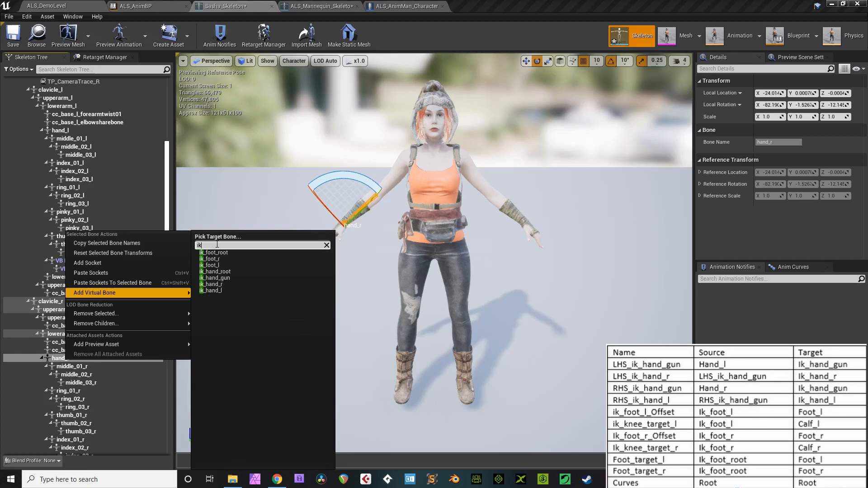
left_click(215, 278)
type("VB RHS_ik_hand_gun")
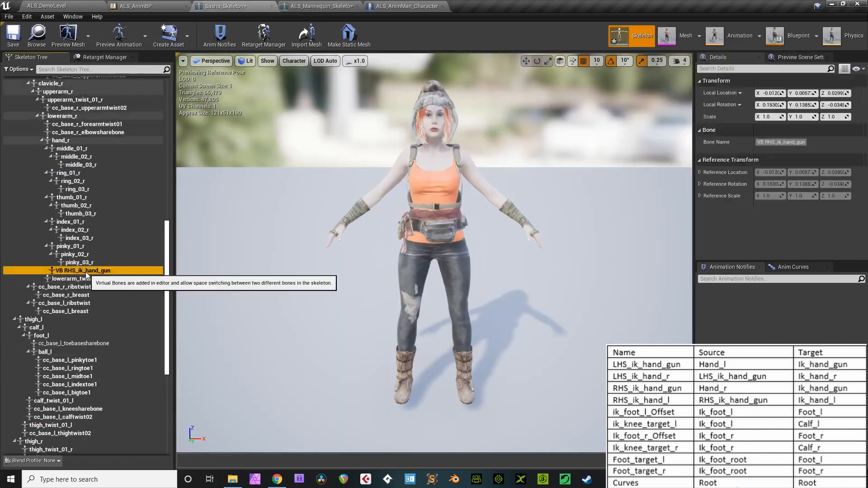
left_click(115, 305)
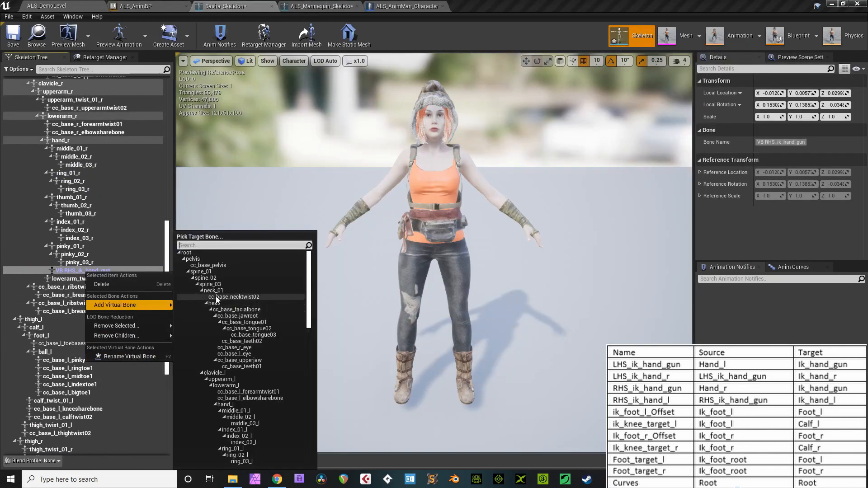
type("ik")
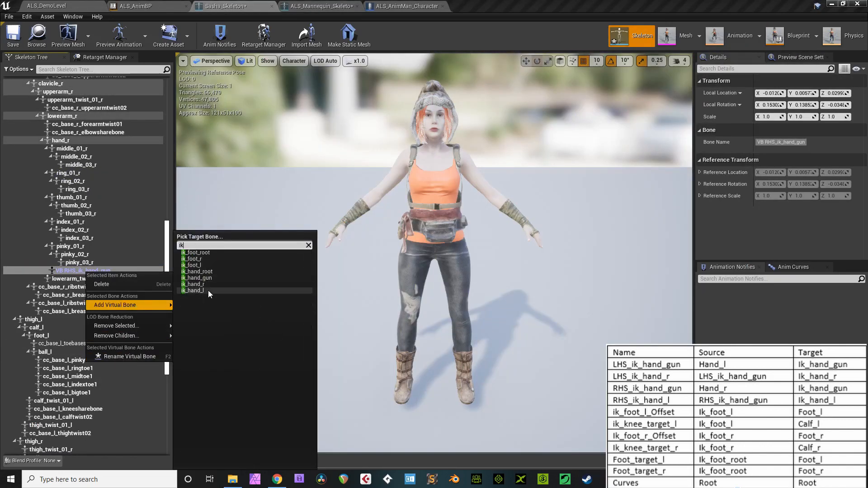
left_click(194, 290)
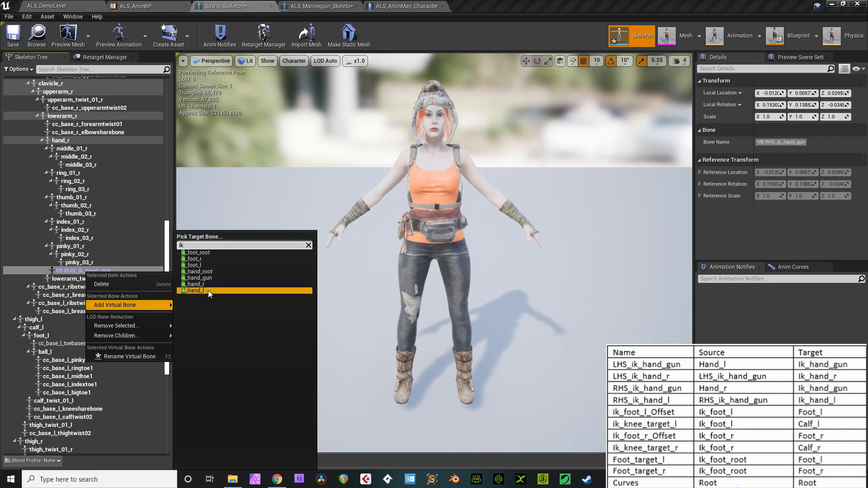
left_click(194, 290)
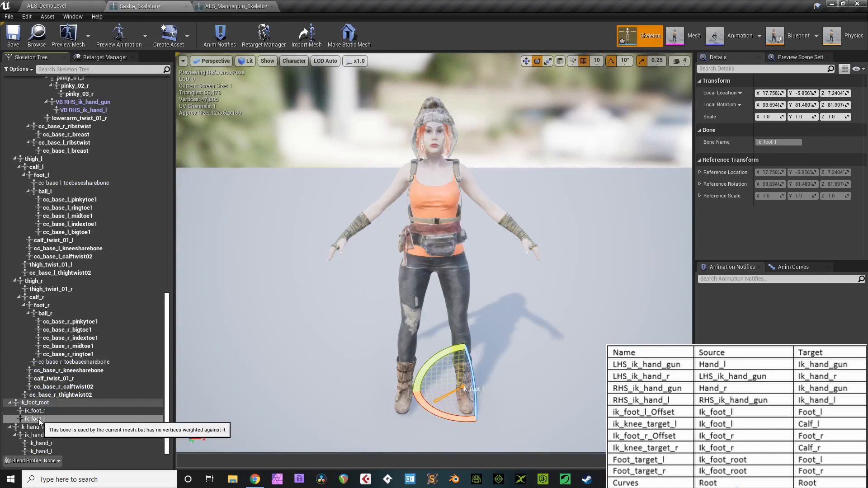
- Add virtual bone ik_foot_l_Offset under ik_foot_l on Sasha's skeleton
right_click(35, 419)
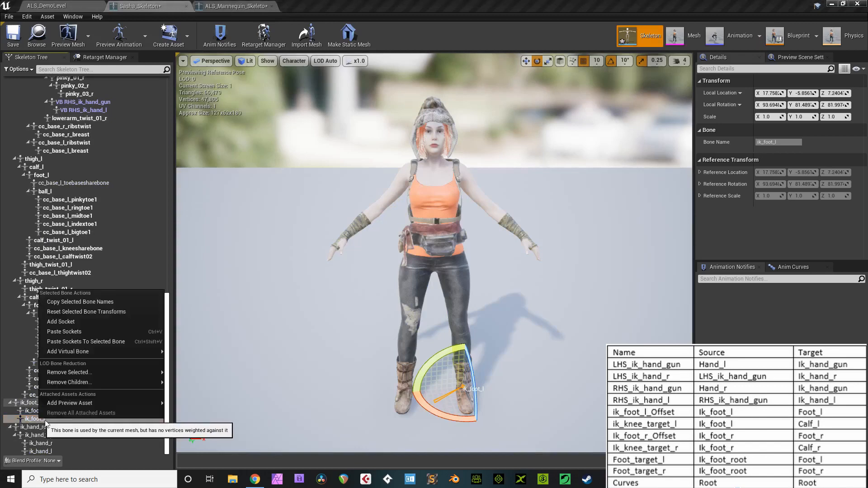
left_click(70, 403)
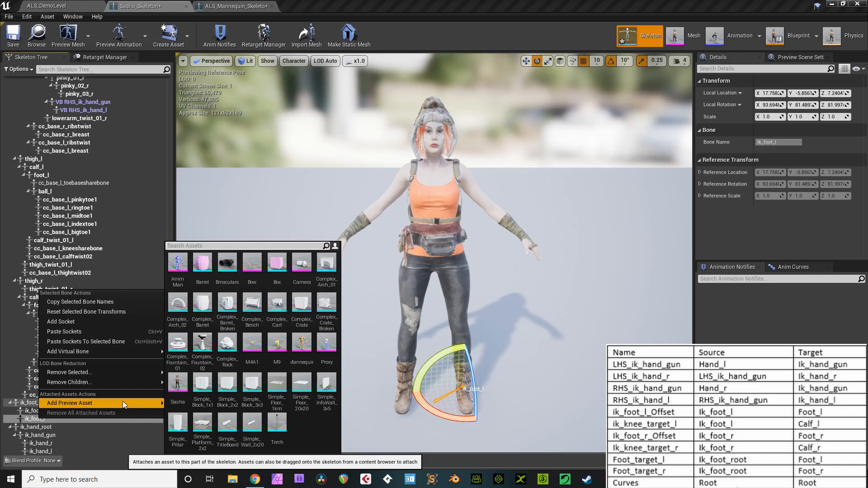
left_click(68, 351)
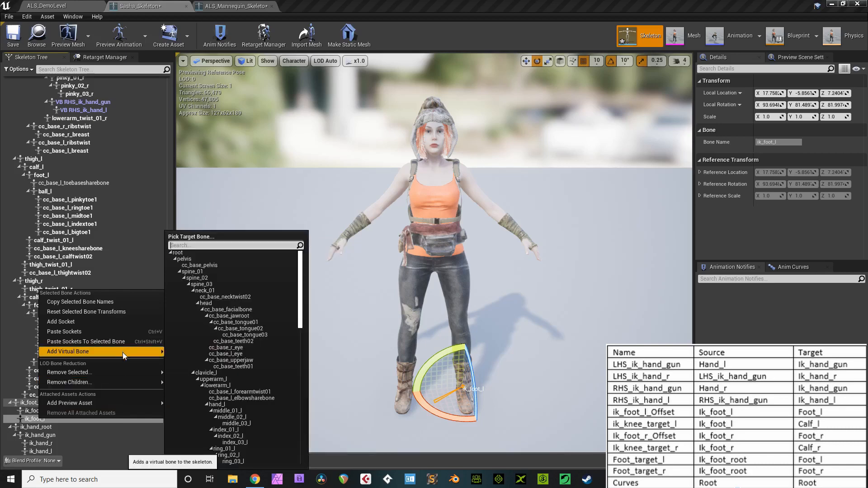
type("ik_foot_l_Offset")
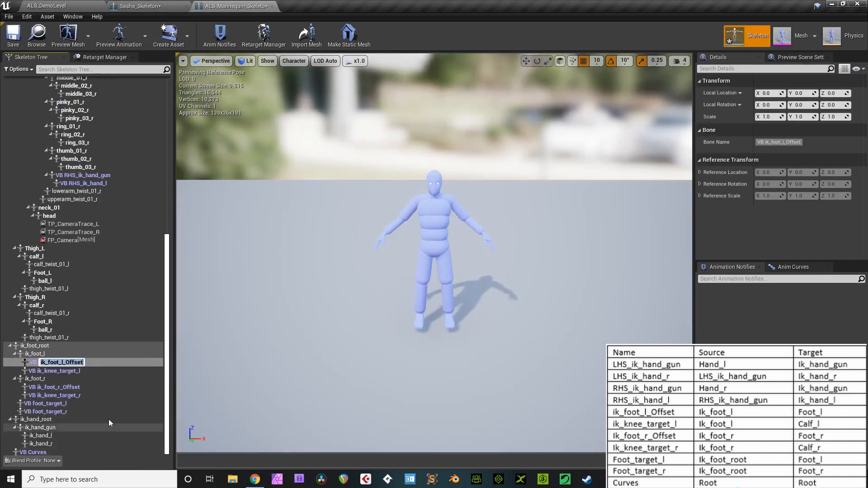
left_click(146, 6)
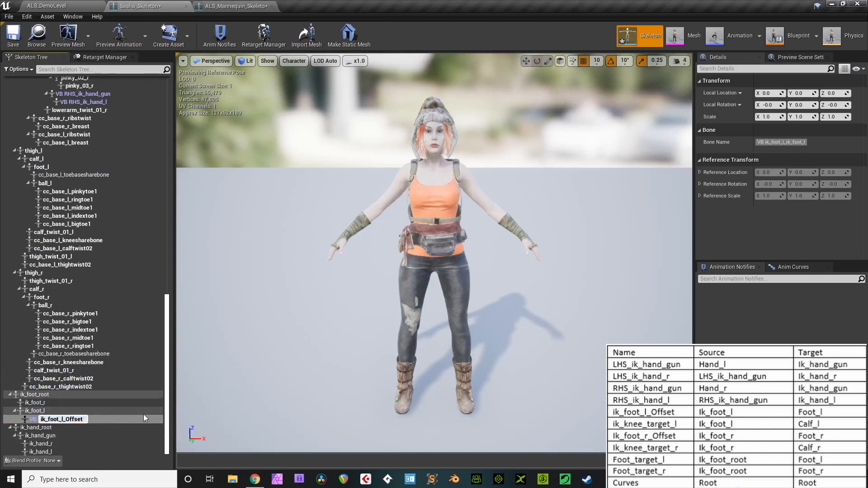
- Add and rename the ik_knee_target_l virtual bone under ik_foot_l
right_click(41, 410)
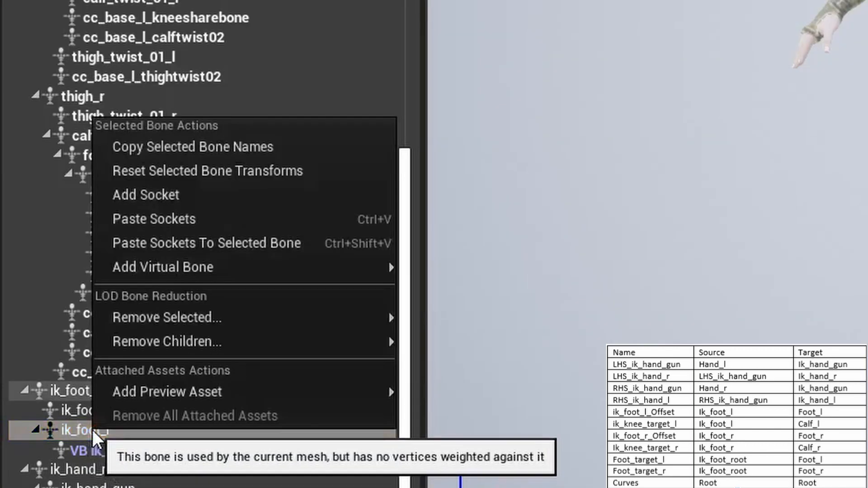
mouse_move(162, 267)
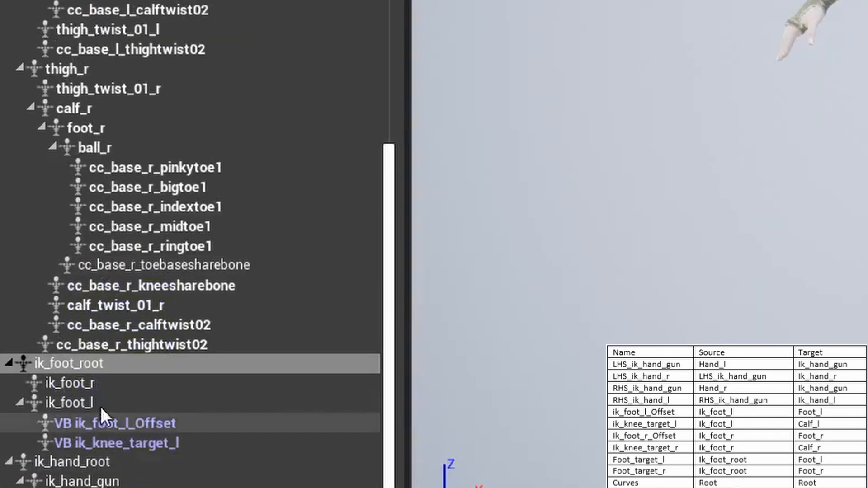
right_click(105, 412)
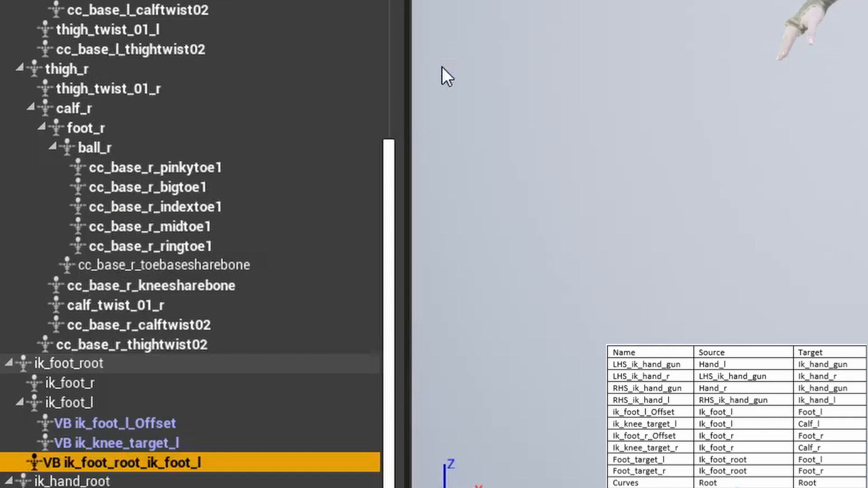
mouse_move(177, 470)
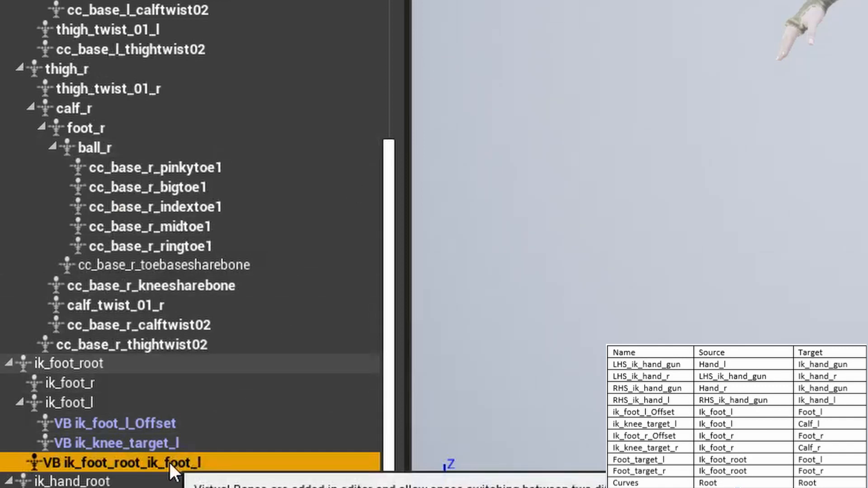
double_click(133, 463)
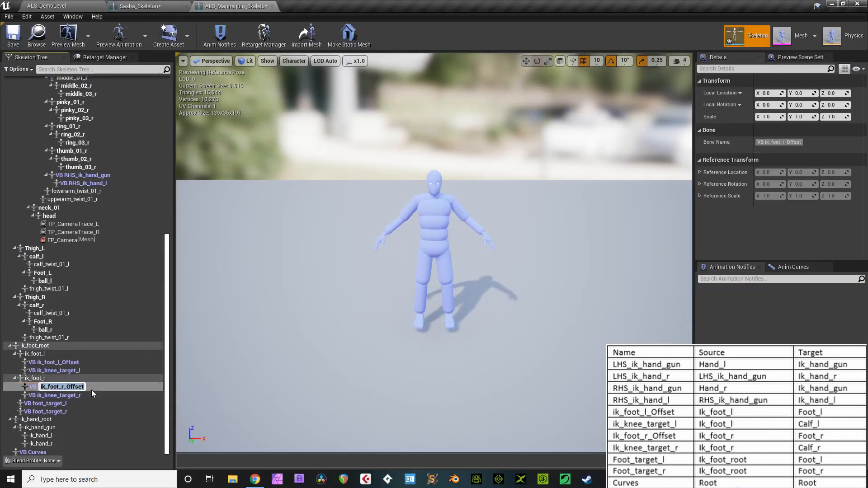
- Add virtual bone ik_foot_r_Offset under ik_foot_r on Sasha's skeleton
left_click(35, 386)
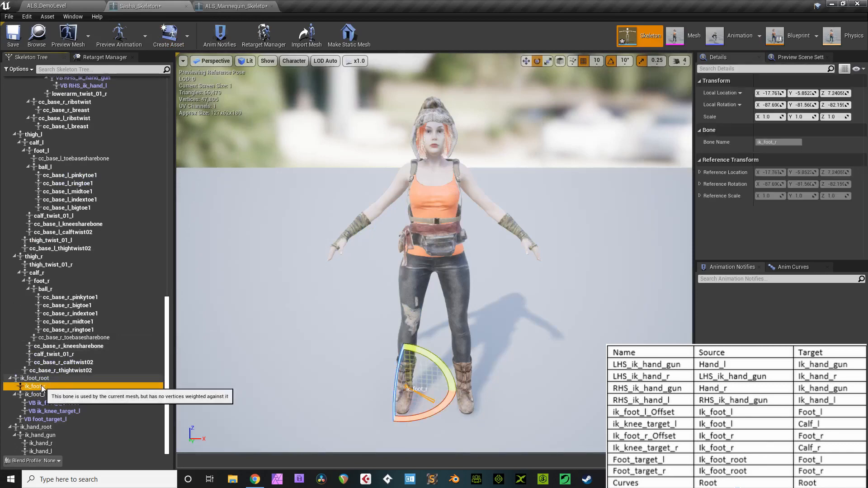
right_click(35, 386)
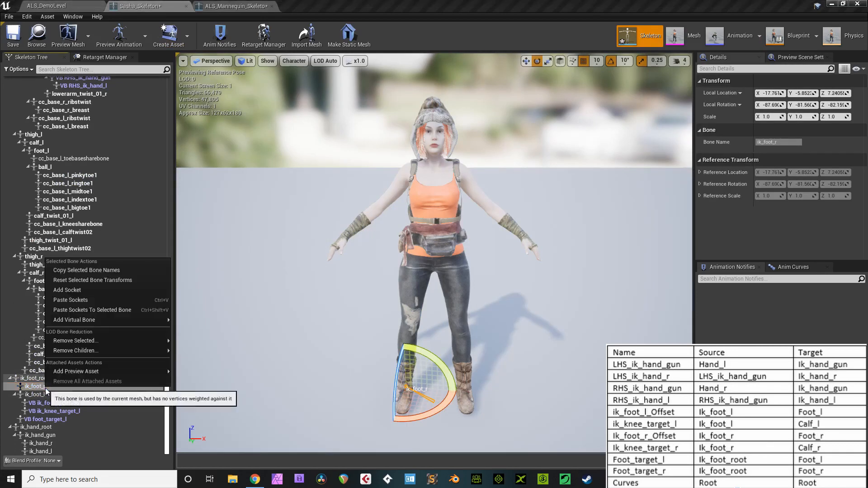
left_click(75, 319)
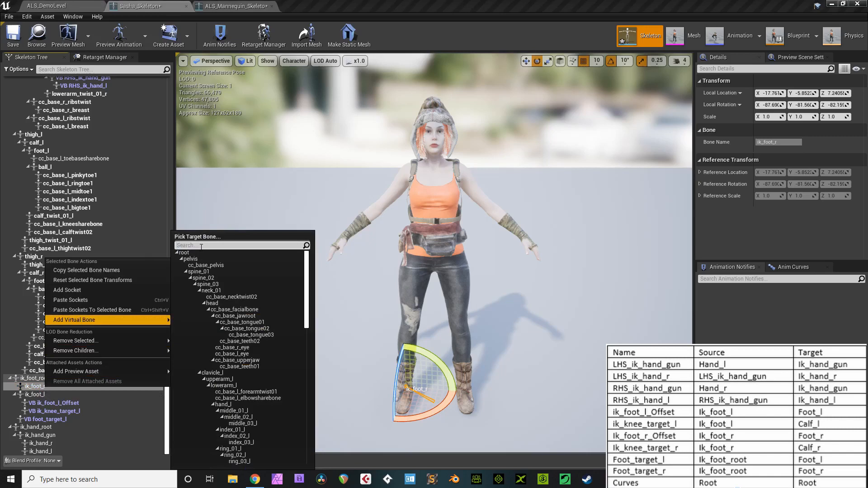
type("ik")
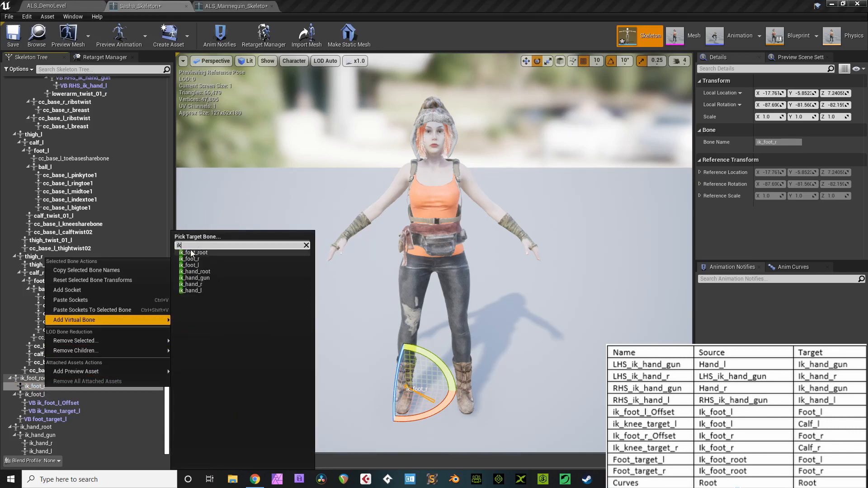
left_click(188, 259)
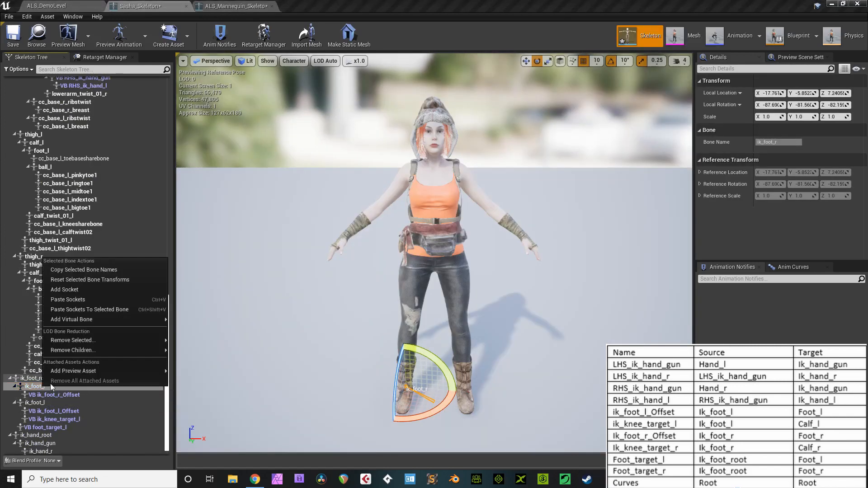
- Add the ik_knee_target_r and foot target virtual bones, matching the mannequin's setup
left_click(58, 402)
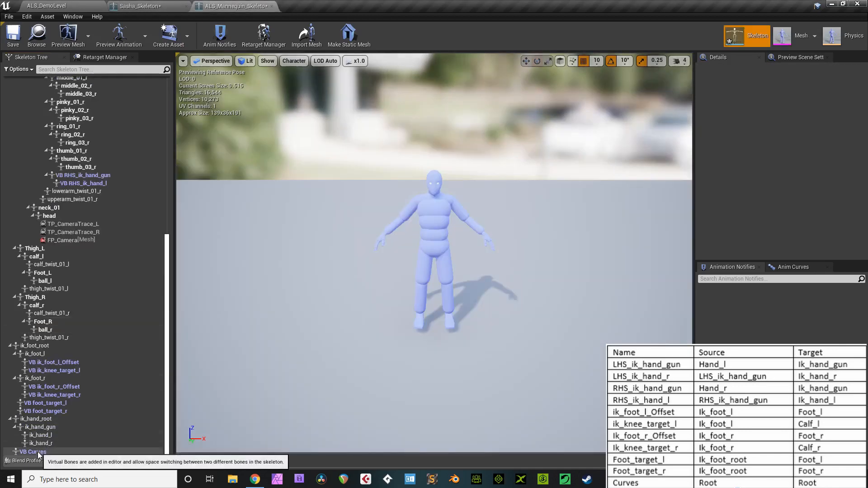
left_click(146, 6)
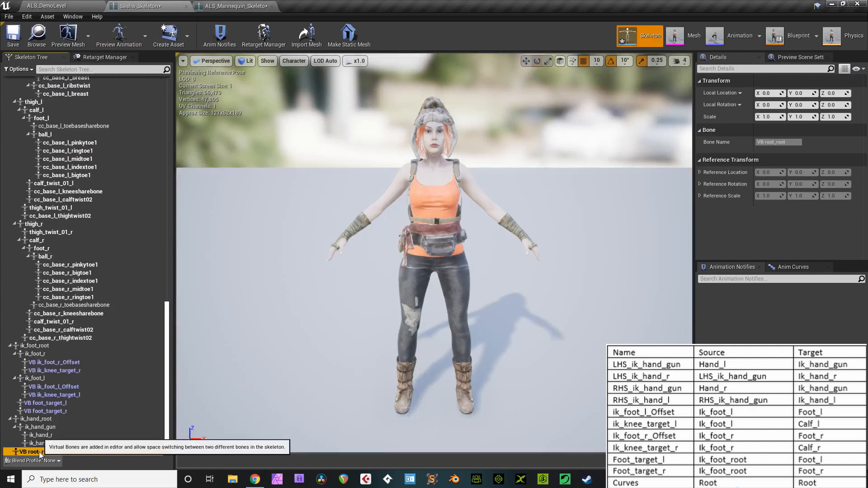
left_click(44, 5)
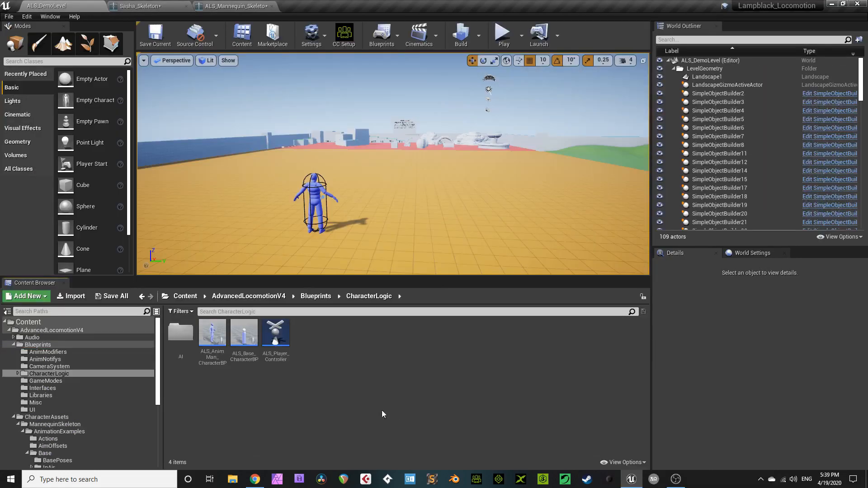
- Duplicate the ALS Base and AnimMan character blueprints and open the AnimMan duplicate in the Blueprint editor
right_click(212, 336)
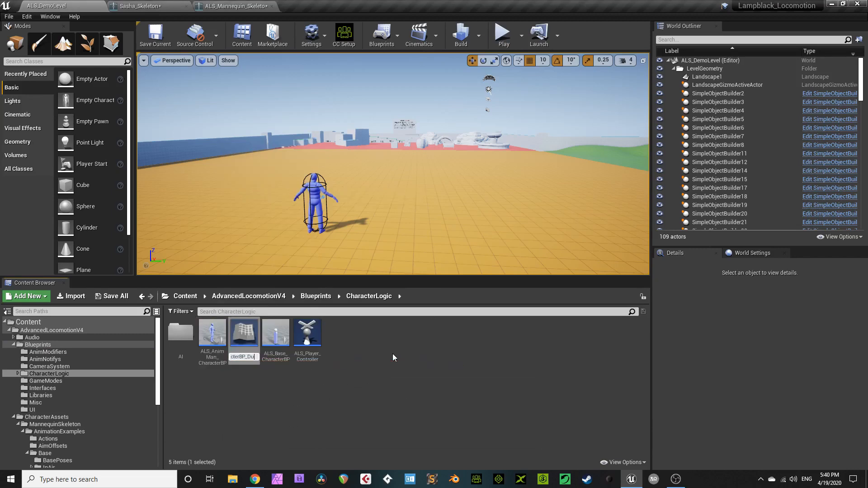
left_click(243, 332)
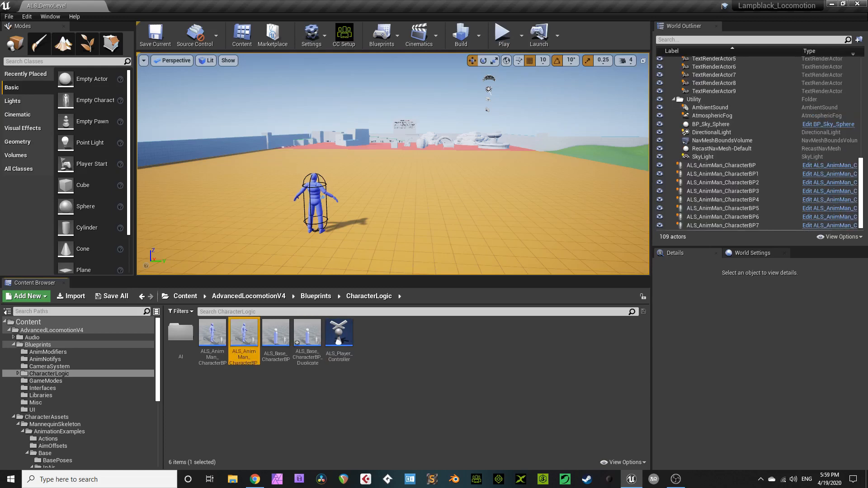
double_click(243, 331)
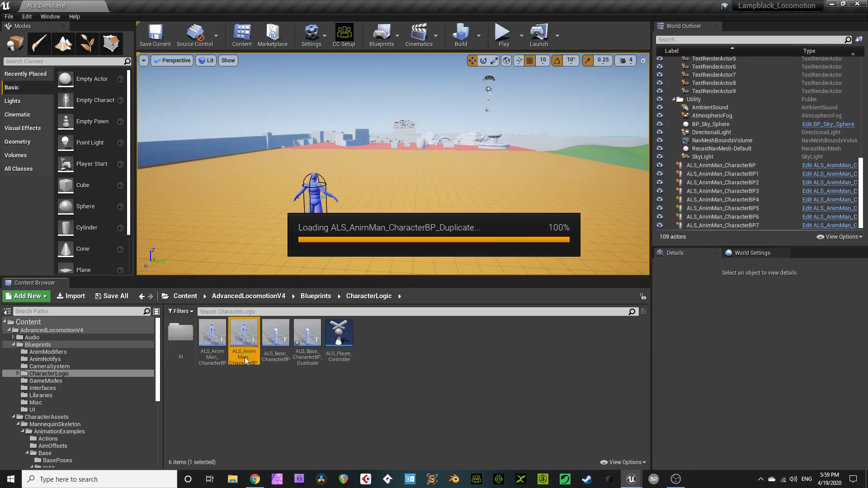
double_click(243, 334)
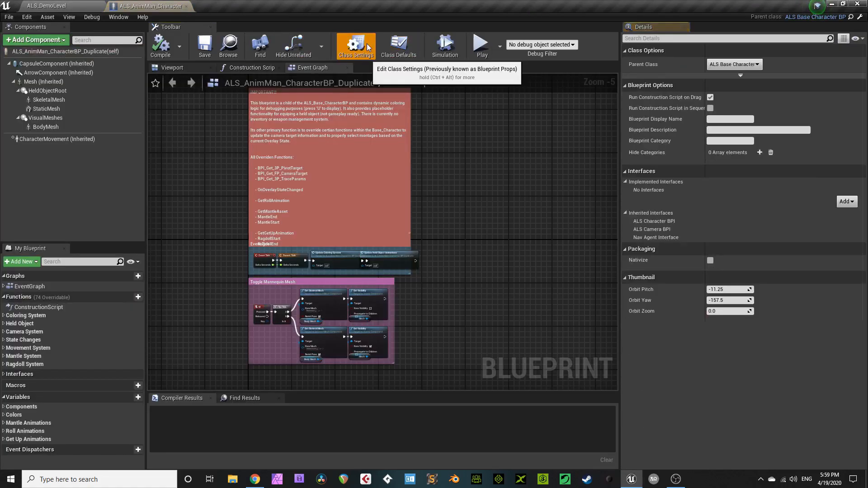
- Reparent the AnimMan duplicate blueprint to ALS_Base_CharacterBP_Duplicate
left_click(734, 63)
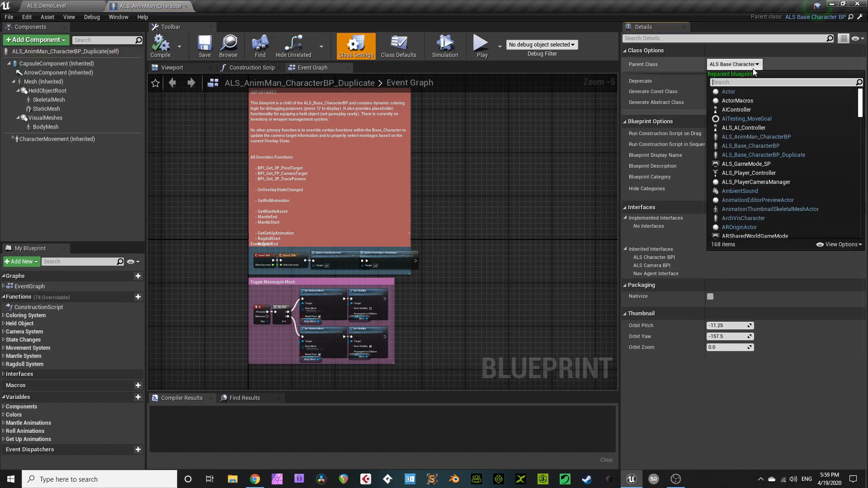
mouse_move(763, 154)
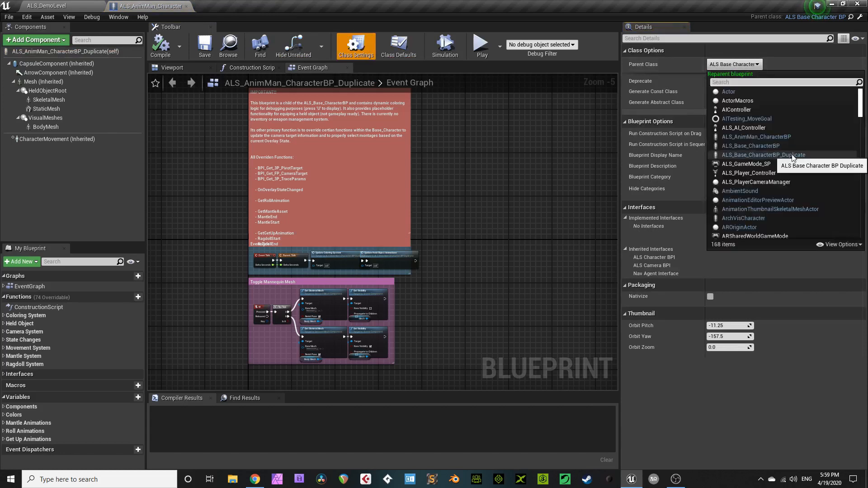
left_click(763, 155)
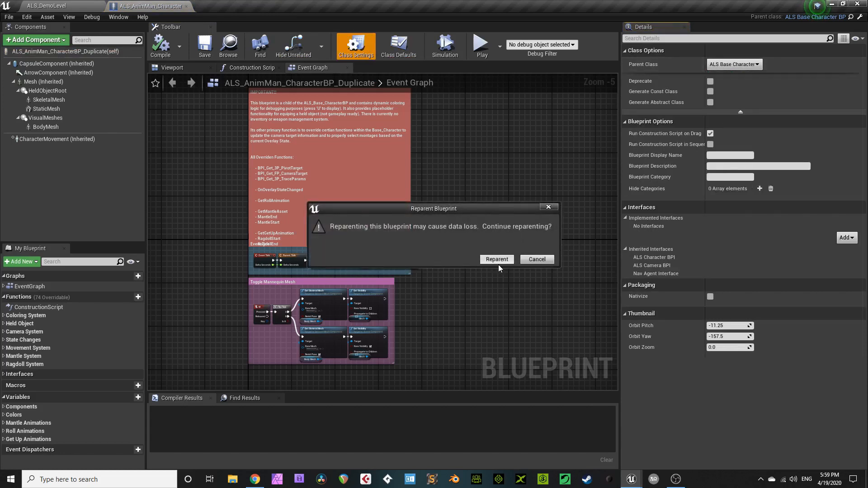
left_click(496, 260)
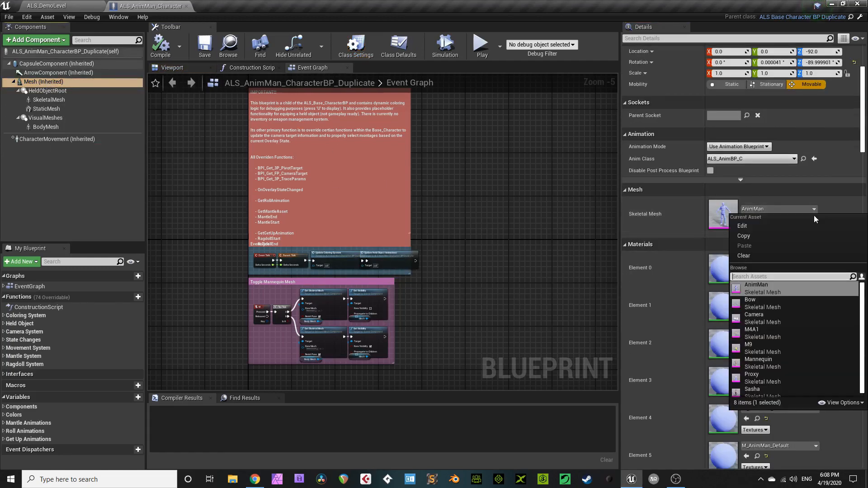
- Set the AnimMan duplicate's skeletal mesh to Sasha, compile the blueprint, and preview the character
left_click(753, 388)
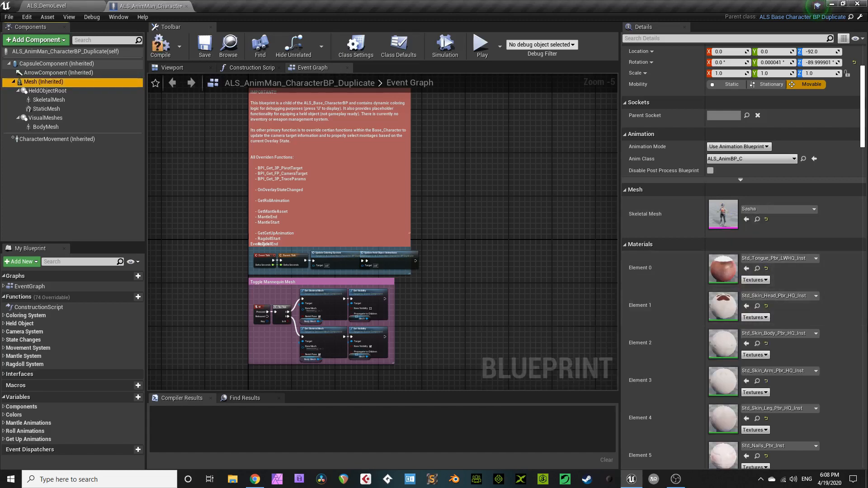
left_click(160, 45)
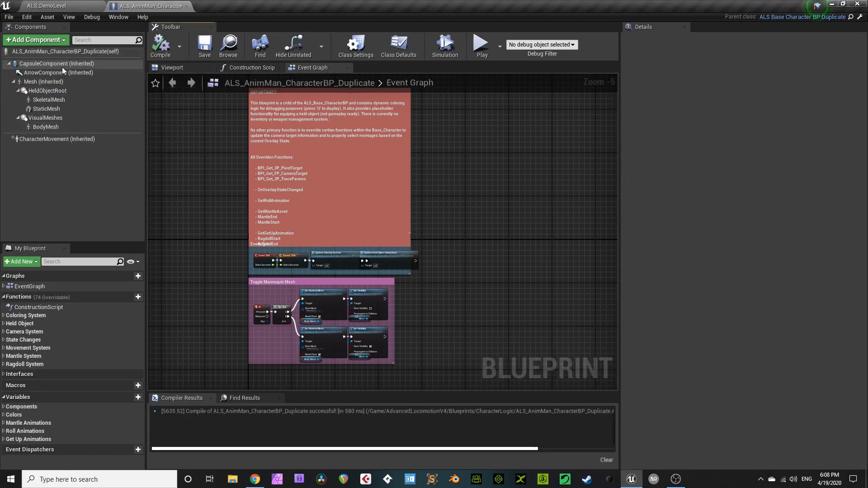
left_click(172, 67)
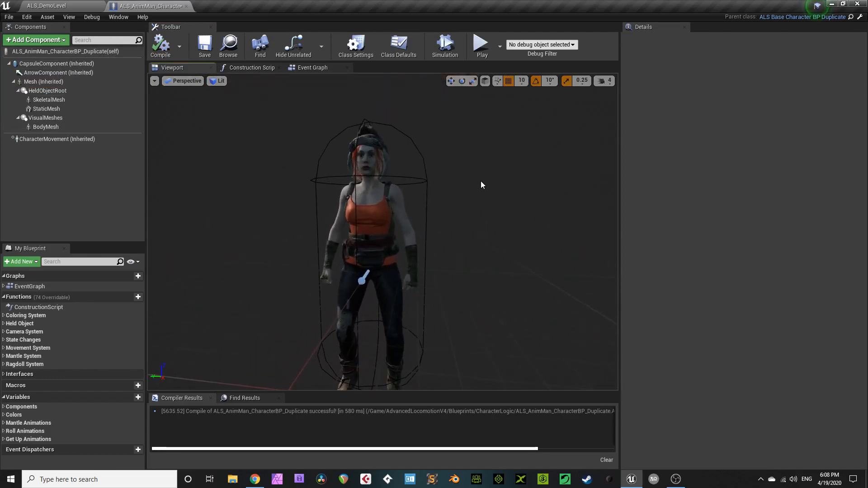
left_click(311, 68)
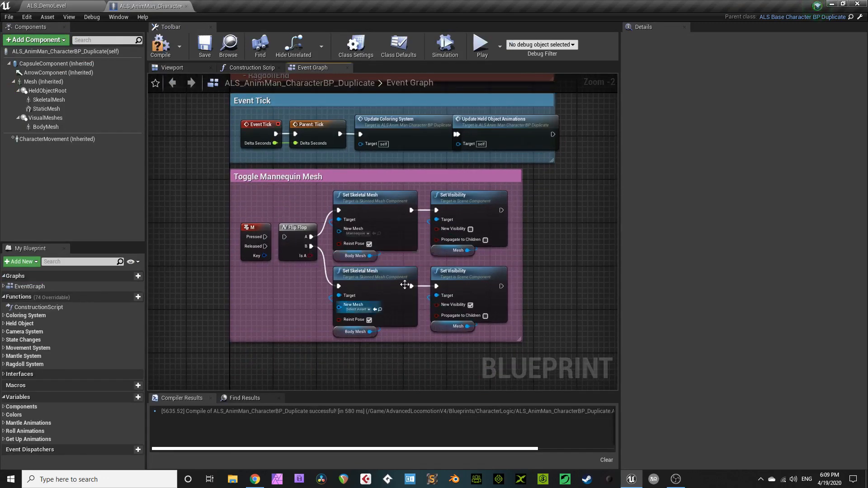
right_click(45, 118)
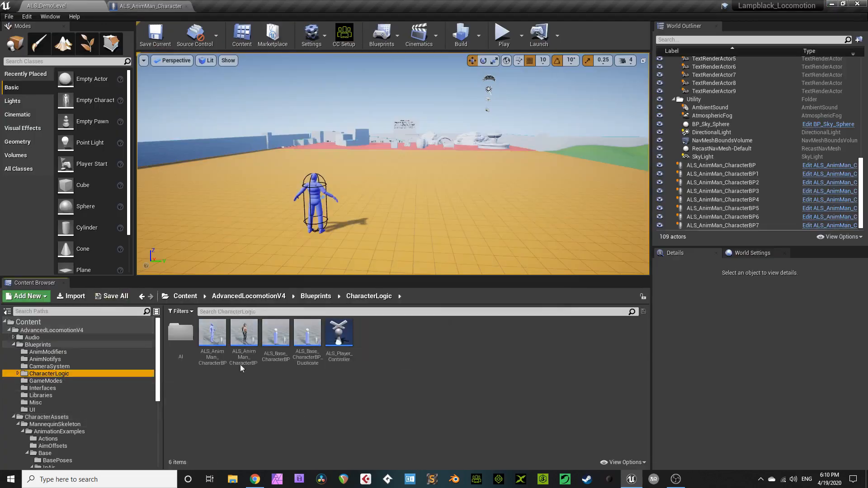
- Place the CC3 character blueprint in the demo level and set Auto Possess Player to Player 0
left_click_drag(243, 332, 418, 208)
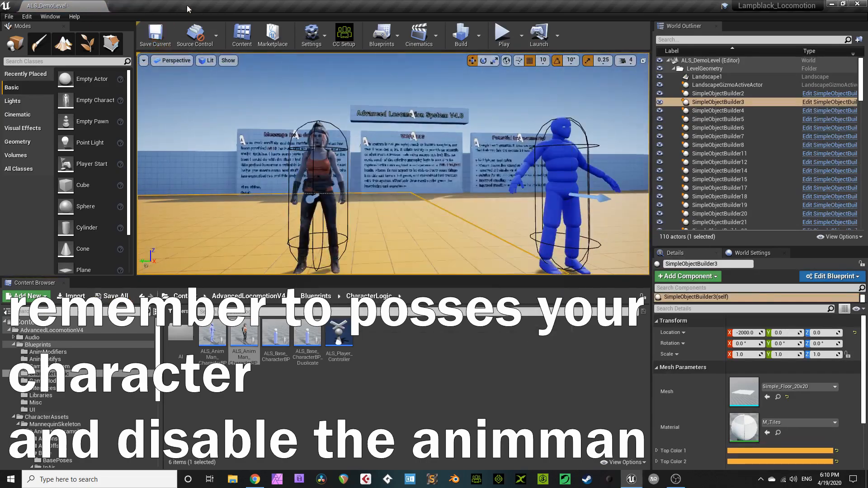
type("poss")
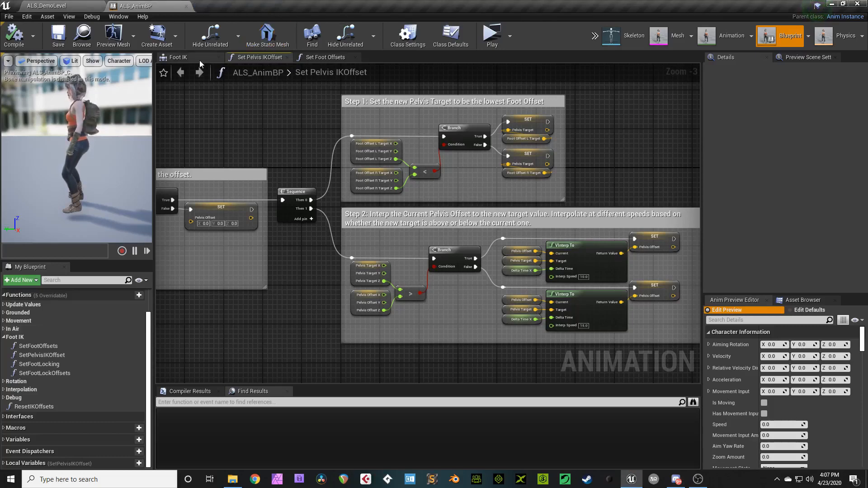
- Show the Apply IK to Feet nodes in ALS_AnimBP's Foot IK graph
left_click(177, 57)
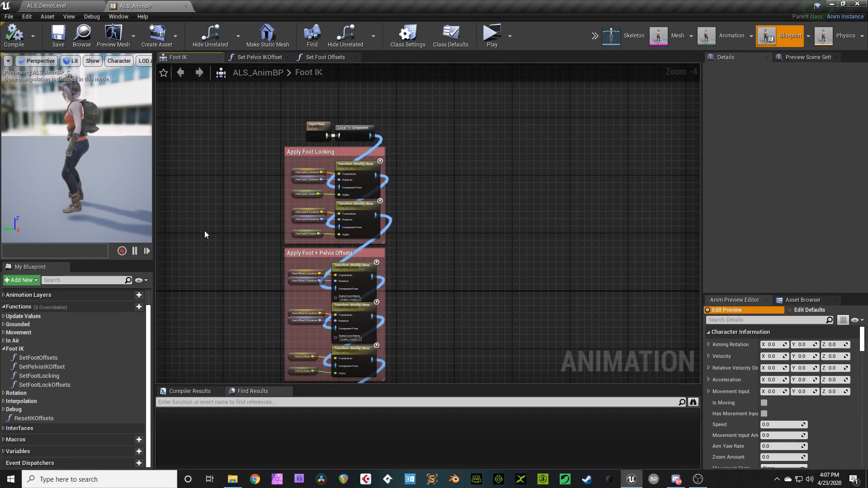
scroll("down", 3)
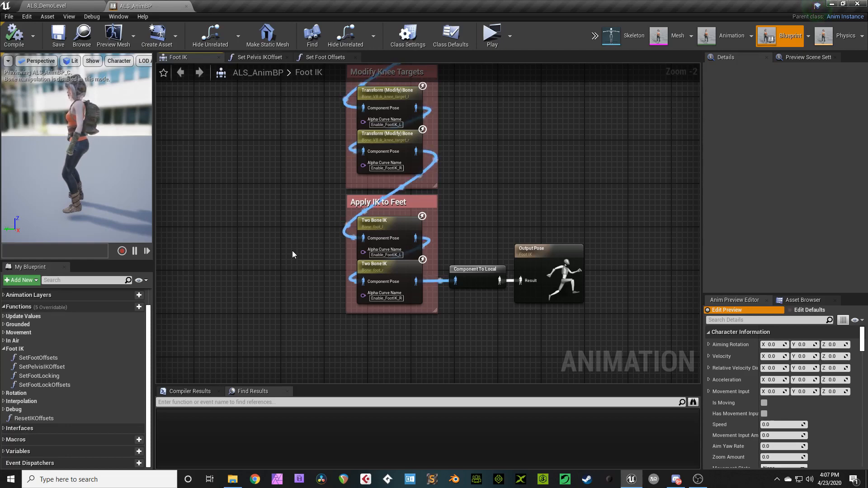
mouse_move(325, 57)
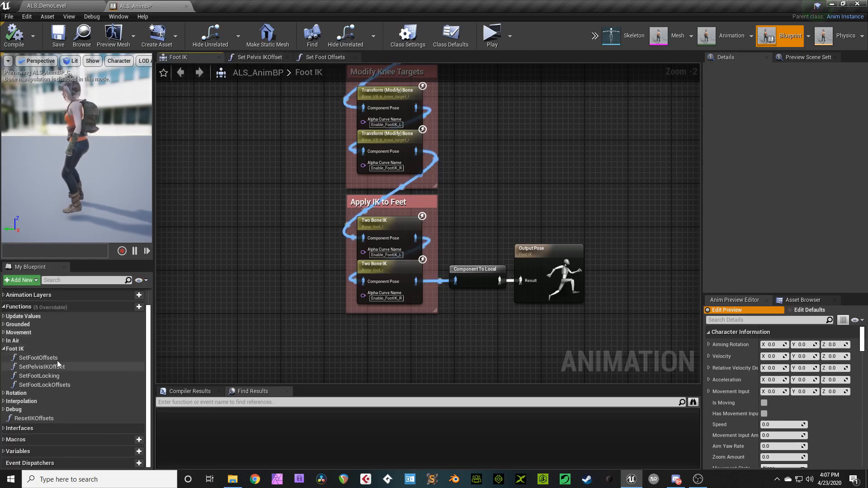
mouse_move(44, 385)
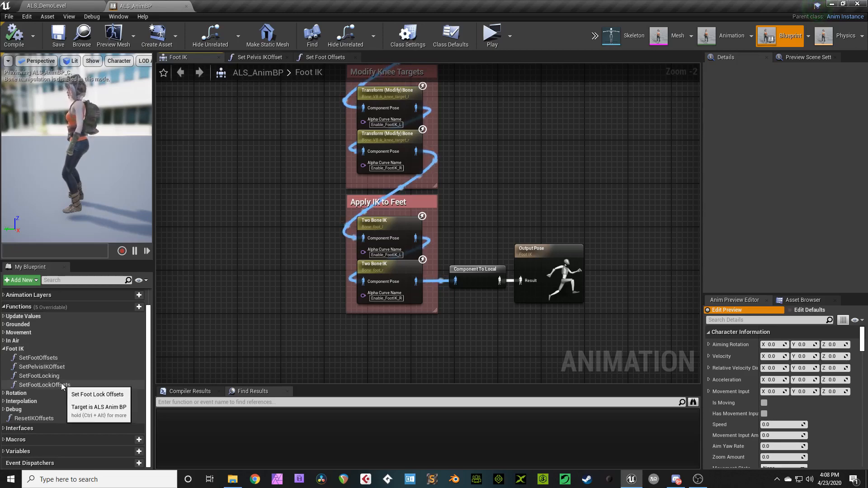
mouse_move(161, 391)
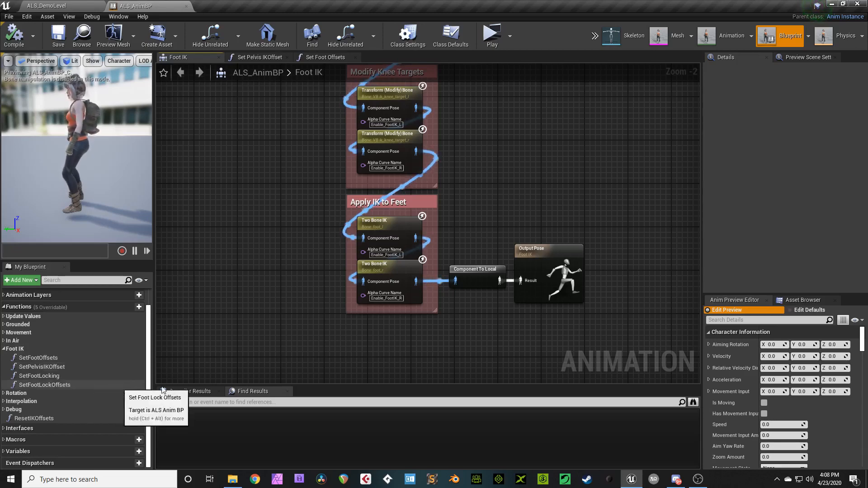
- Set Effector Location X to 5.0 on both foot Two Bone IK nodes
left_click(382, 227)
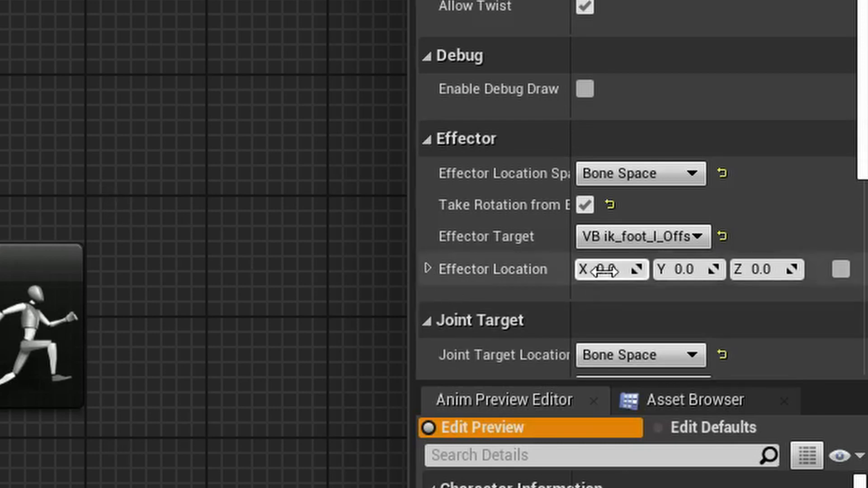
type("5.0")
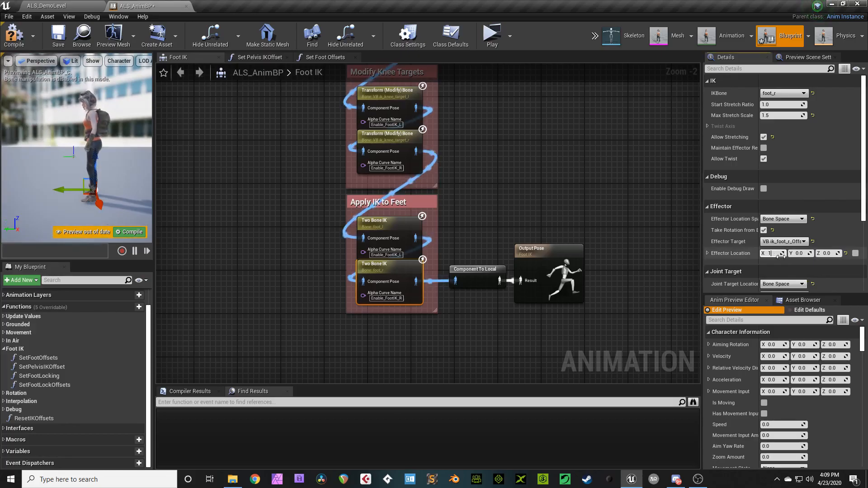
type("10.0")
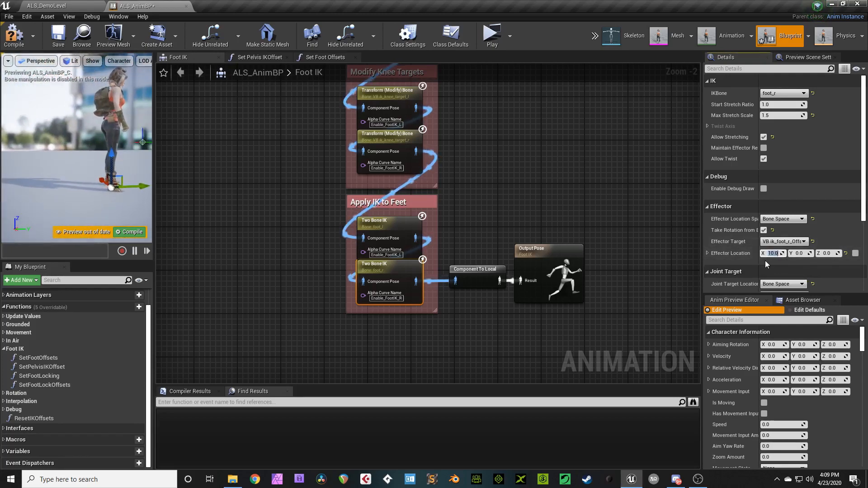
type("5.0")
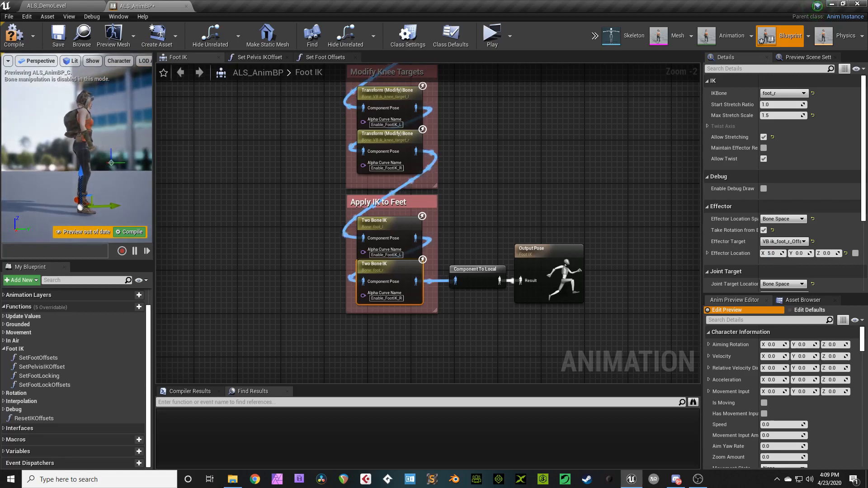
mouse_move(14, 36)
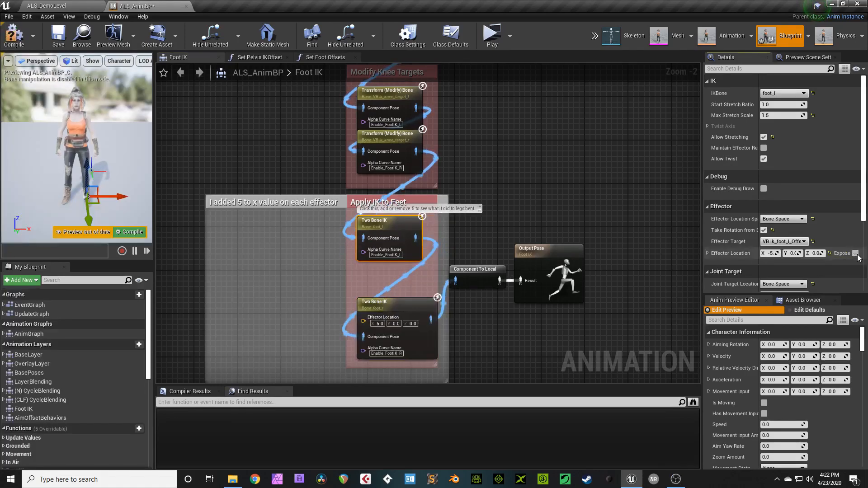
left_click(855, 253)
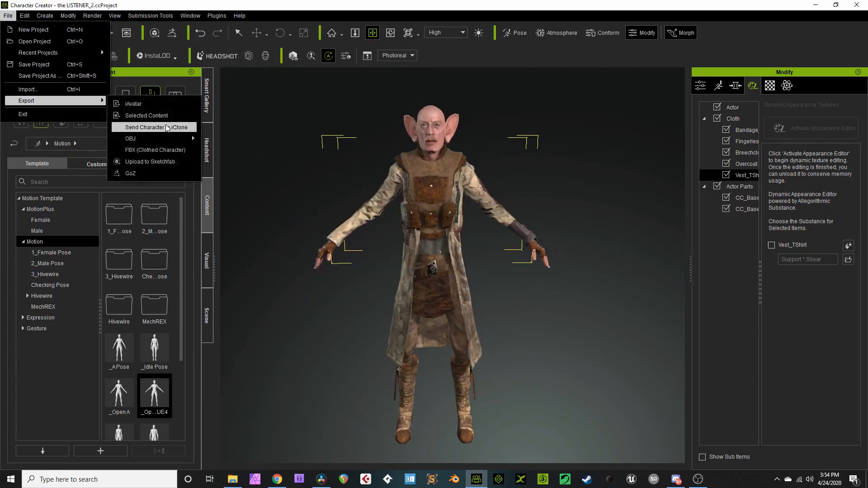
- Export the Listener character from Character Creator 3 as a clothed FBX for Unreal
left_click(156, 149)
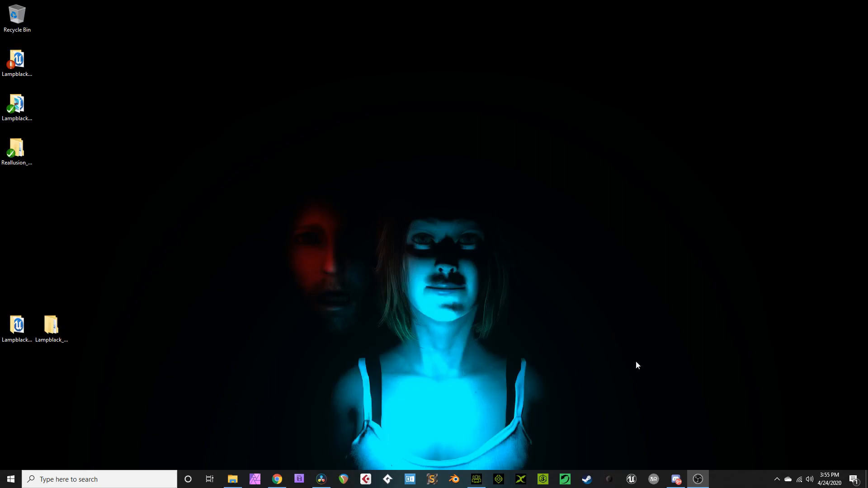
mouse_move(17, 61)
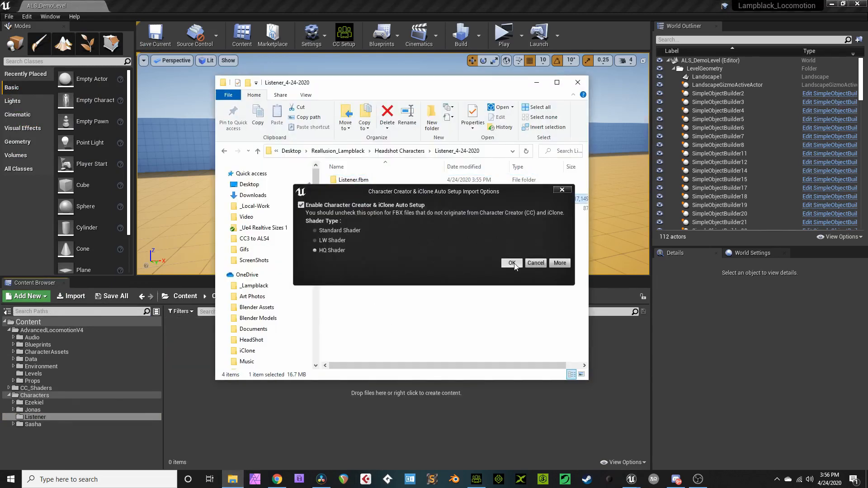
- Import Listener.fbx with CC auto setup (HQ shader), using Sasha_Skeleton as its skeleton
left_click(510, 263)
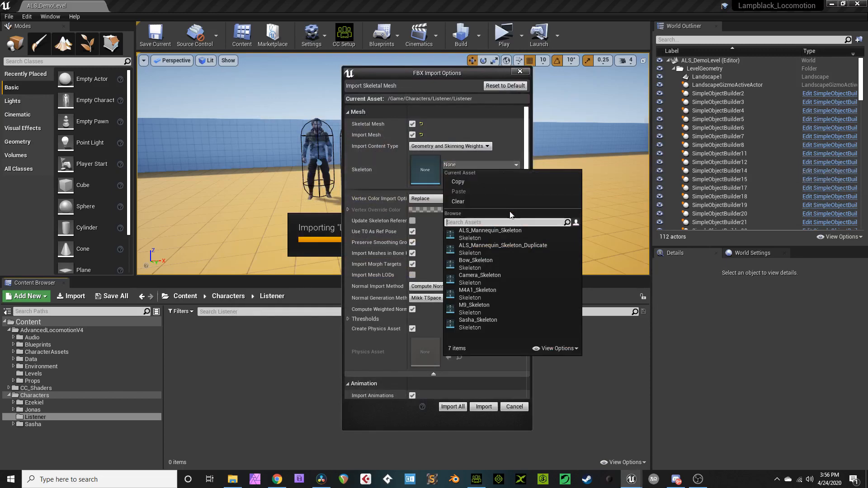
left_click(478, 319)
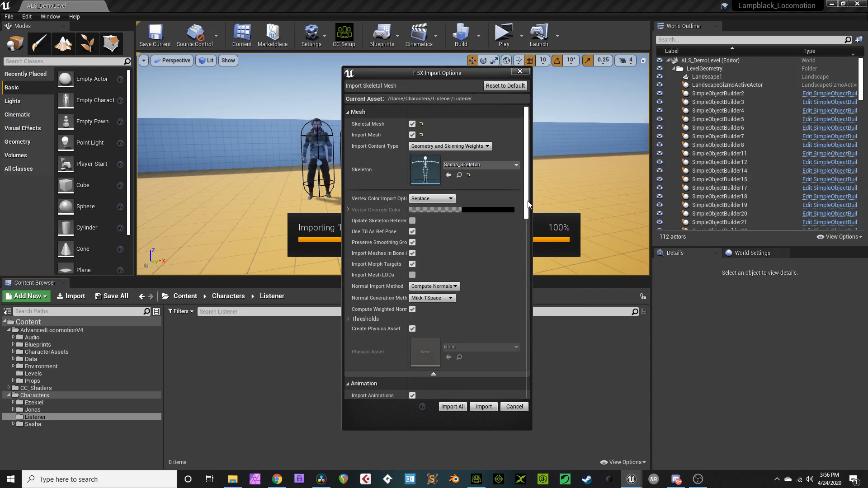
scroll("down", 3)
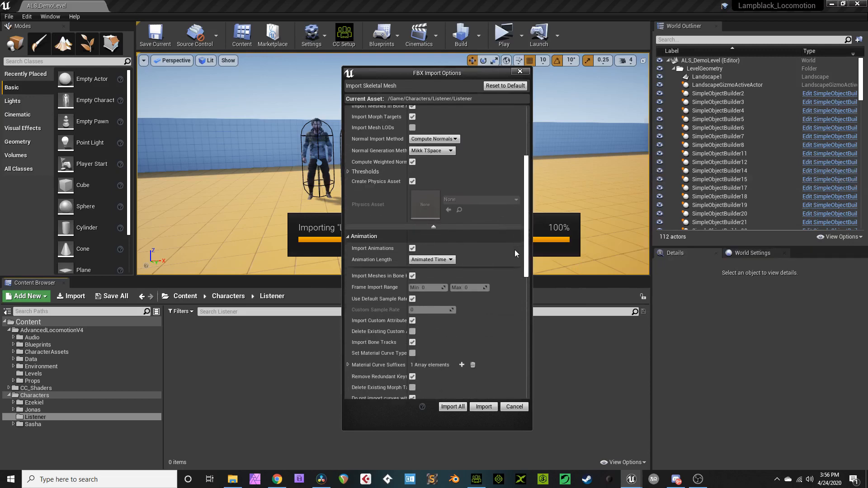
scroll("down", 3)
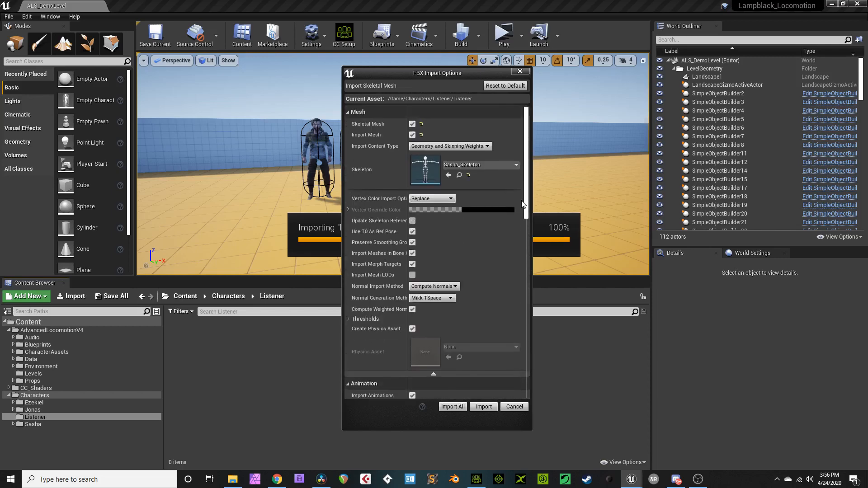
scroll("down", 3)
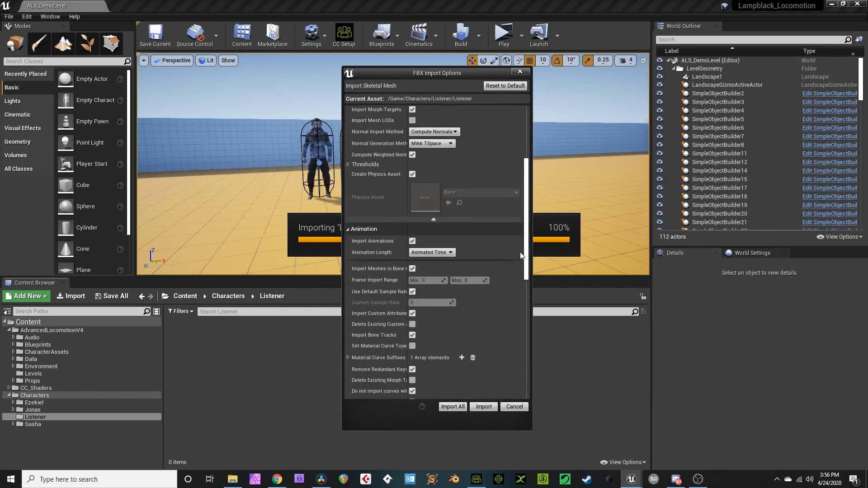
scroll("down", 3)
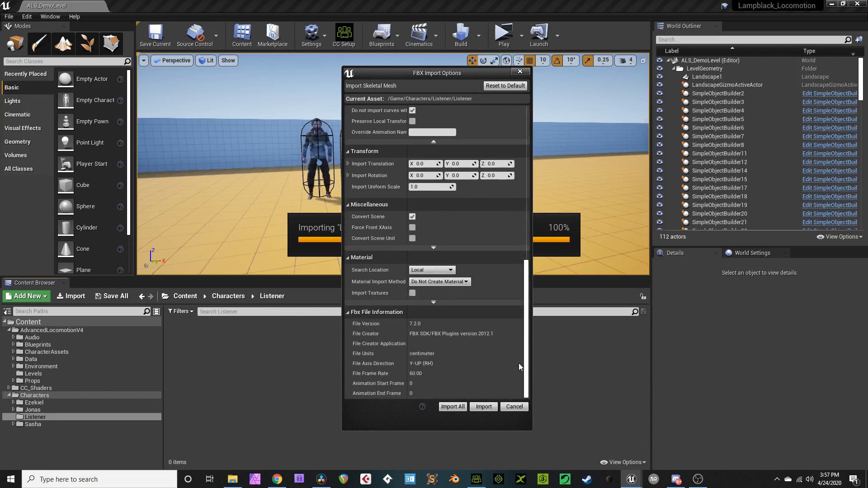
left_click(482, 406)
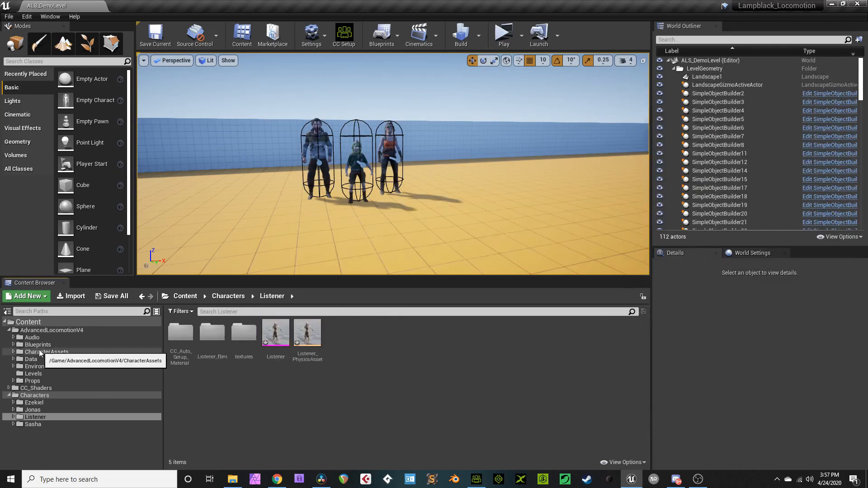
- Set the Listener mesh in ALS_AnimMan_CharacterBP_Listener and place it in the demo level
left_click(47, 351)
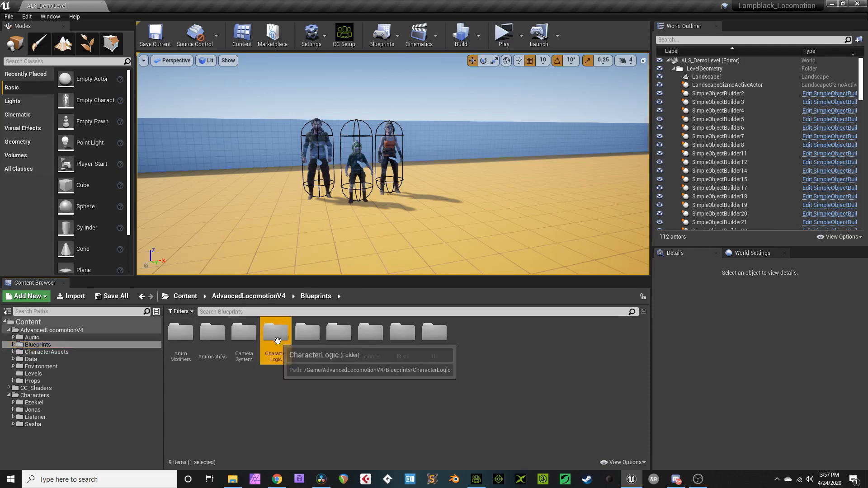
double_click(275, 331)
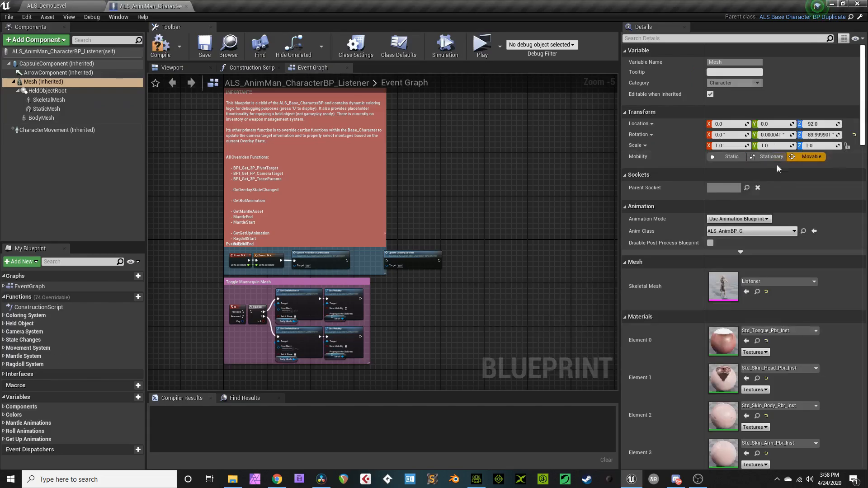
left_click(44, 6)
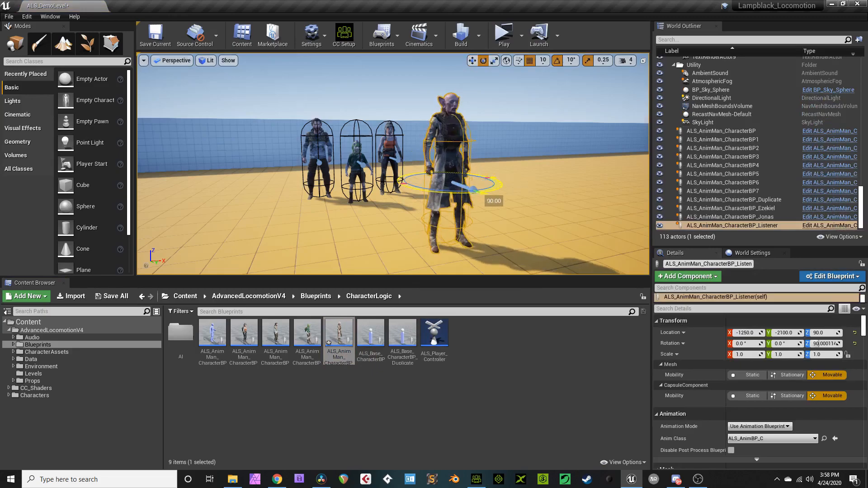
left_click(502, 35)
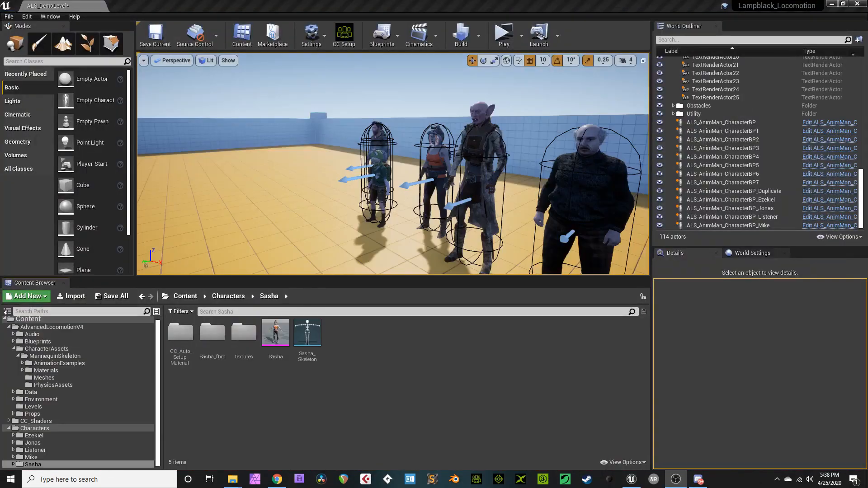
- Delete Ezekiel_PhysicsAsset, replacing its references with AnimMan_PhysicsAsset
left_click(34, 435)
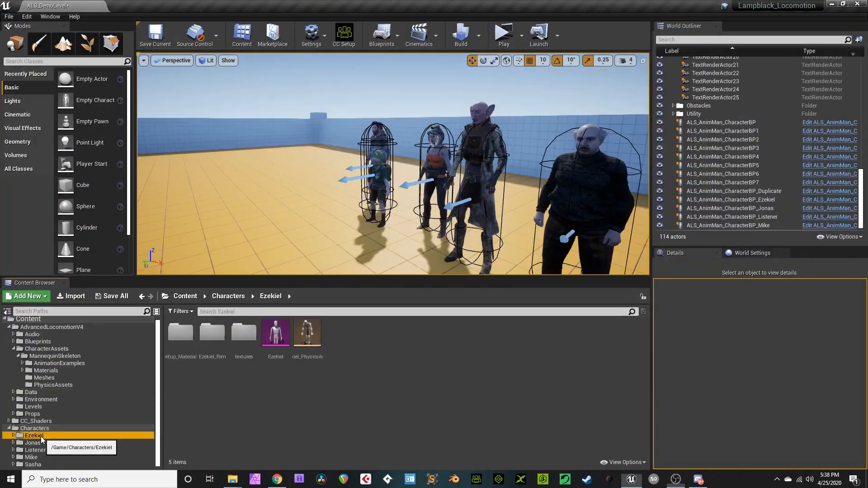
left_click(307, 332)
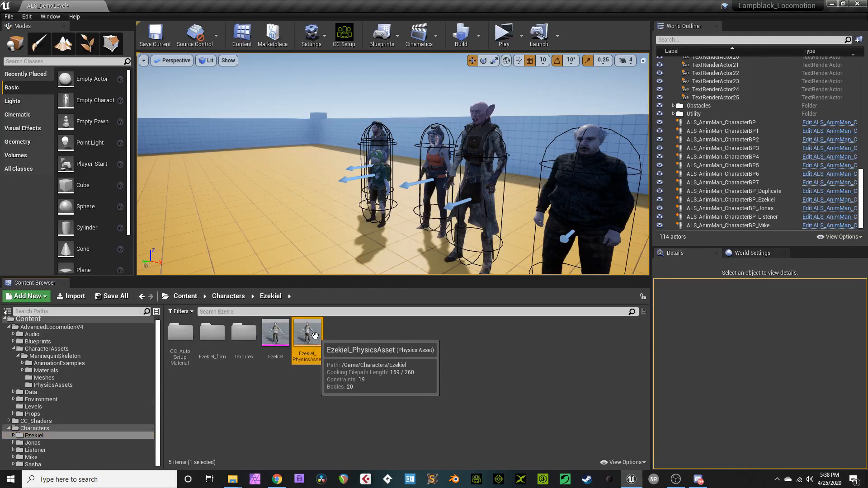
right_click(306, 332)
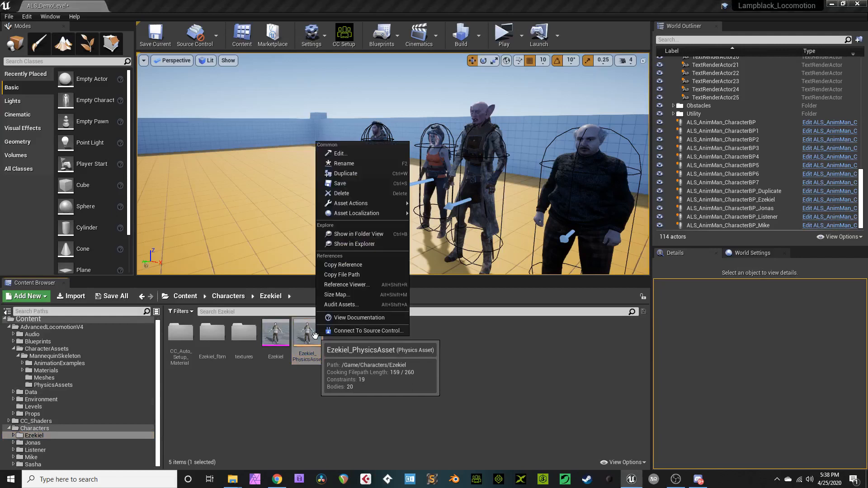
mouse_move(341, 193)
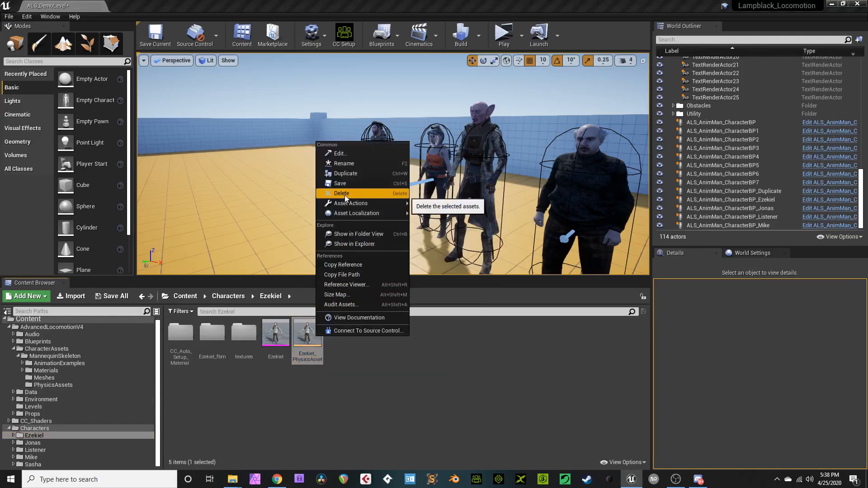
left_click(341, 193)
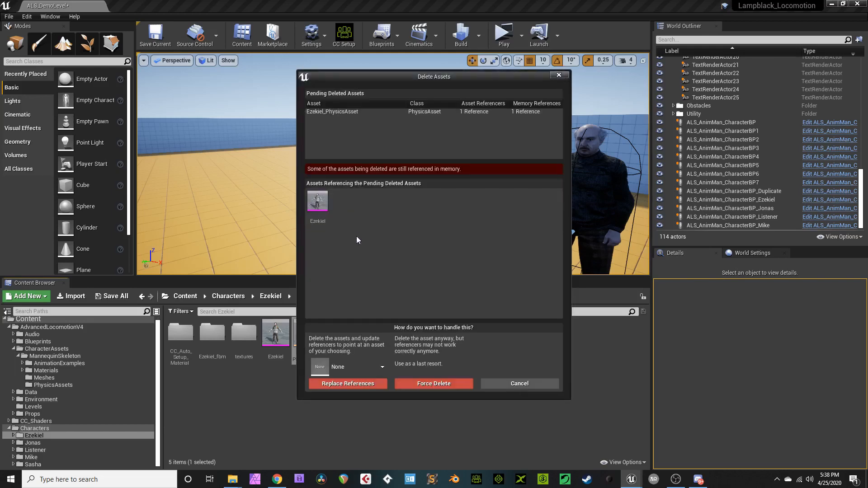
left_click(381, 367)
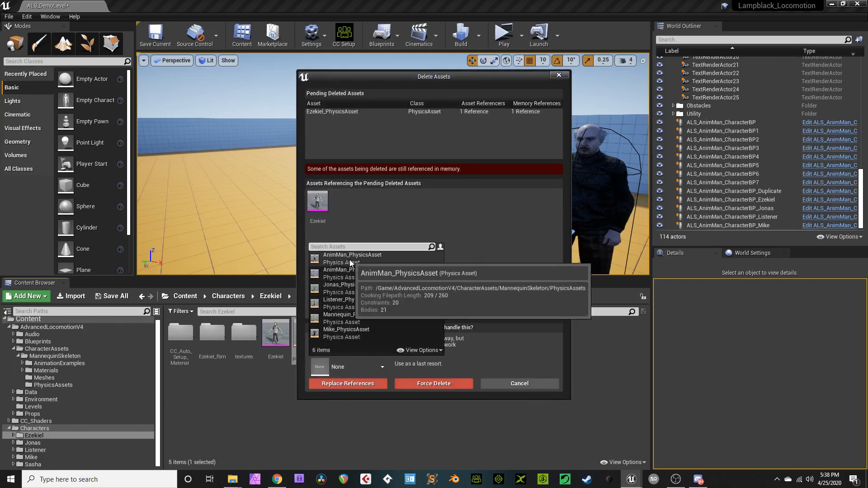
left_click(433, 383)
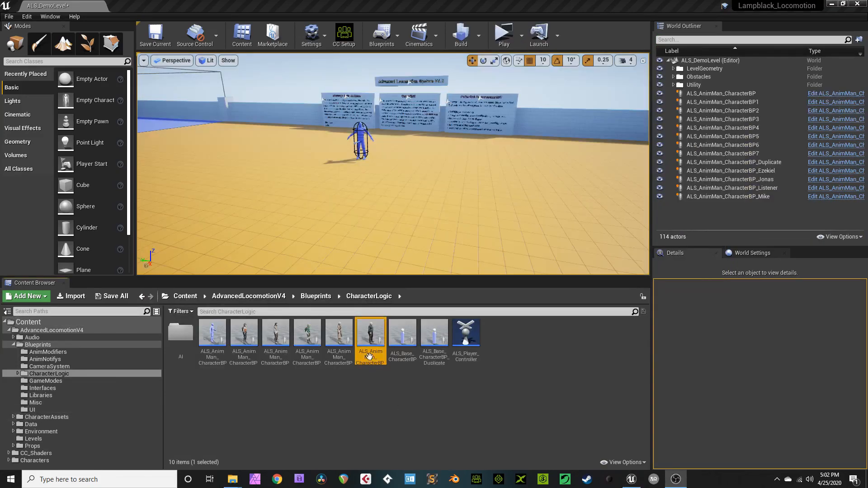
- In Mike's blueprint, promote the New Mesh pin to a variable named 'Who Are You?'
double_click(370, 334)
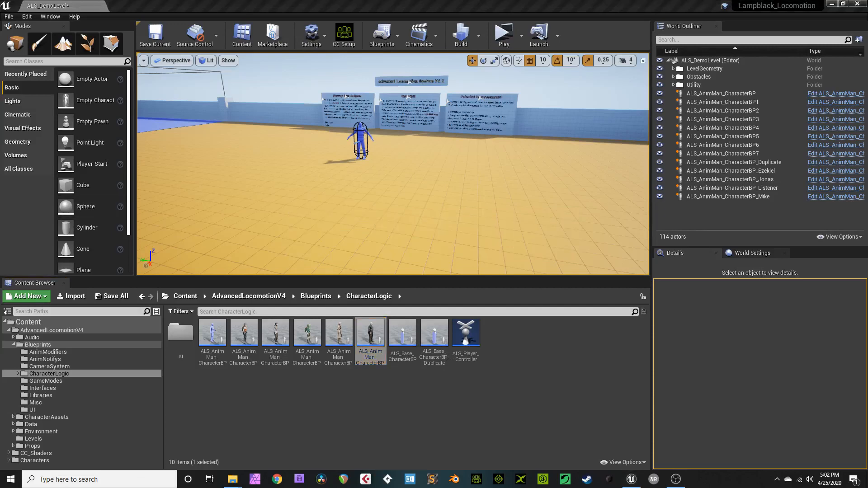
double_click(370, 332)
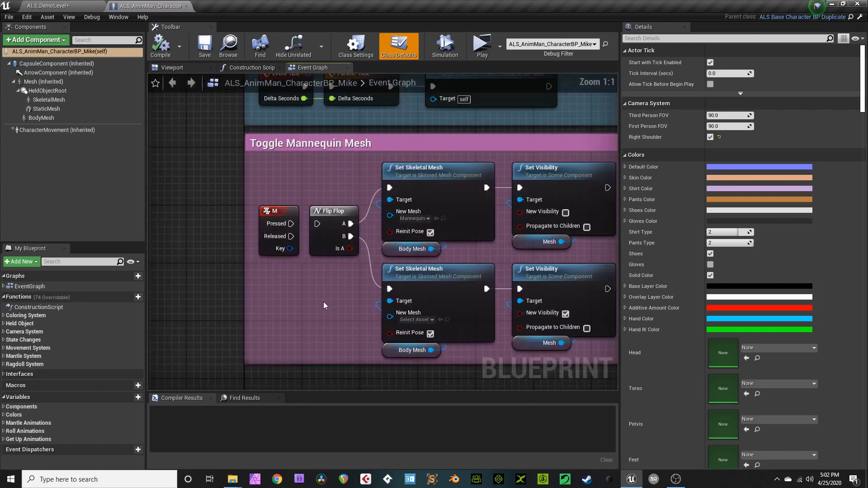
mouse_move(292, 224)
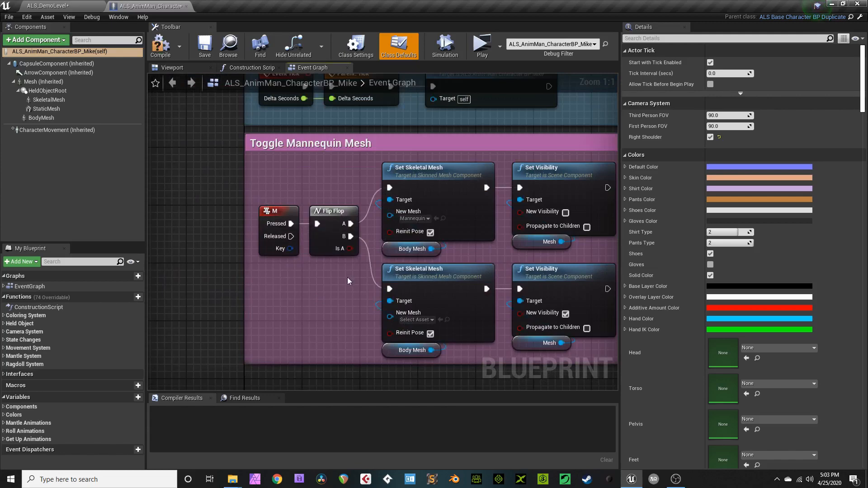
mouse_move(407, 211)
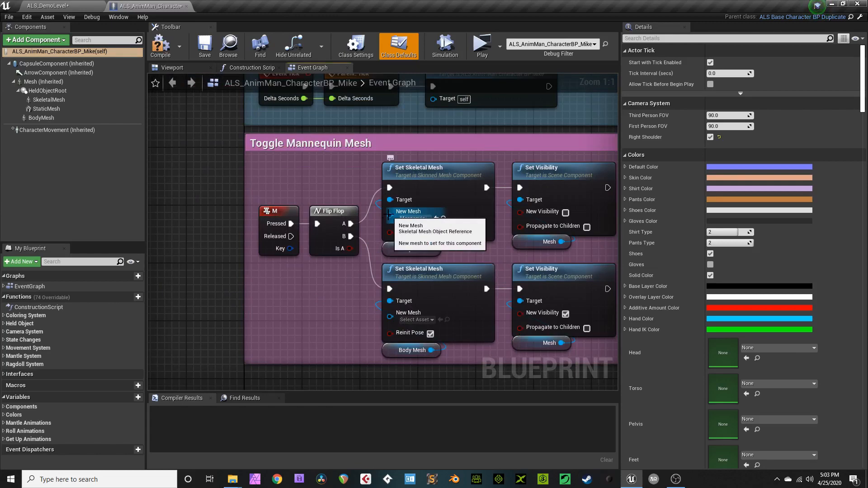
left_click(389, 212)
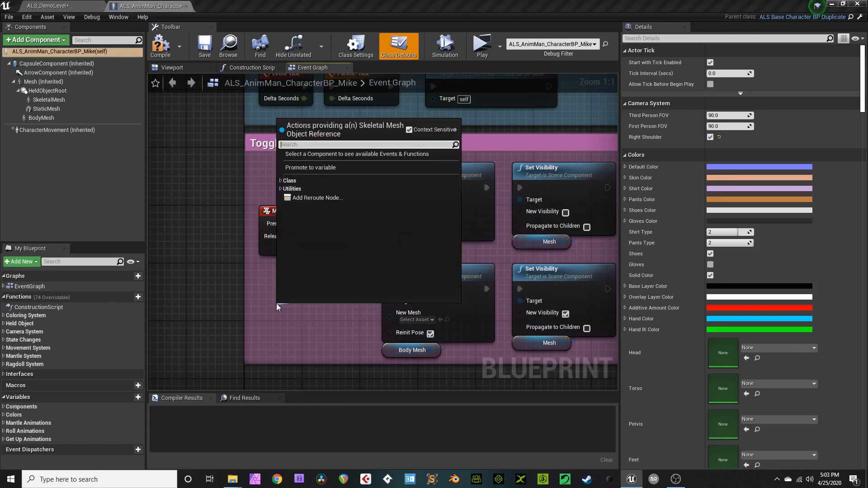
mouse_move(309, 179)
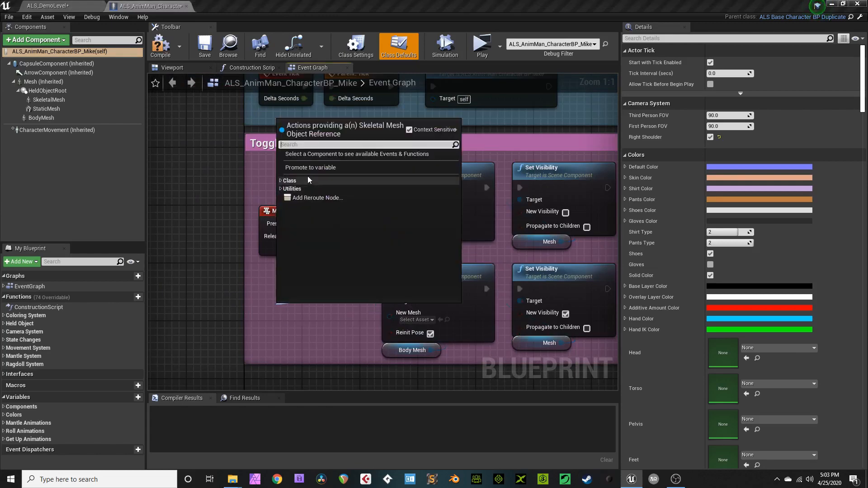
left_click(310, 167)
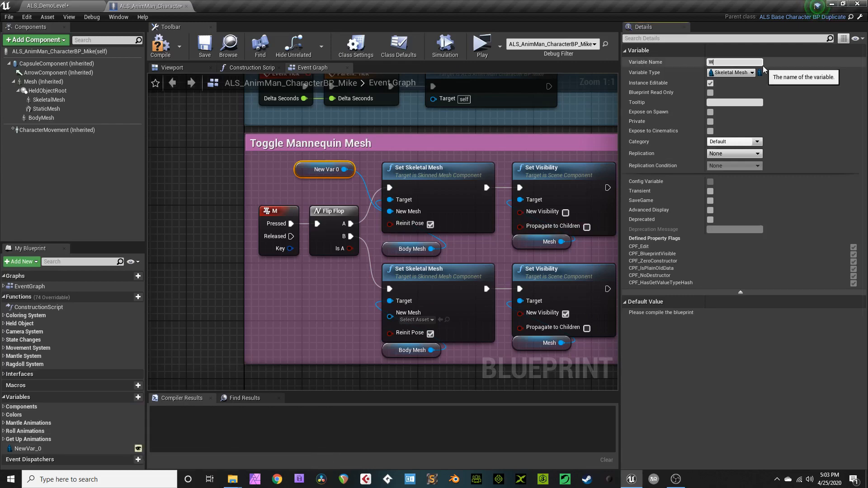
type("Who Are You?")
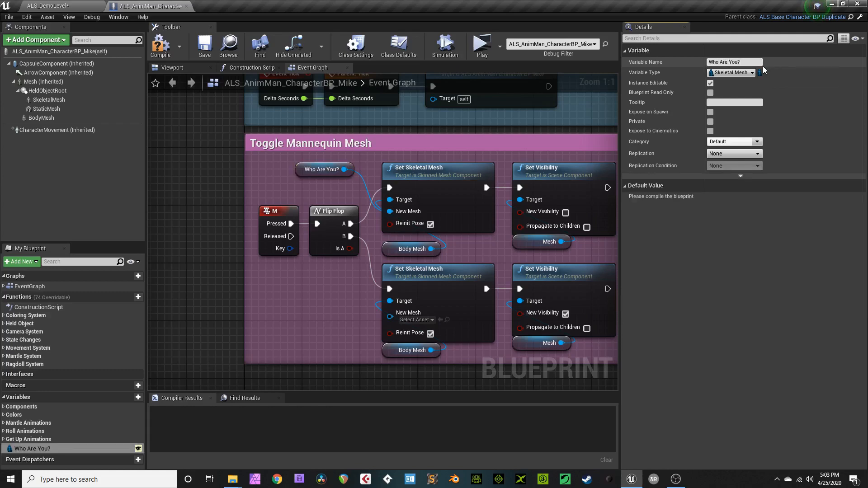
- Compile and set the variable's default skeletal mesh to Mannequin
left_click(160, 46)
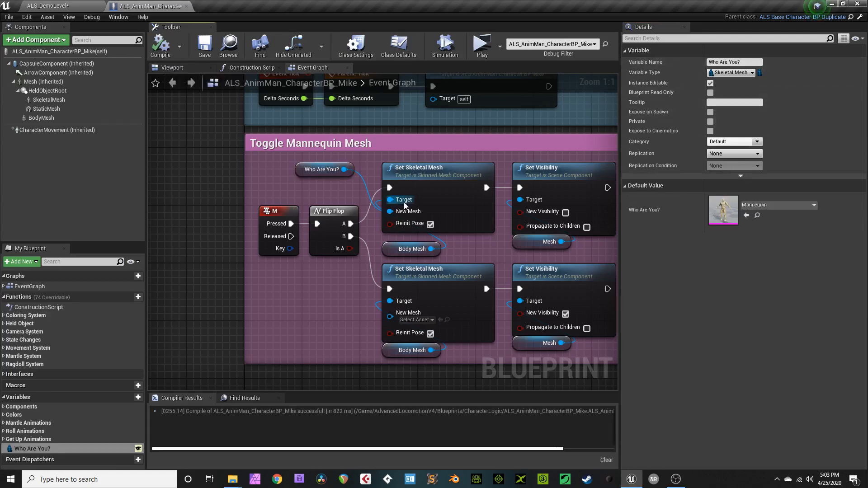
left_click(803, 322)
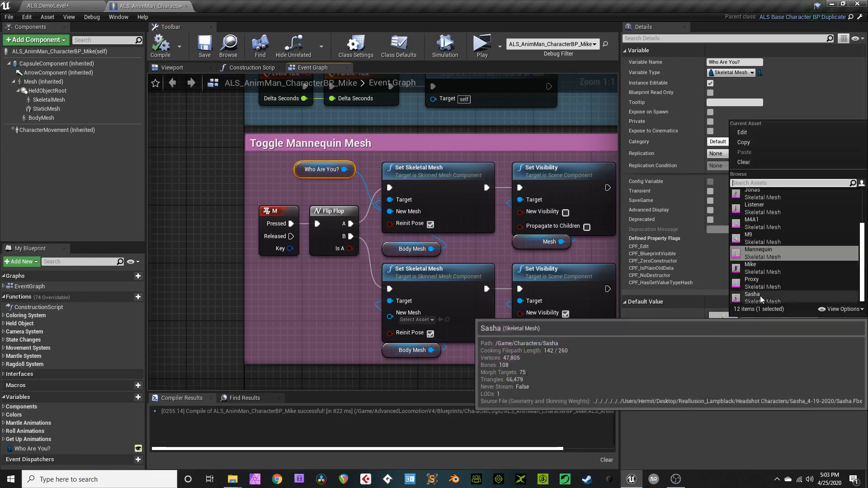
left_click(750, 264)
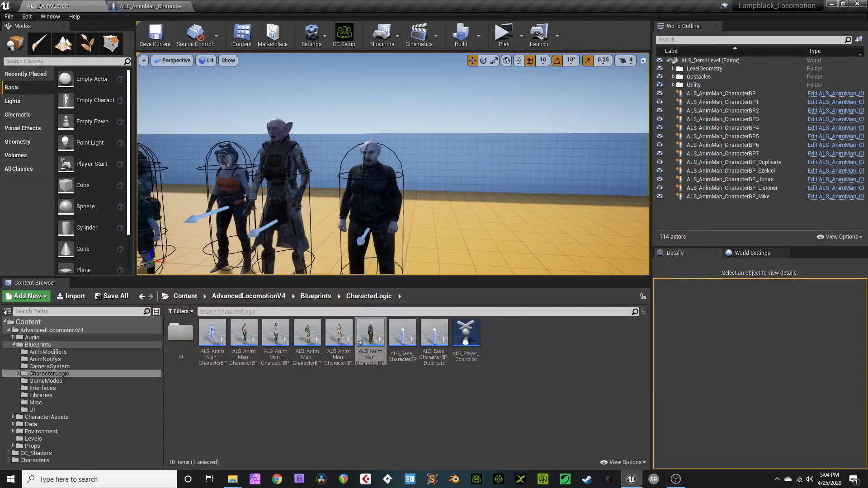
- Set the placed Mike character's Who Are You? mesh to Sasha
left_click(365, 193)
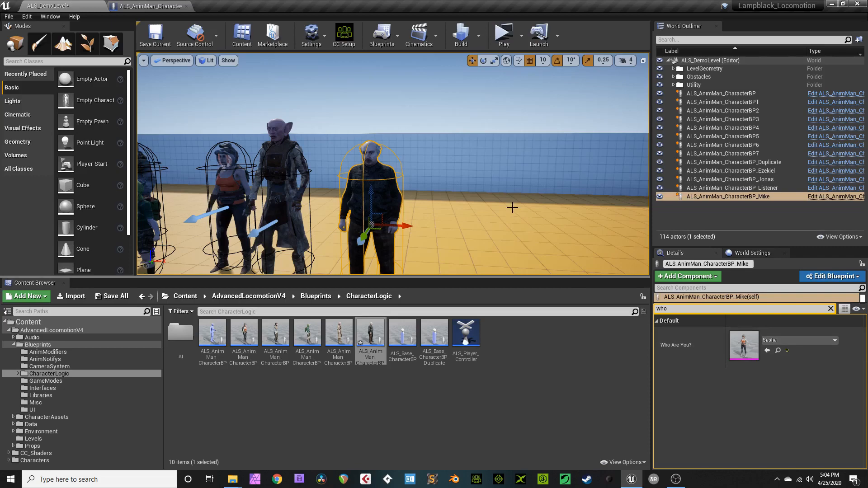
left_click(501, 32)
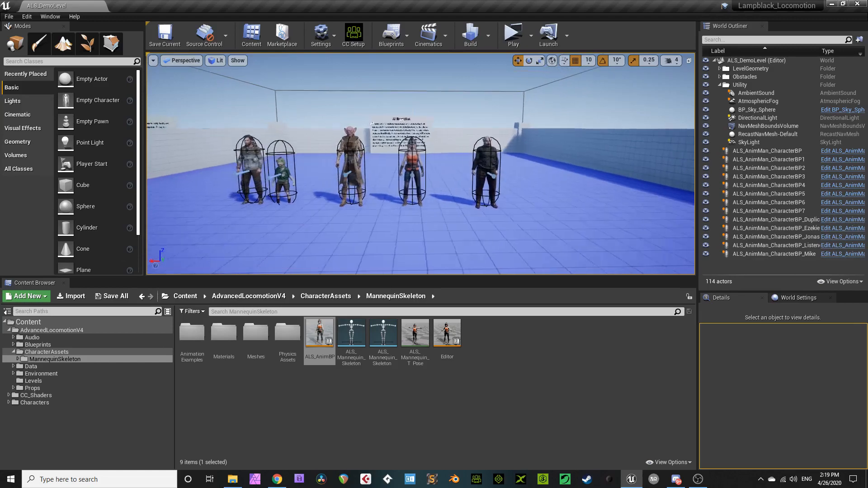
- Play the demo level as a Standalone Game to test the characters
left_click(512, 34)
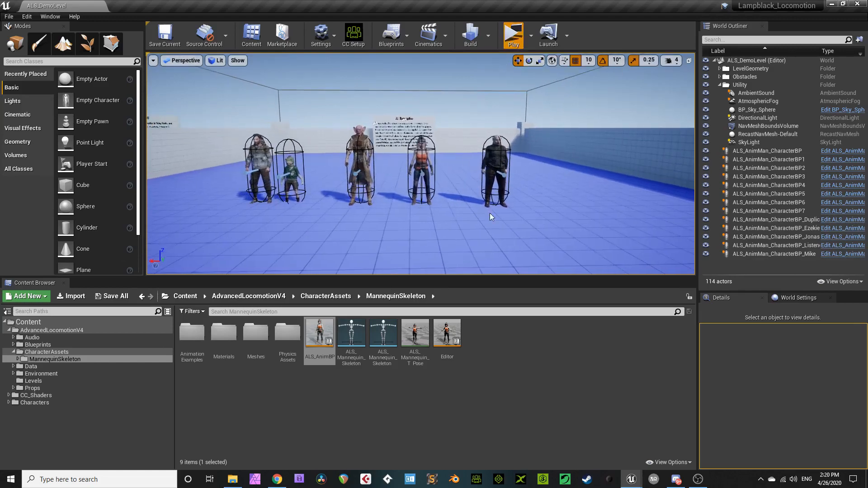
left_click(512, 36)
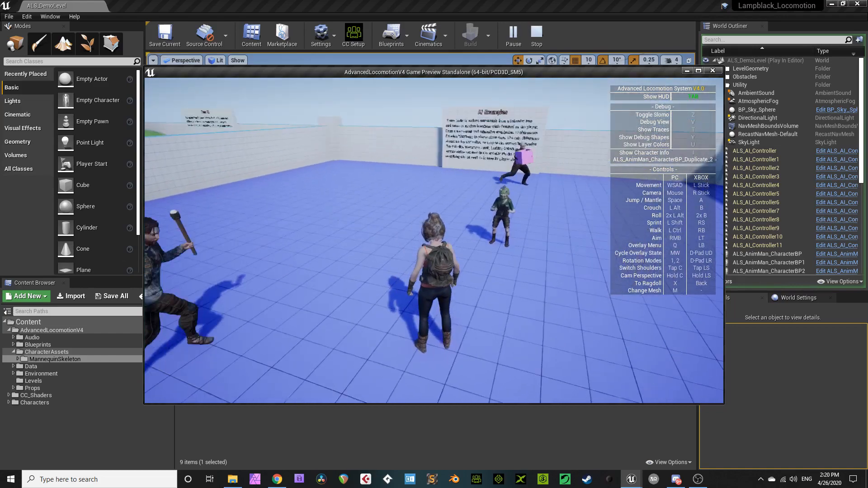
left_click(534, 35)
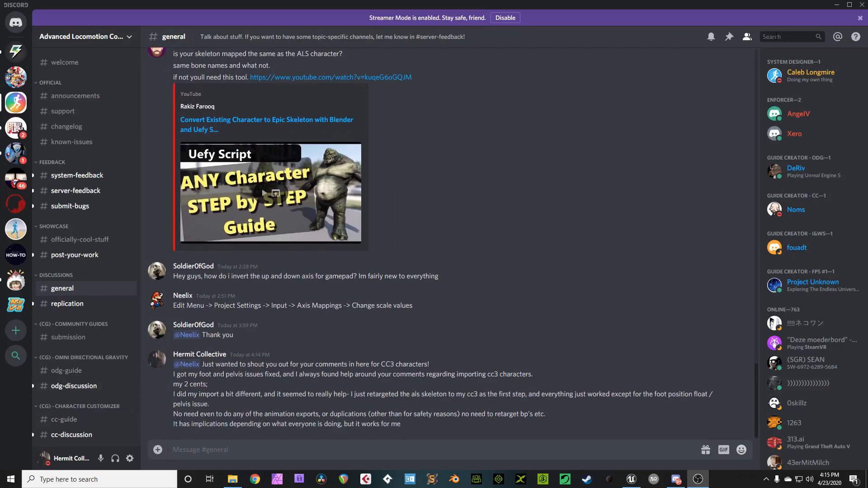
- Search the Advanced Locomotion server for 'cc3' and browse the 99 matching messages
left_click(769, 36)
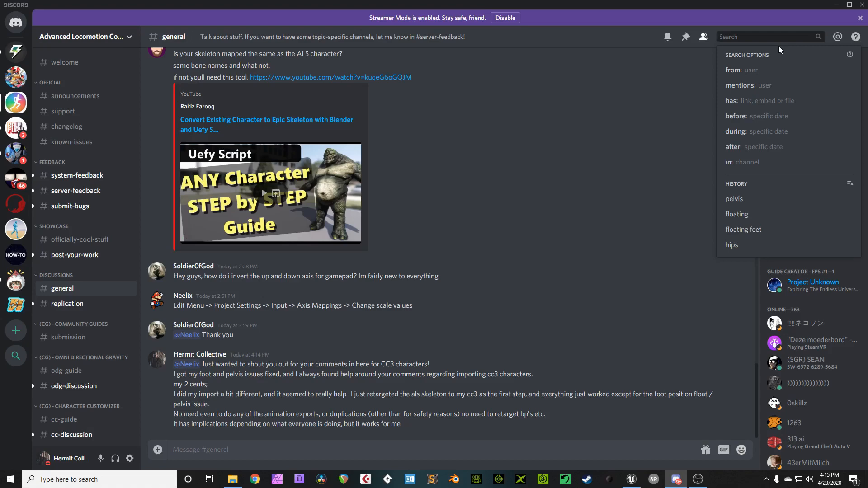
type("cc3")
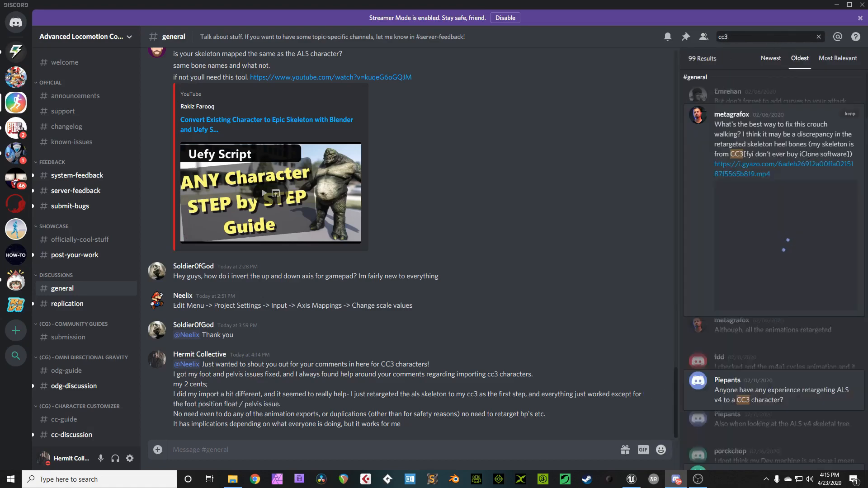
mouse_move(808, 224)
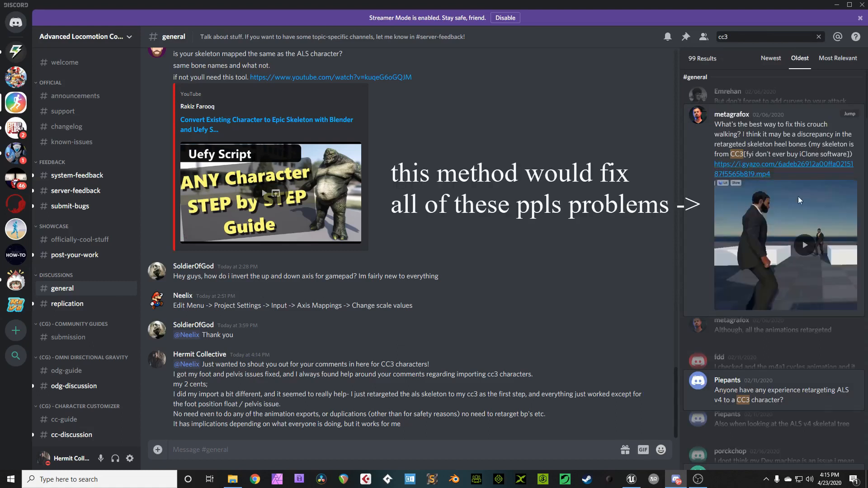
scroll("down", 3)
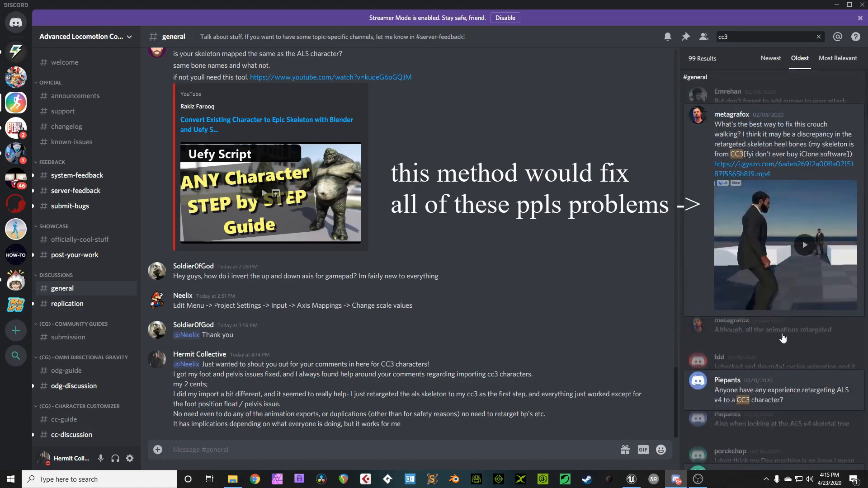
left_click(770, 36)
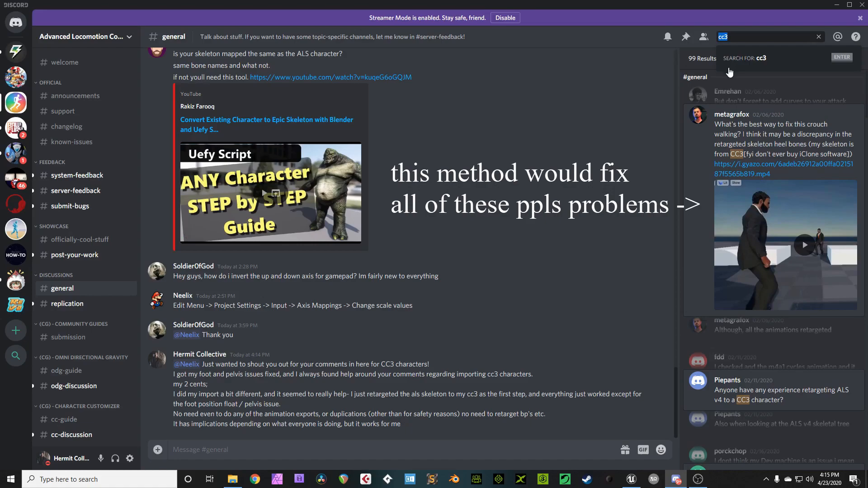